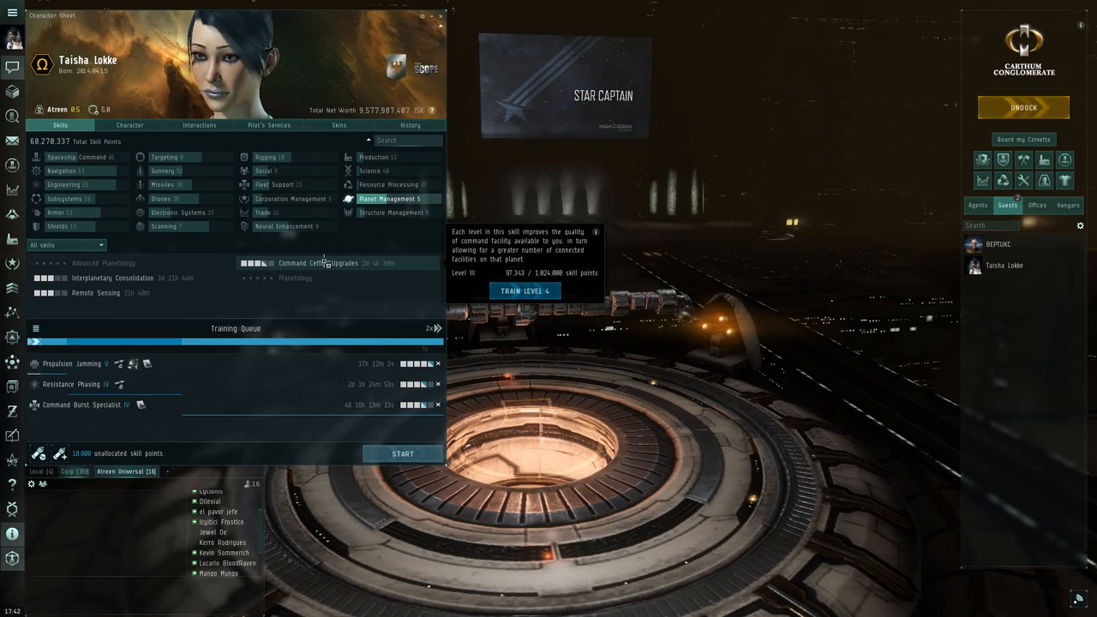
pyautogui.moveTo(111, 278)
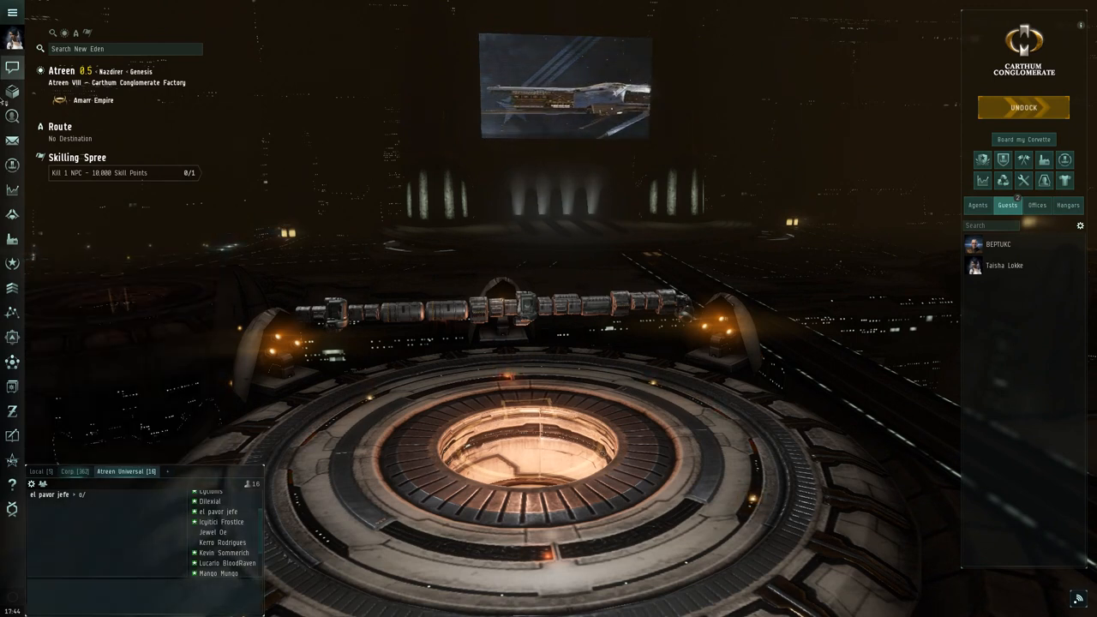
# Browse the ship hangar, a ship's cargo and the item hangar, selecting the Gas Command Center
pyautogui.click(12, 93)
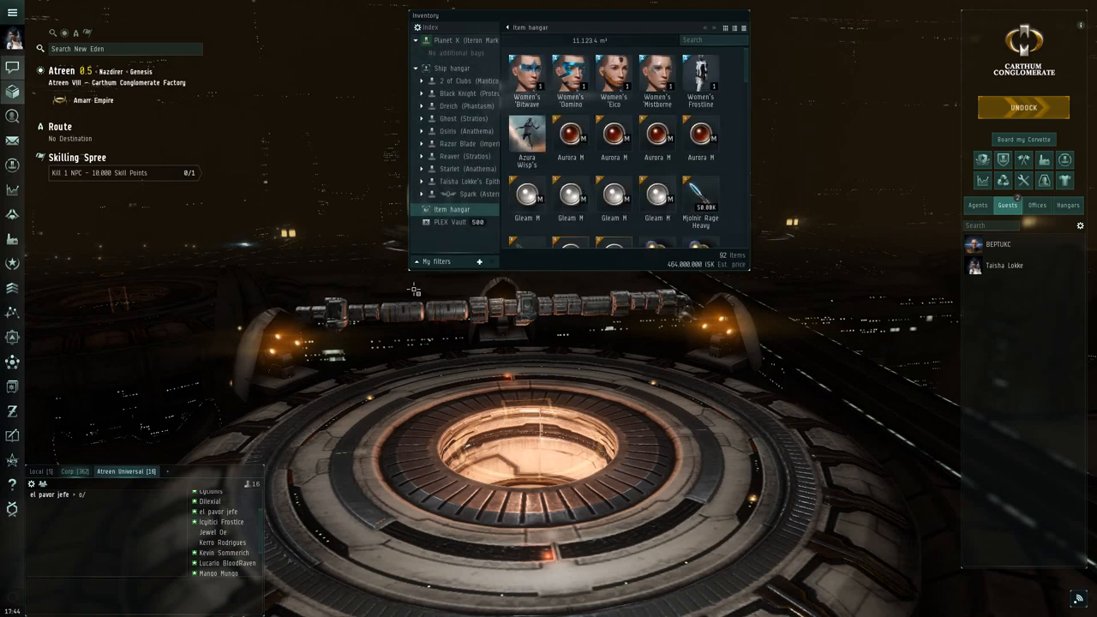
pyautogui.click(442, 68)
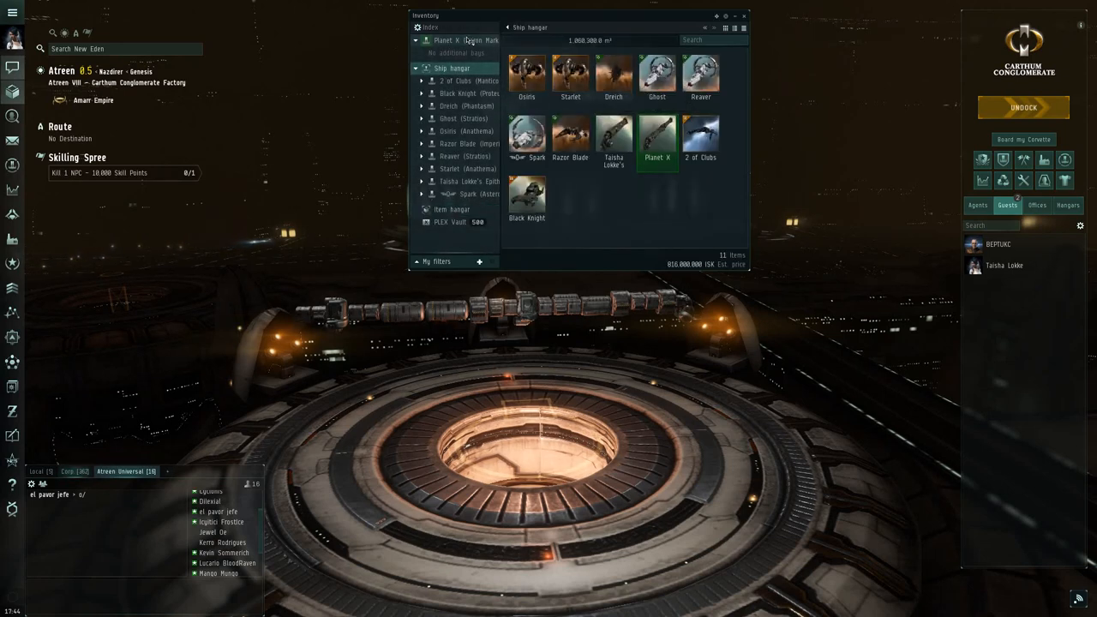
pyautogui.click(459, 39)
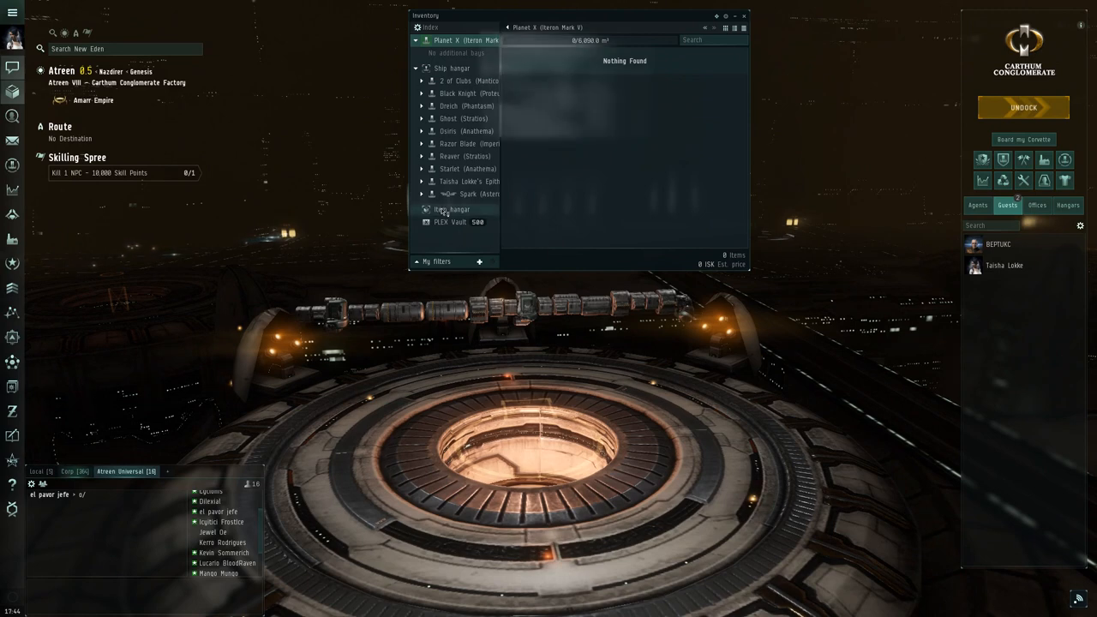
pyautogui.click(440, 209)
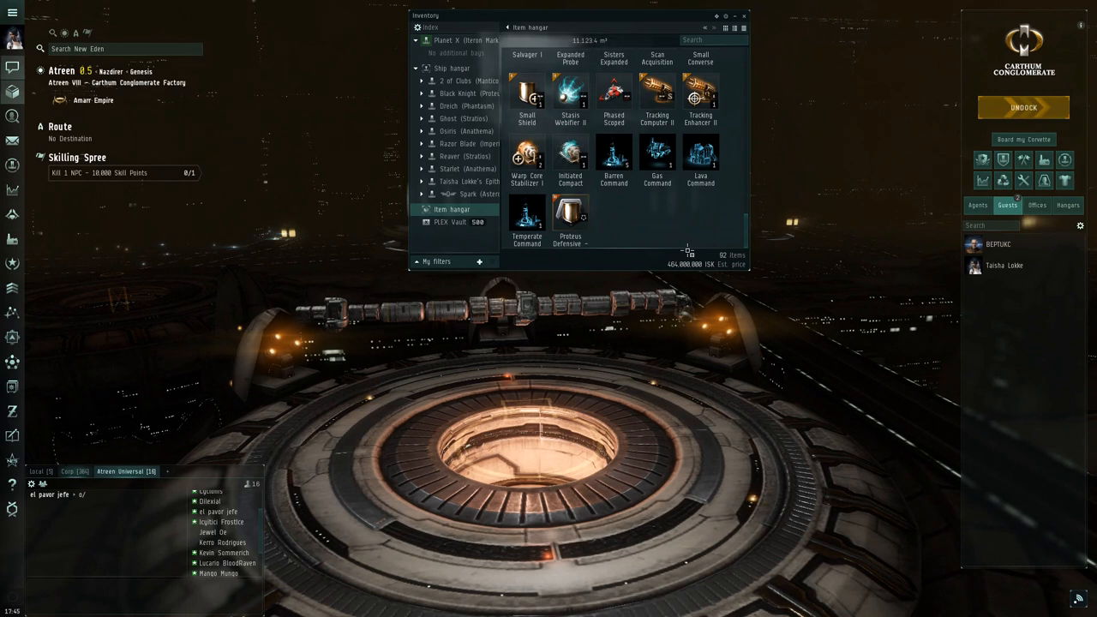
pyautogui.moveTo(651, 197)
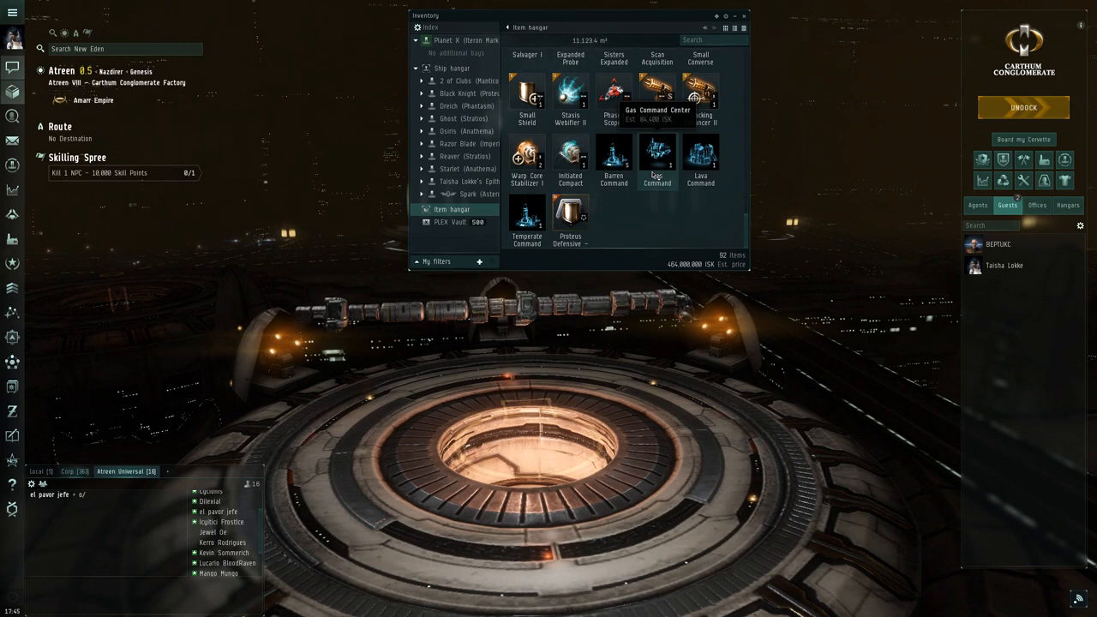
pyautogui.moveTo(699, 161)
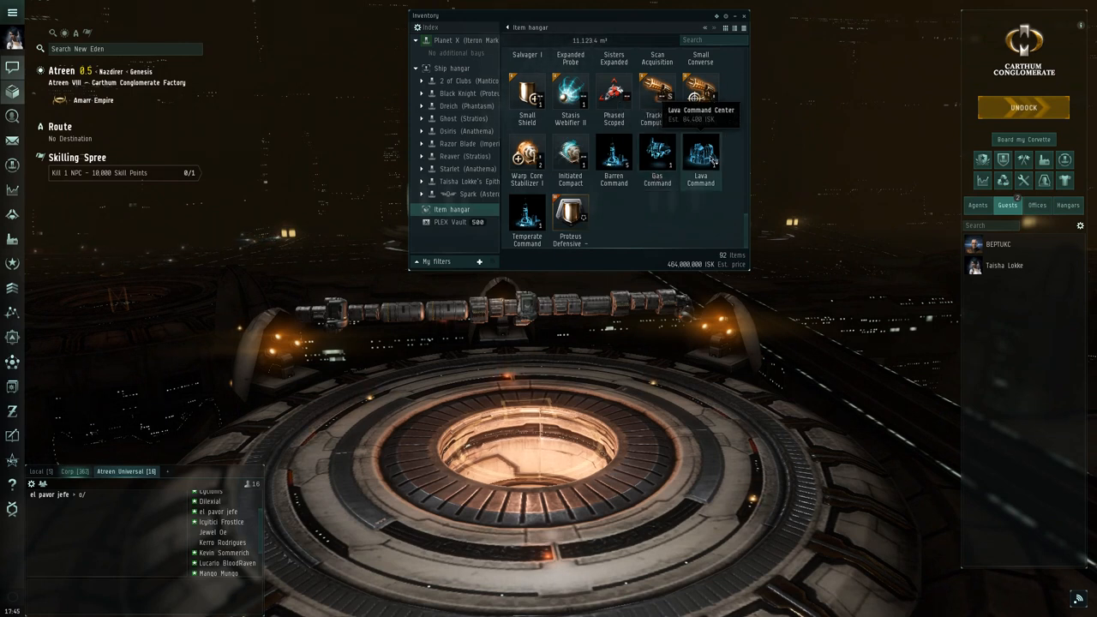
pyautogui.moveTo(528, 214)
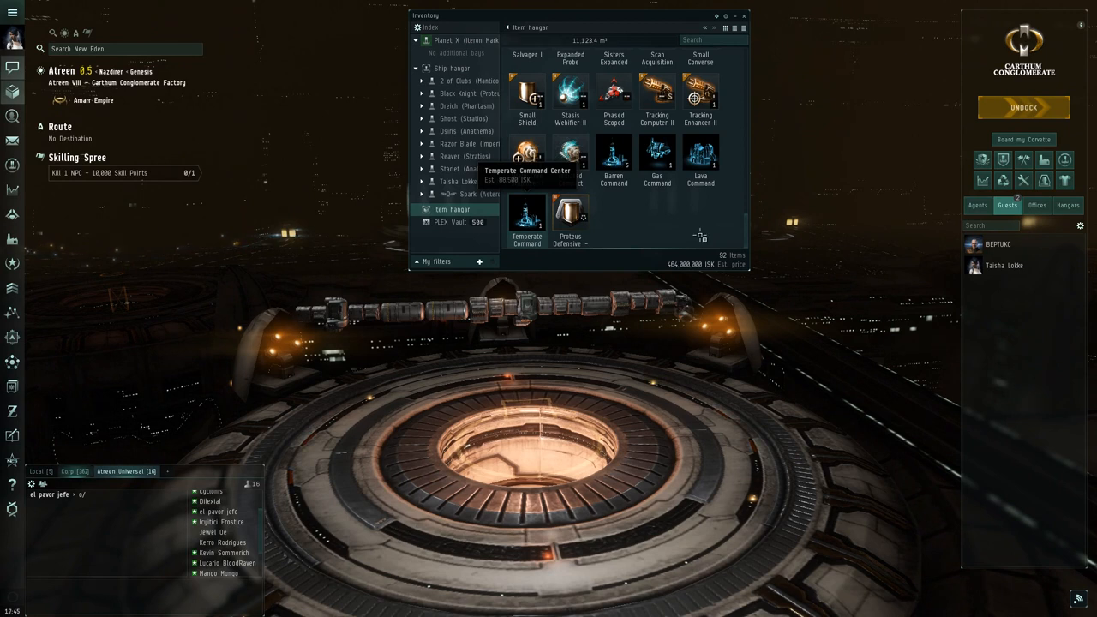
pyautogui.moveTo(716, 230)
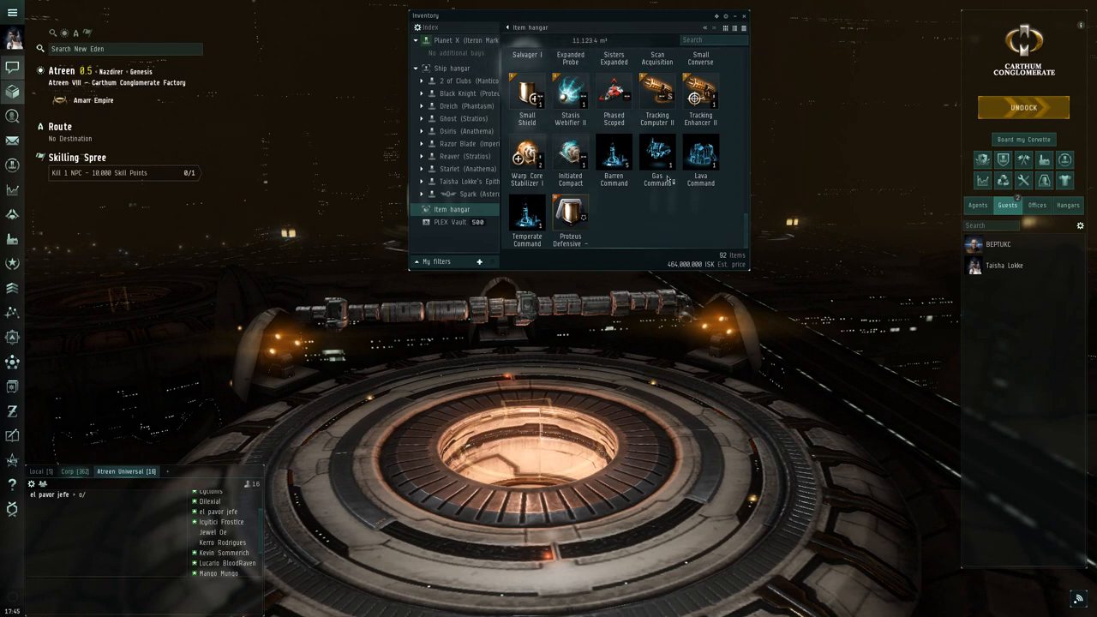
pyautogui.click(657, 154)
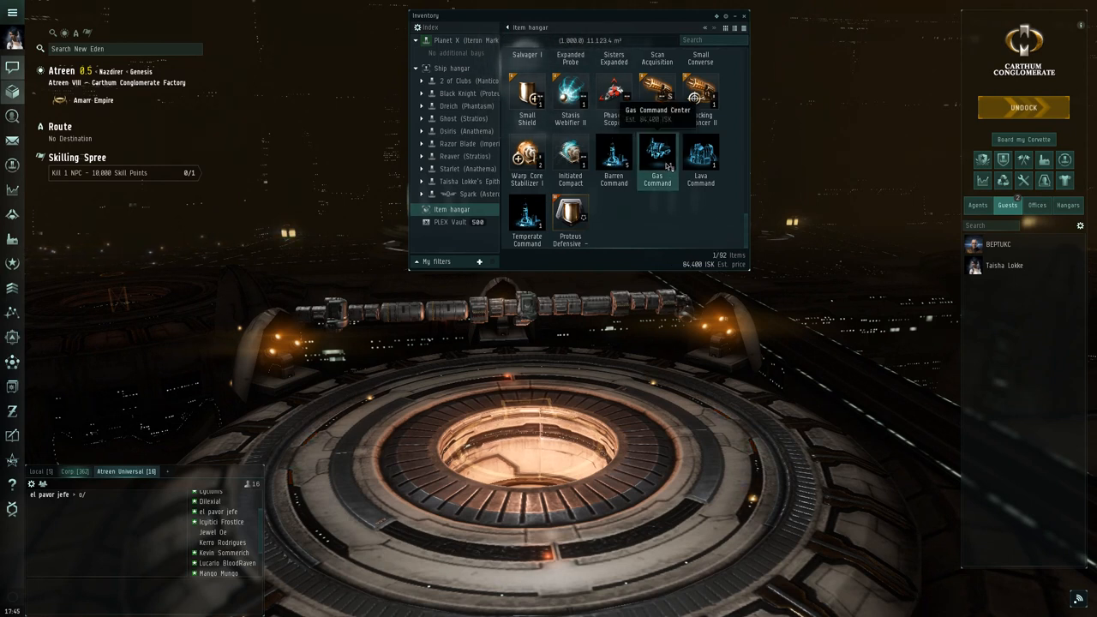
pyautogui.moveTo(667, 201)
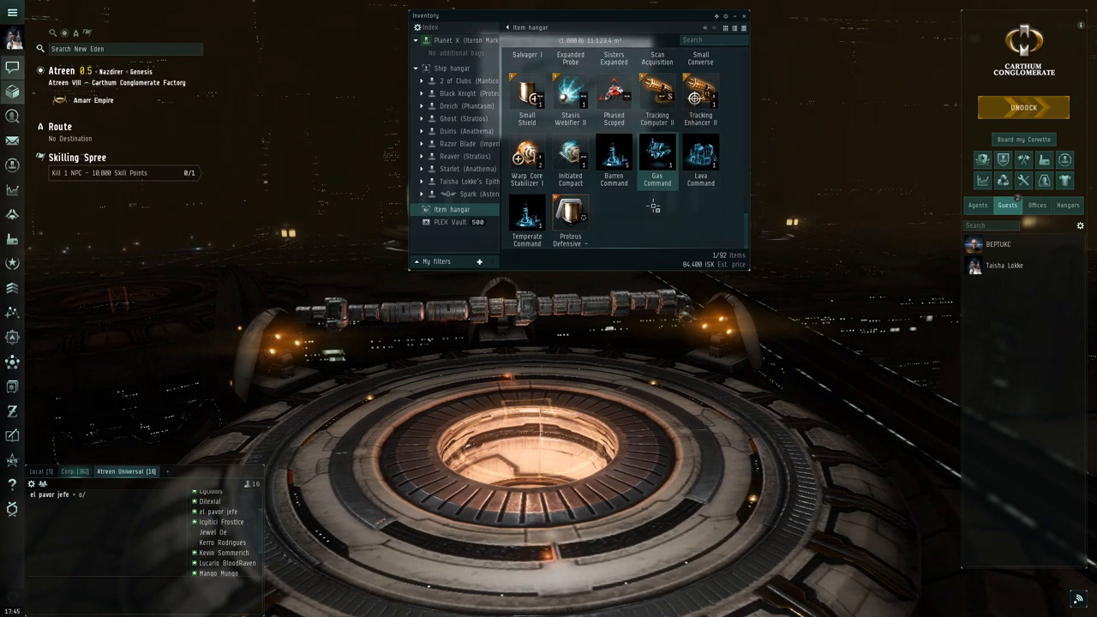
pyautogui.moveTo(657, 155)
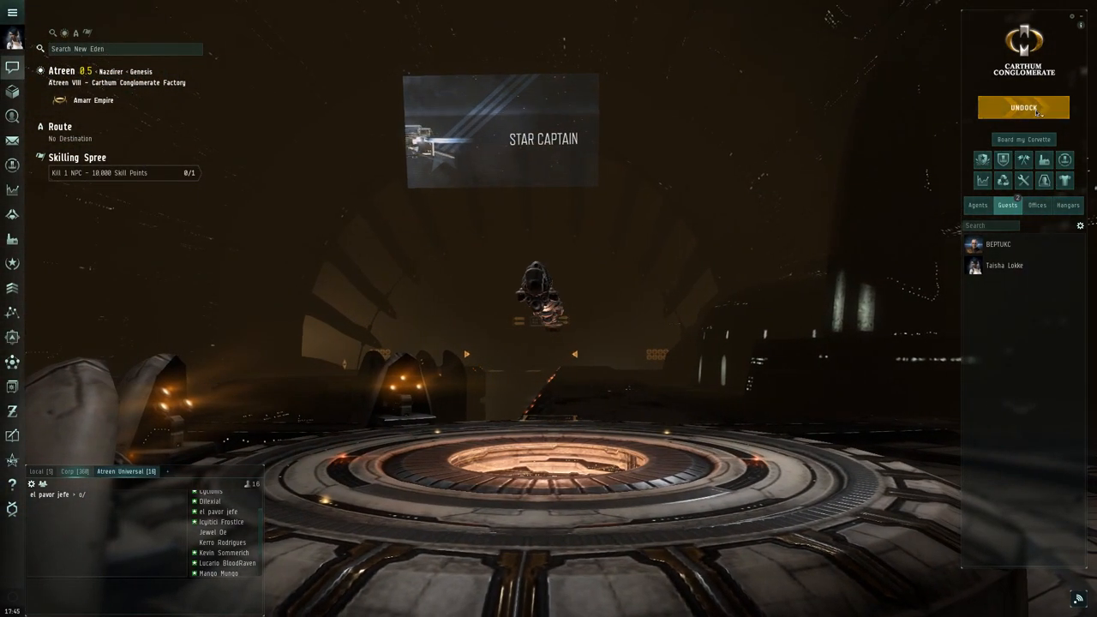
# Undock from the Atreen station into open space
pyautogui.click(1024, 107)
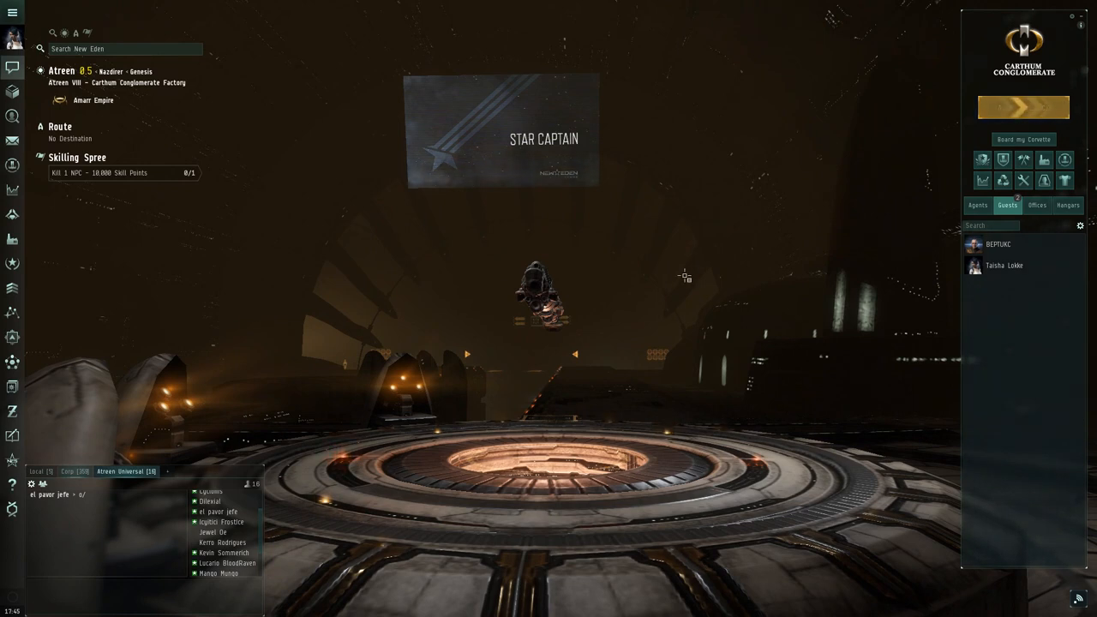
pyautogui.click(1025, 107)
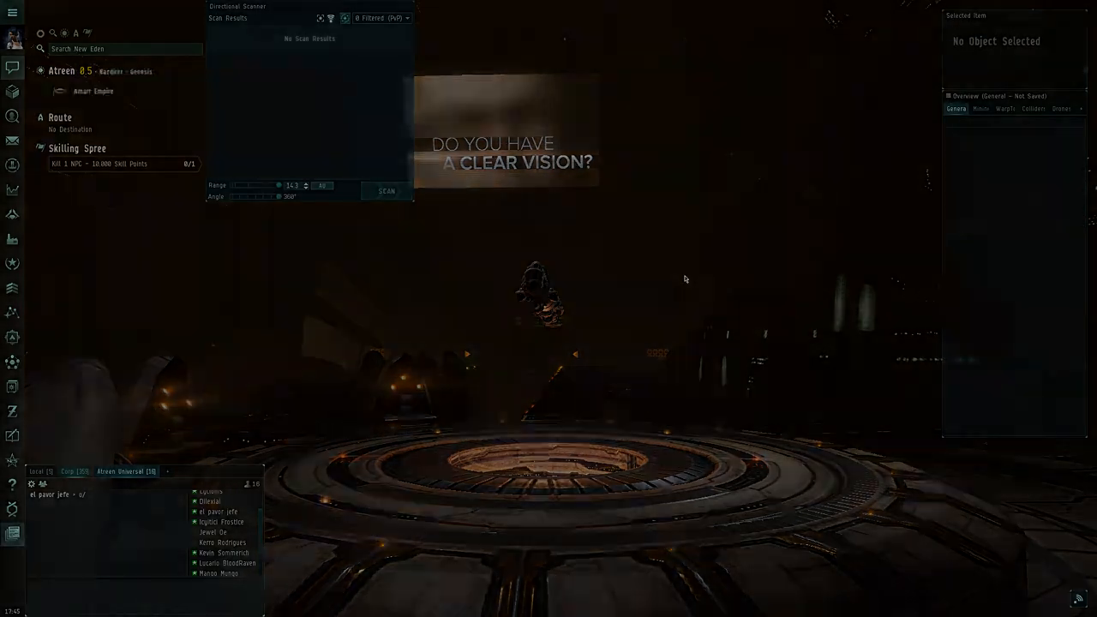
pyautogui.click(384, 191)
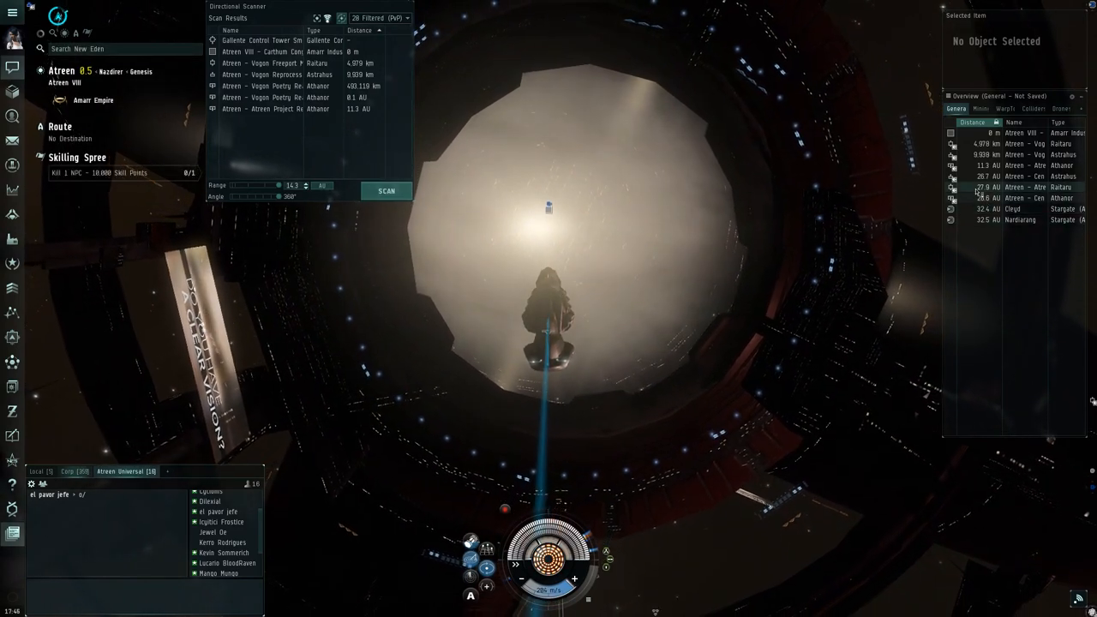
# Bring up Atreen's solar system information listing its orbital bodies
pyautogui.click(1020, 185)
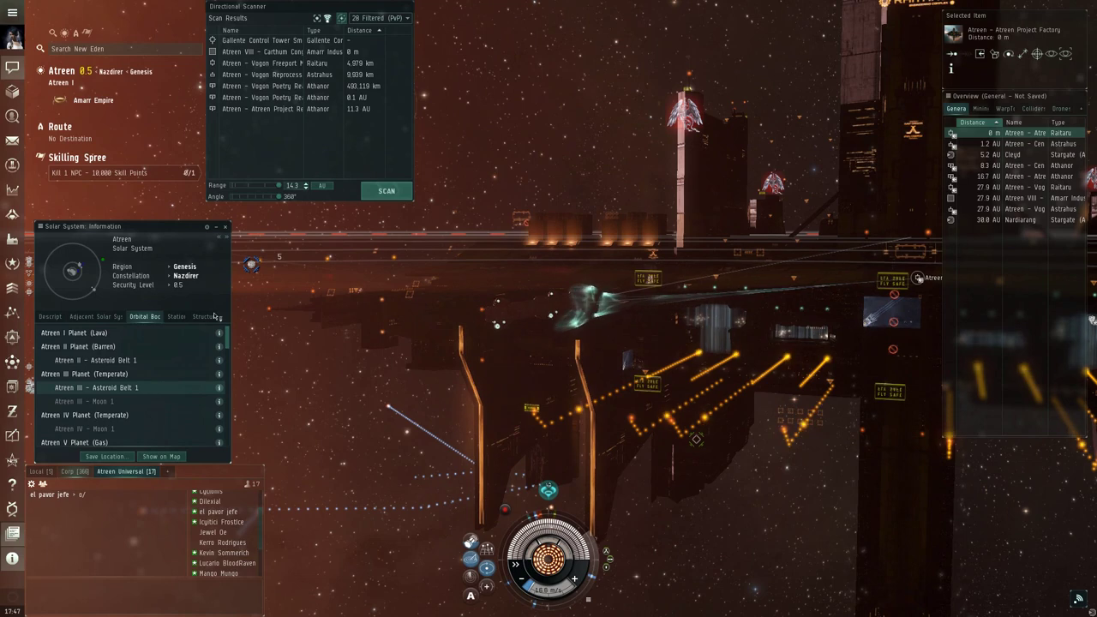
# View the lava planet Atreen I in planet mode from the orbital bodies list
pyautogui.click(226, 226)
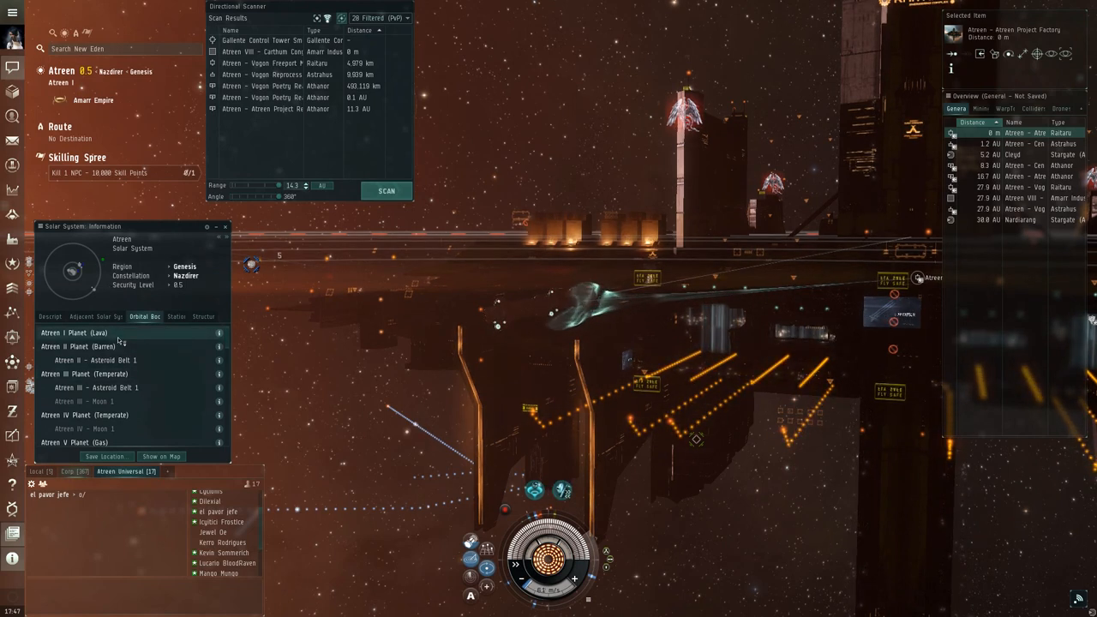
pyautogui.rightClick(72, 333)
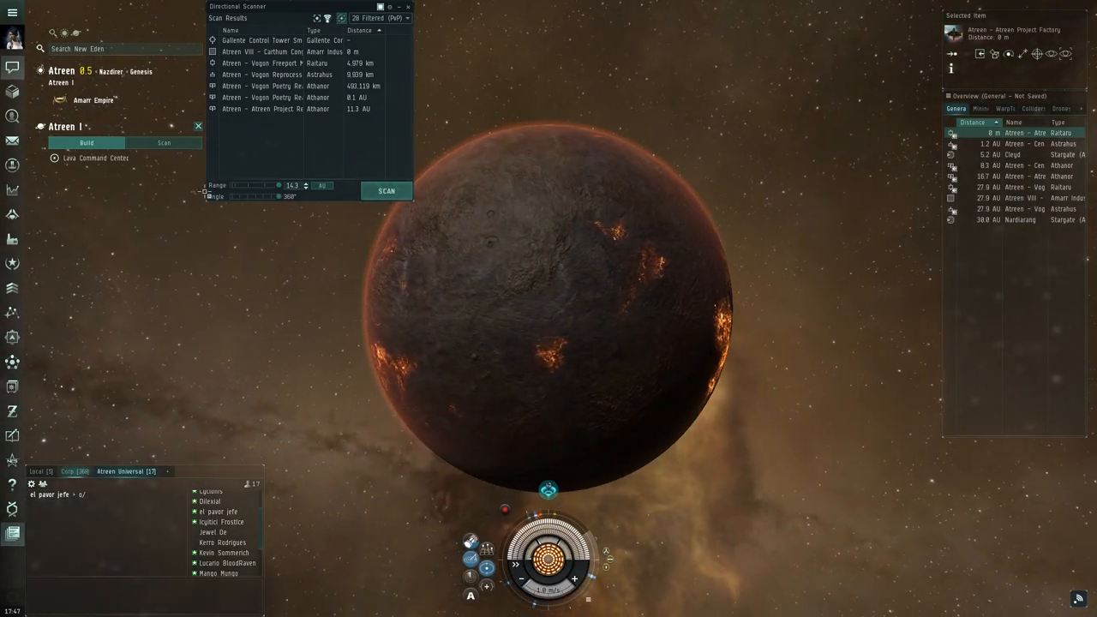
# Scan Atreen I and display a resource heat map over its surface
pyautogui.click(163, 143)
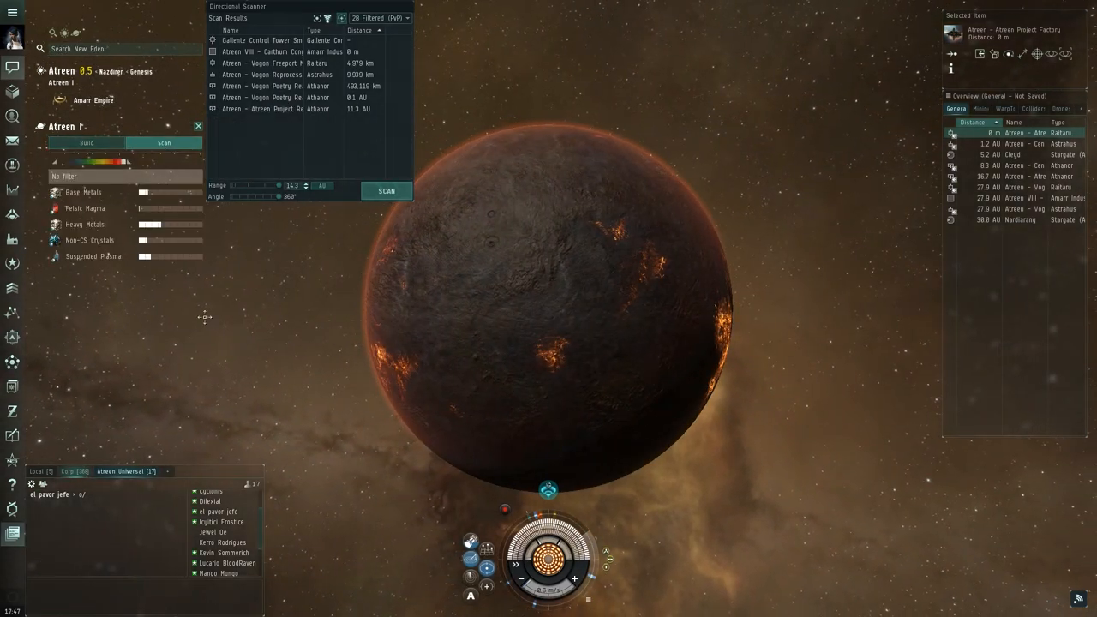
pyautogui.moveTo(186, 223)
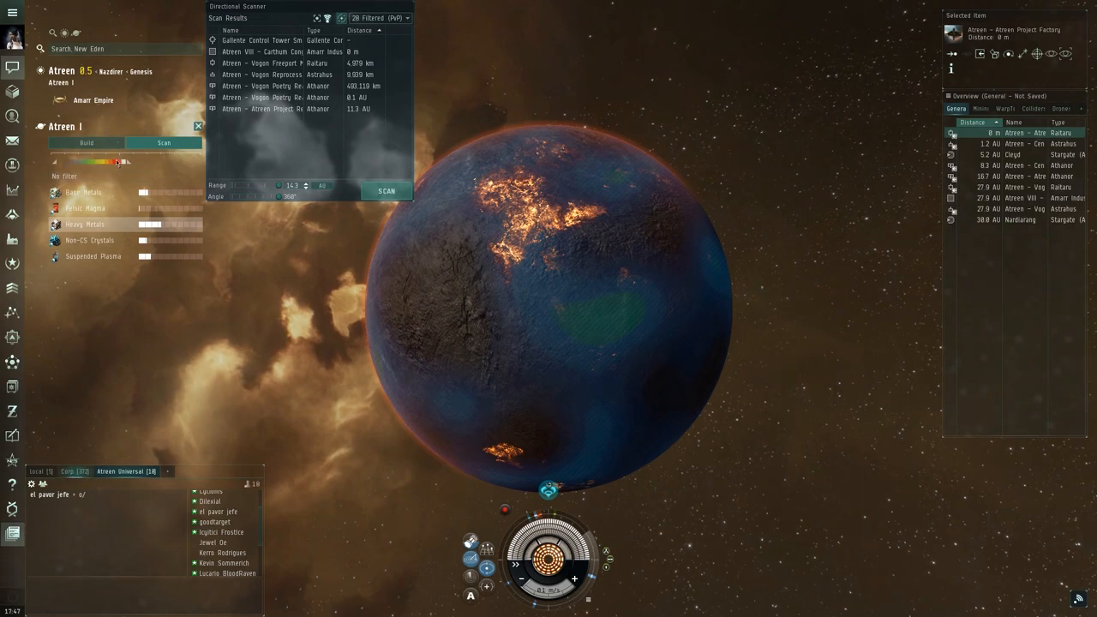
pyautogui.moveTo(648, 261)
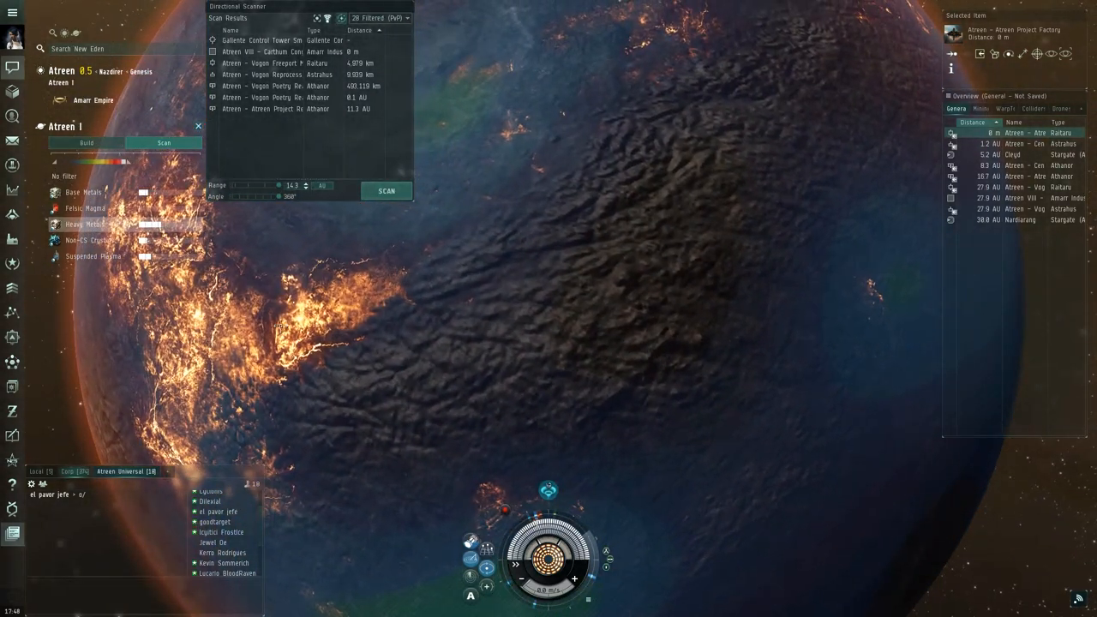
pyautogui.moveTo(127, 162)
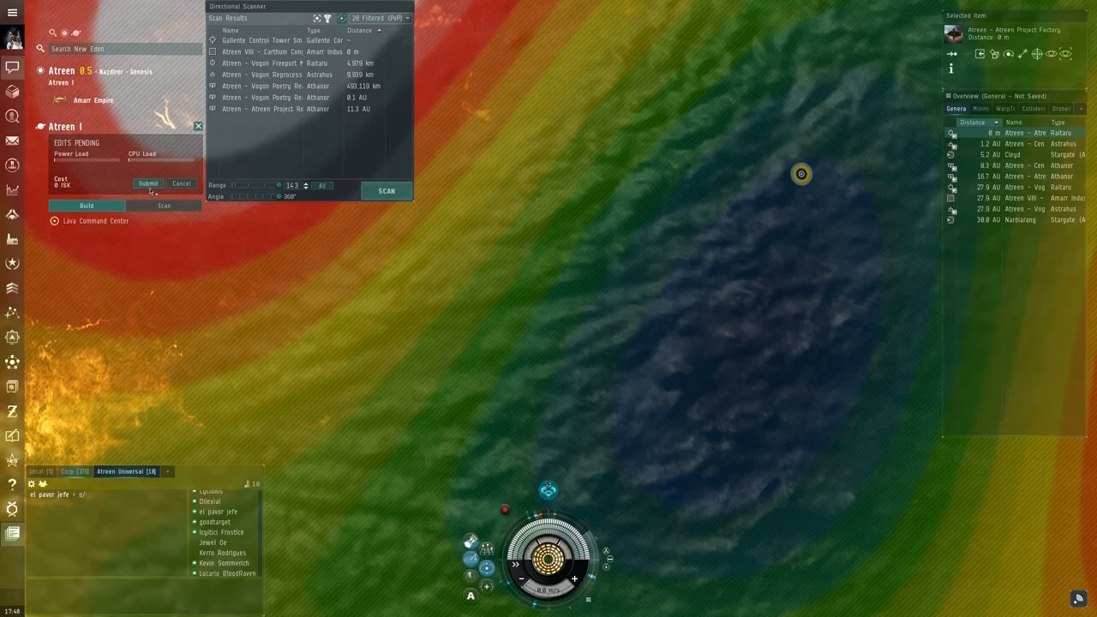
pyautogui.click(147, 183)
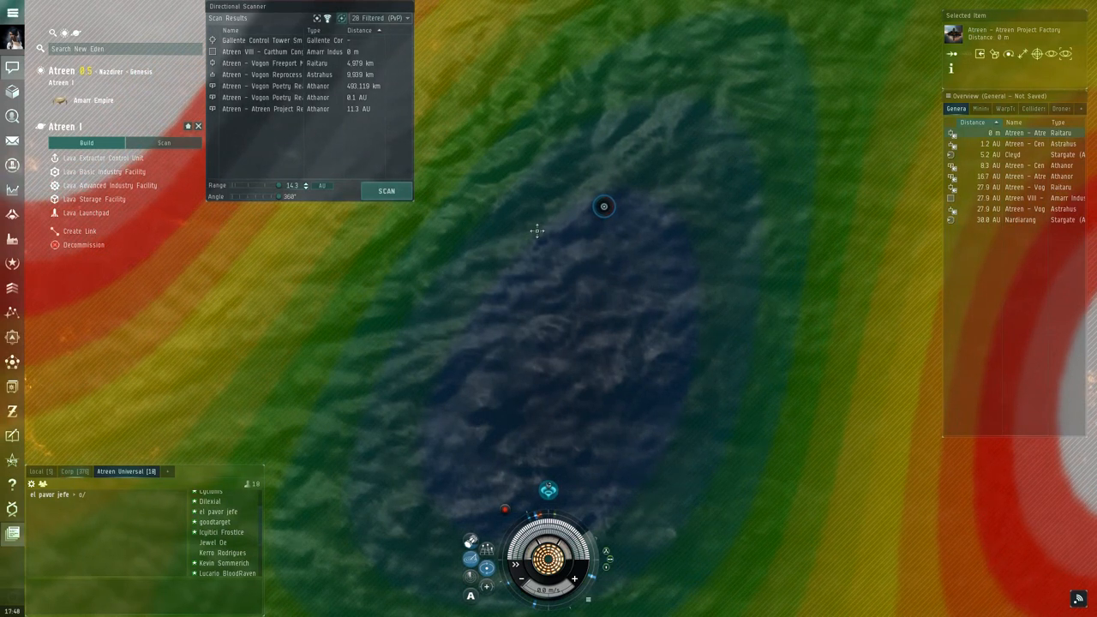
pyautogui.moveTo(603, 257)
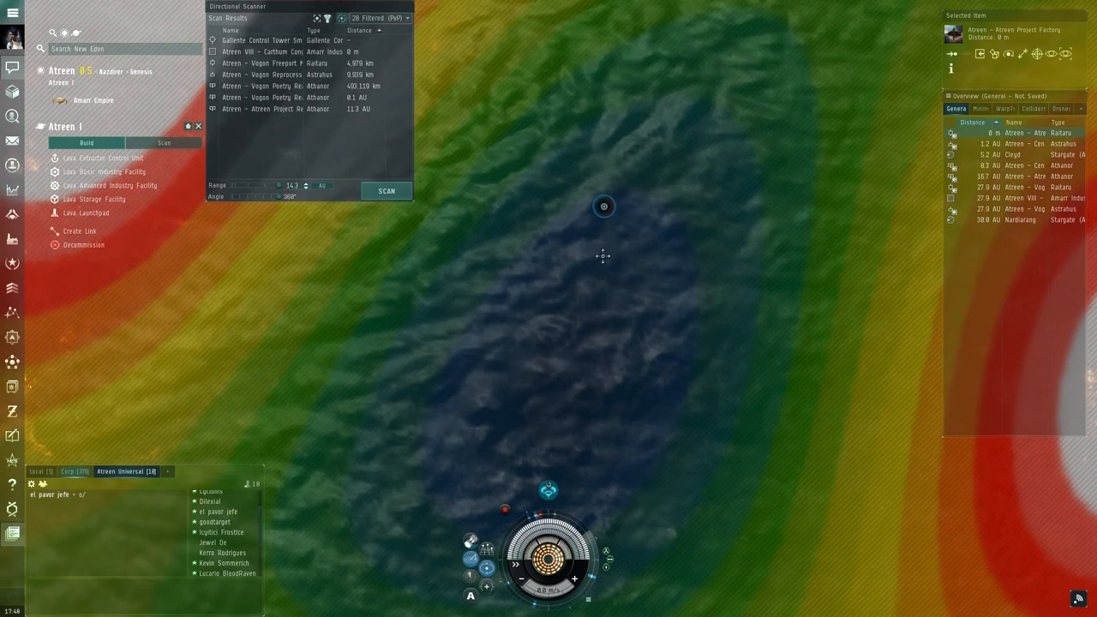
# Raise the Lava Command Center's upgrade level and submit the pending edit
pyautogui.click(604, 205)
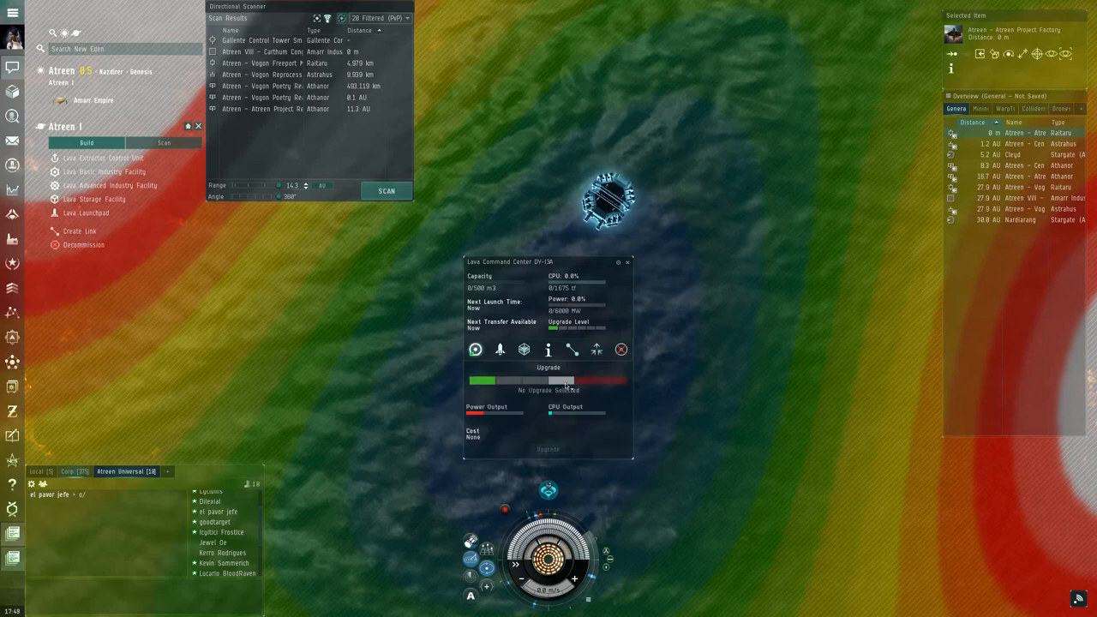
pyautogui.click(548, 379)
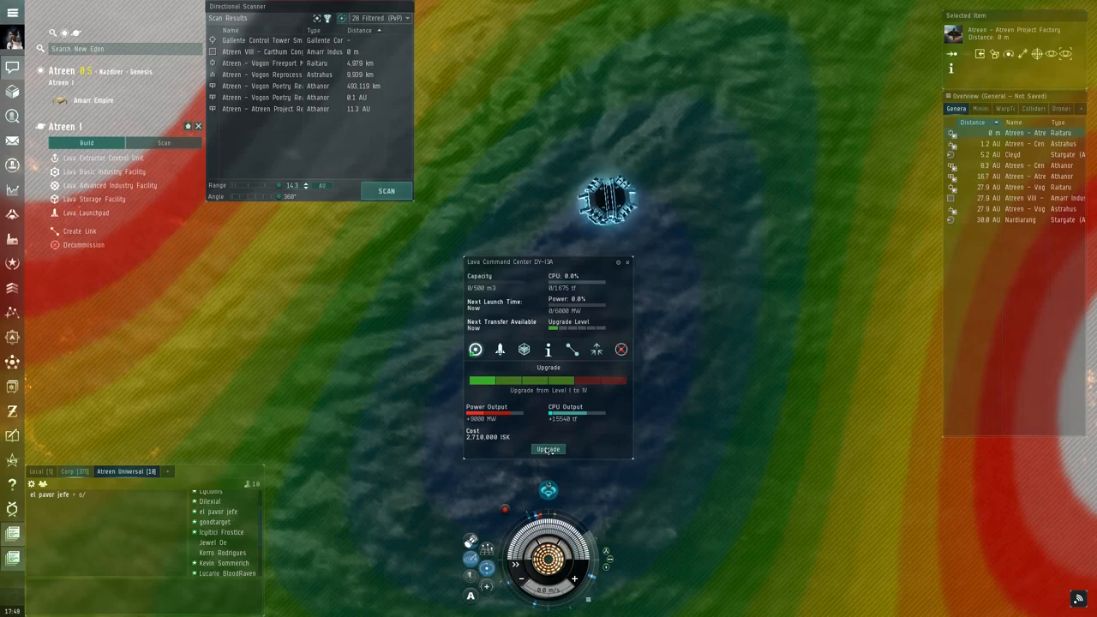
pyautogui.click(548, 449)
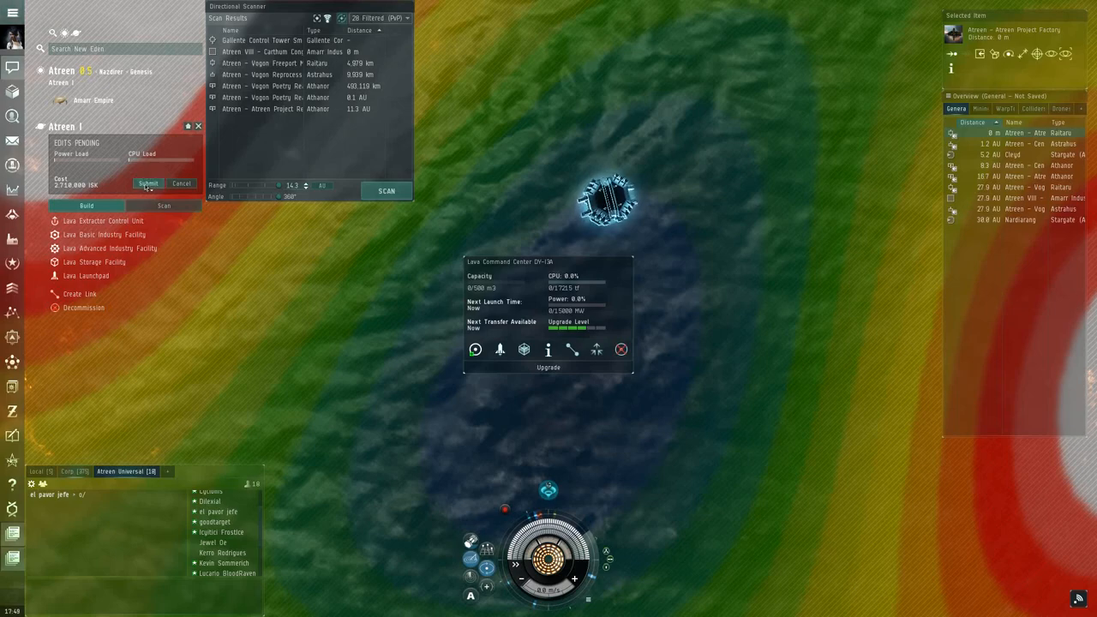
pyautogui.click(147, 183)
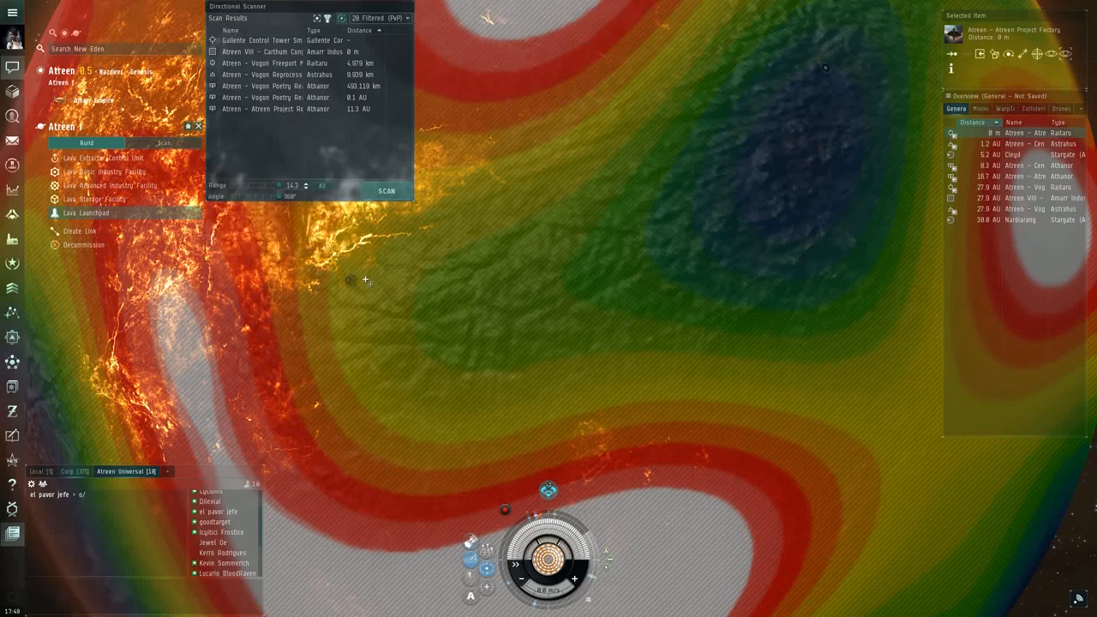
pyautogui.moveTo(566, 264)
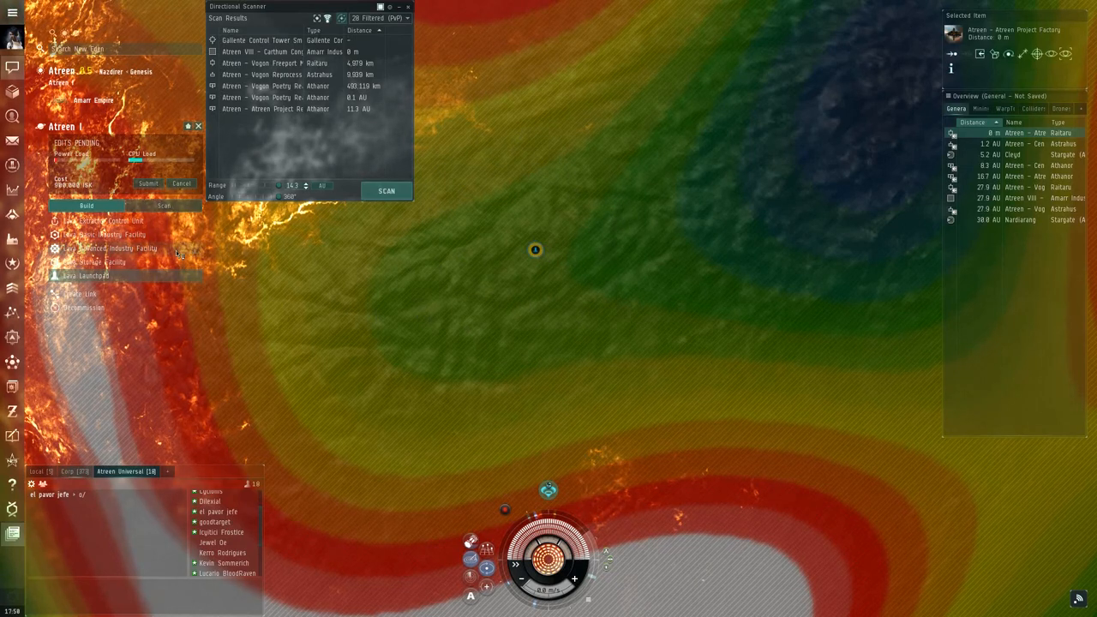
pyautogui.moveTo(106, 221)
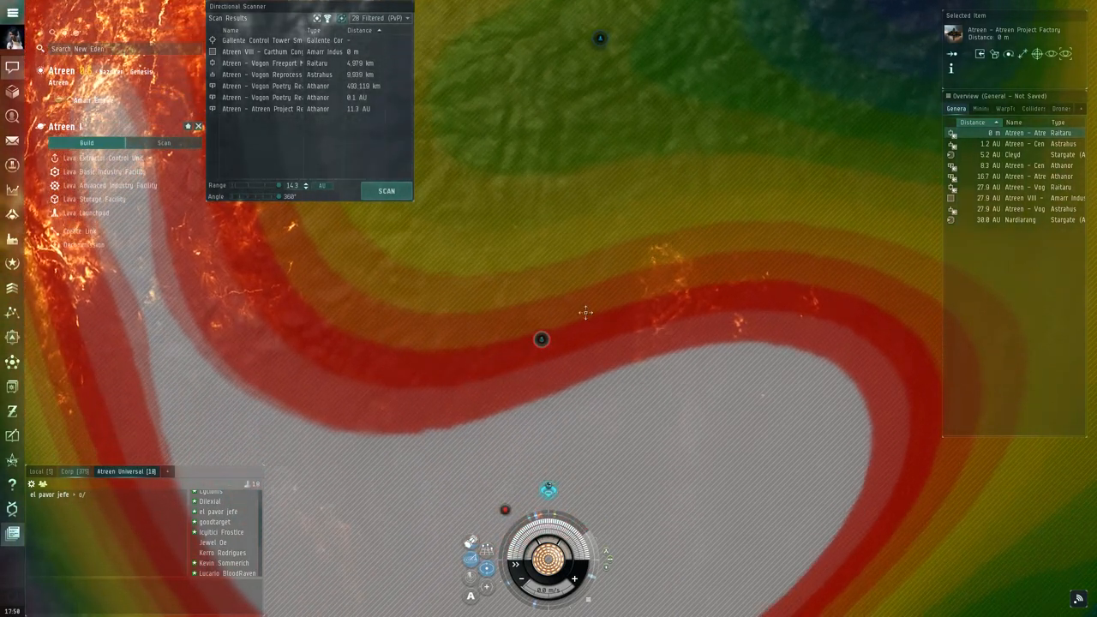
# Link the new Lava Extractor Control Unit to the colony
pyautogui.rightClick(542, 339)
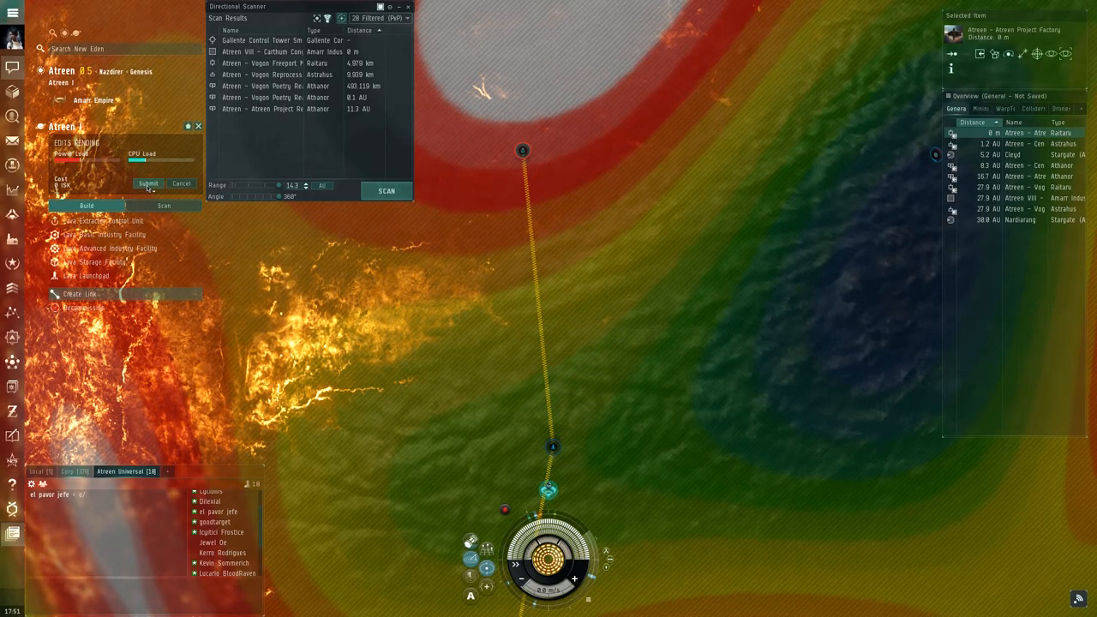
pyautogui.click(147, 183)
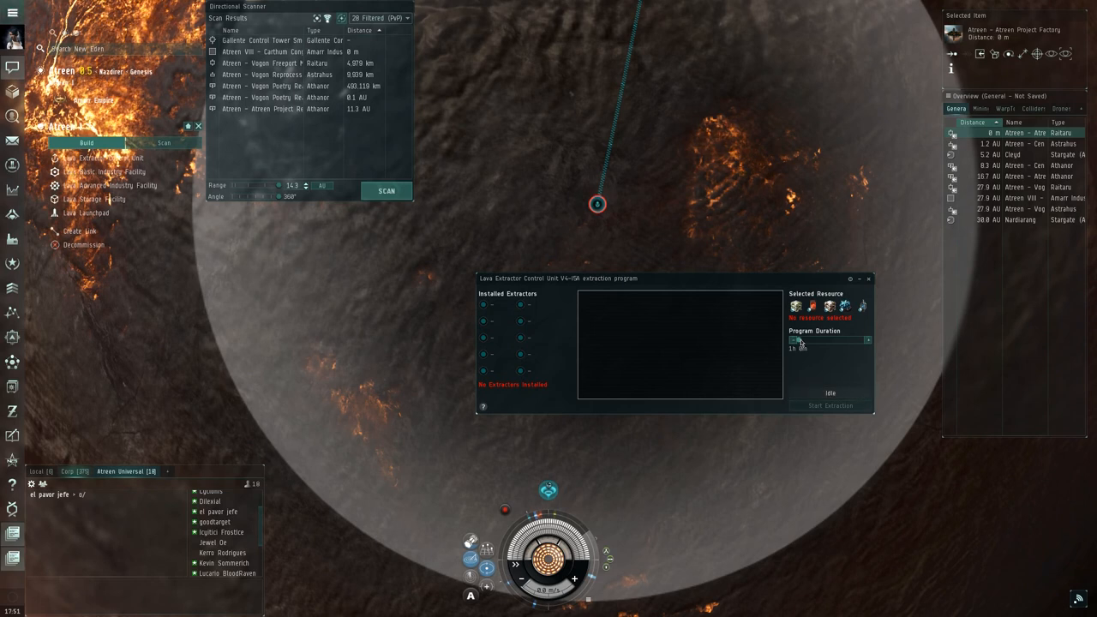
# Lengthen the extraction program duration and start extracting Heavy Metals
pyautogui.moveTo(792, 339); pyautogui.dragTo(866, 339)
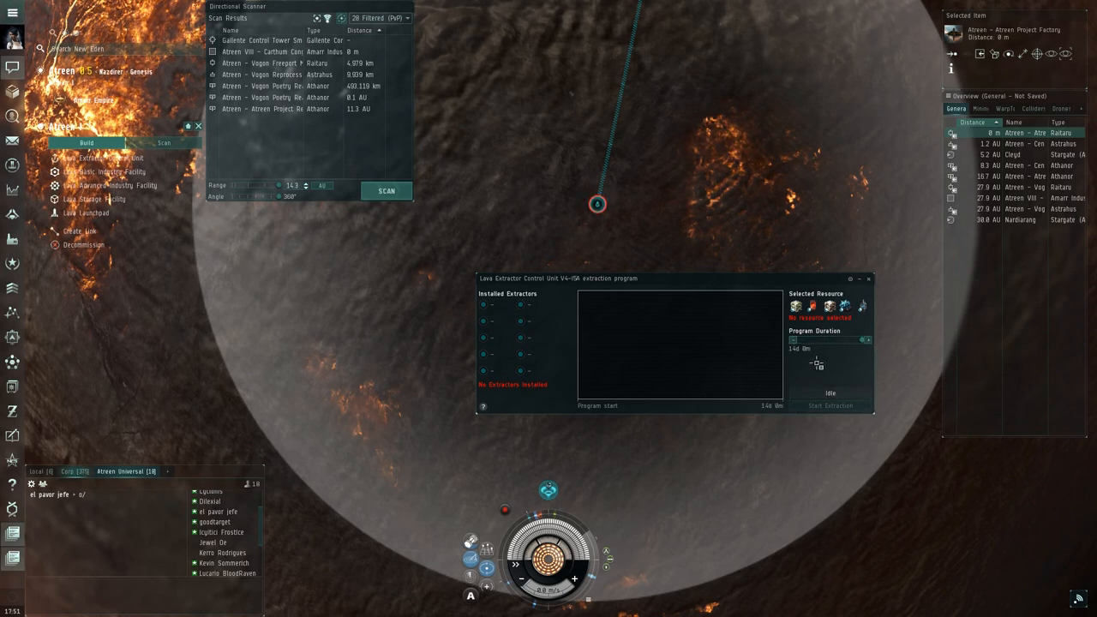
pyautogui.click(794, 305)
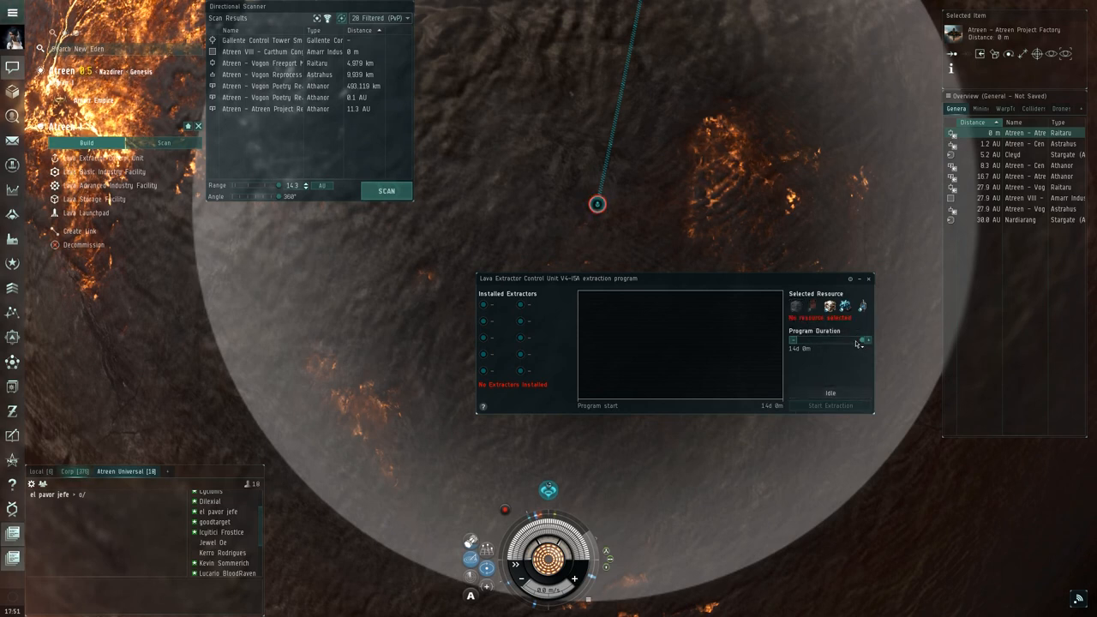
pyautogui.click(826, 305)
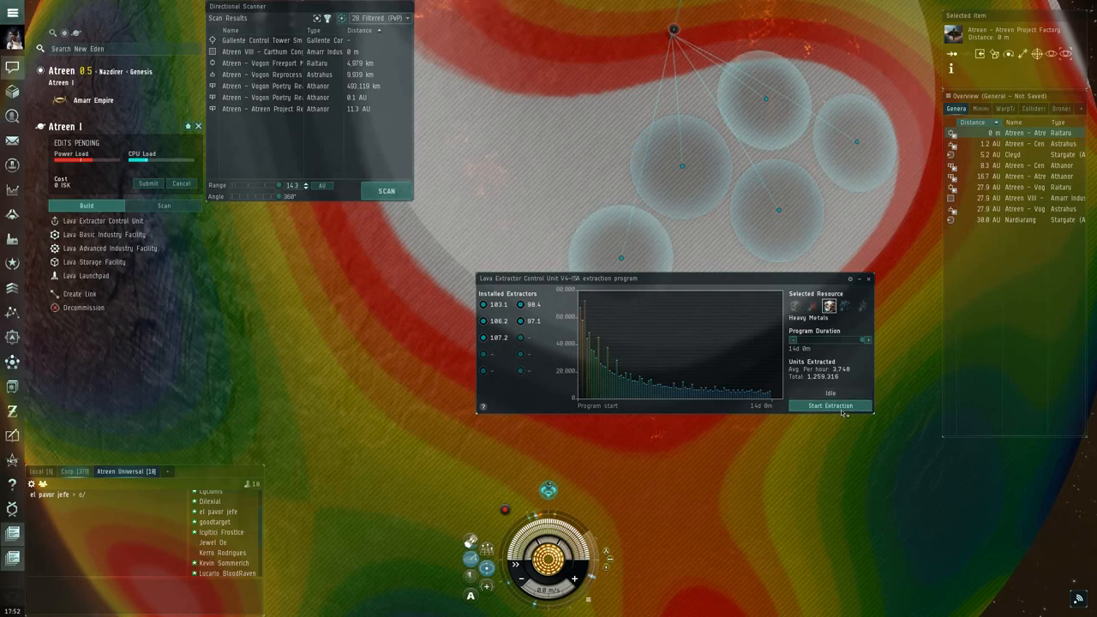
pyautogui.click(830, 404)
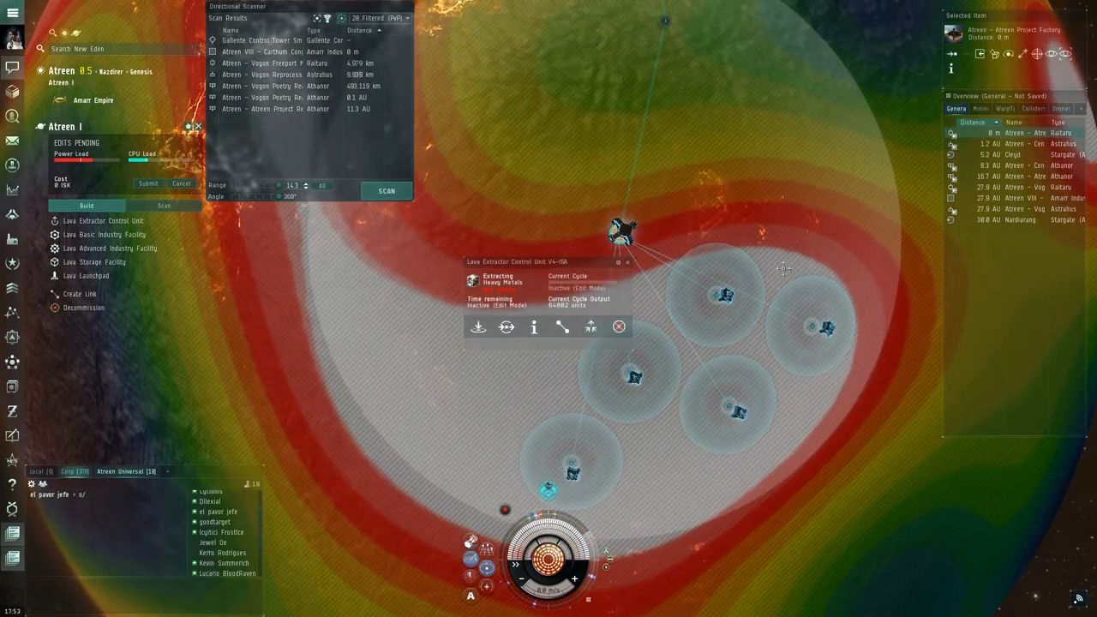
# Route the extractor's Heavy Metals output to the Lava Launchpad
pyautogui.click(562, 328)
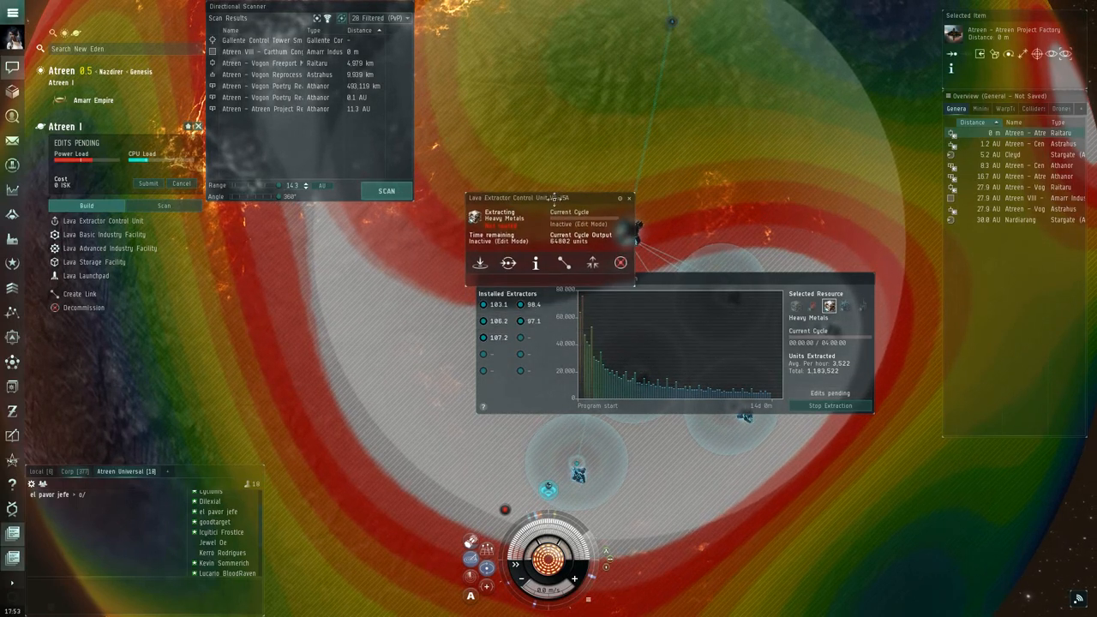
pyautogui.click(508, 264)
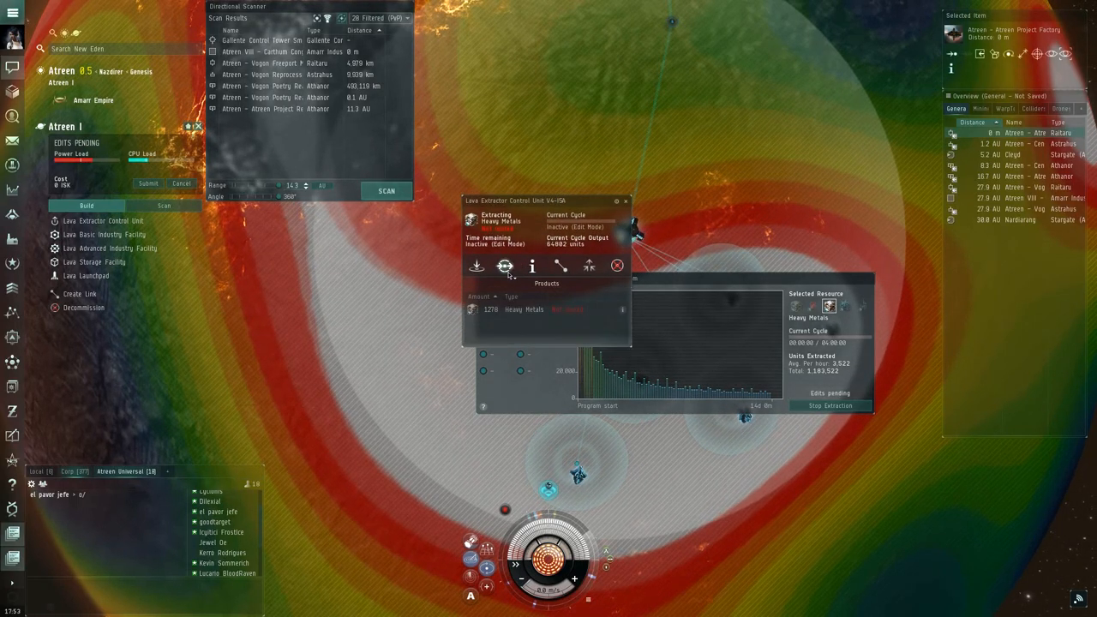
pyautogui.click(525, 309)
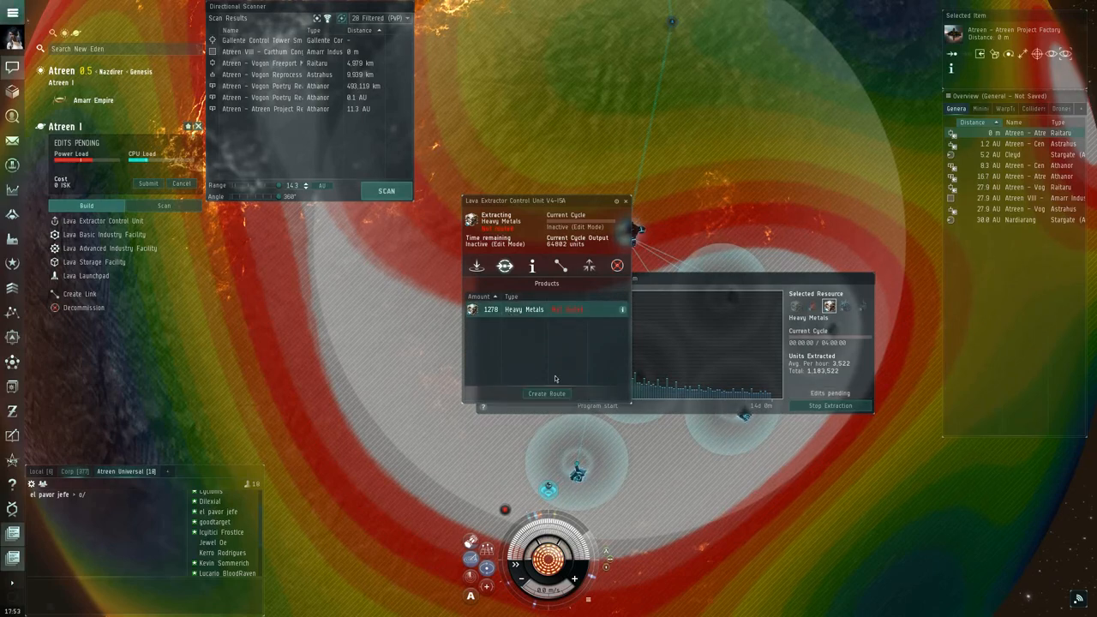
pyautogui.click(545, 392)
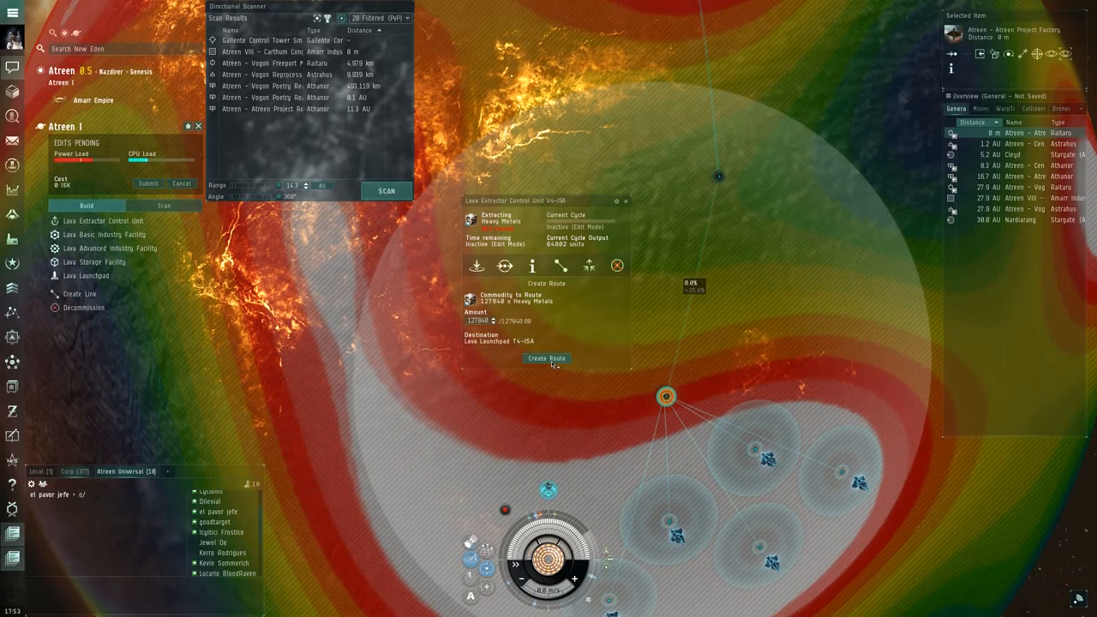
pyautogui.click(545, 358)
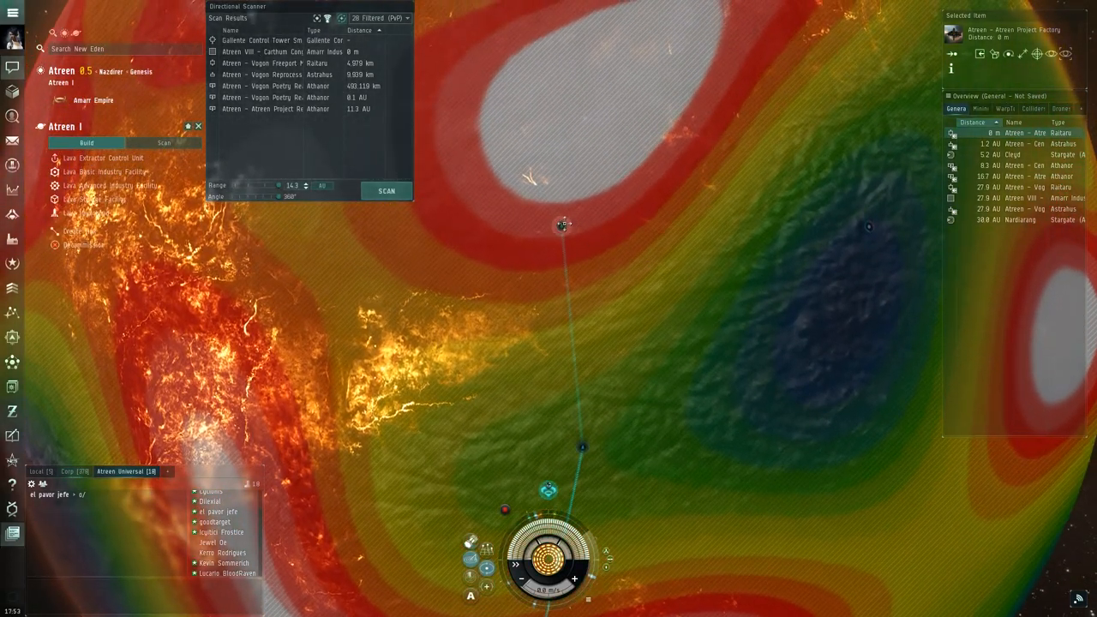
# Add extractor heads to the second extractor unit's Heavy Metals program
pyautogui.click(106, 158)
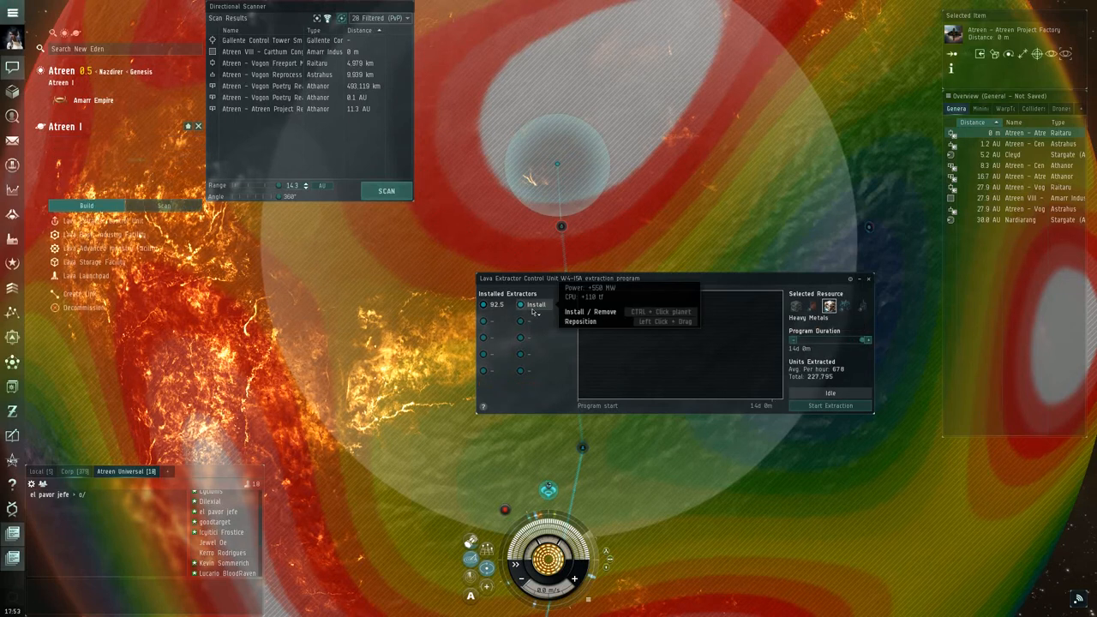
pyautogui.click(535, 305)
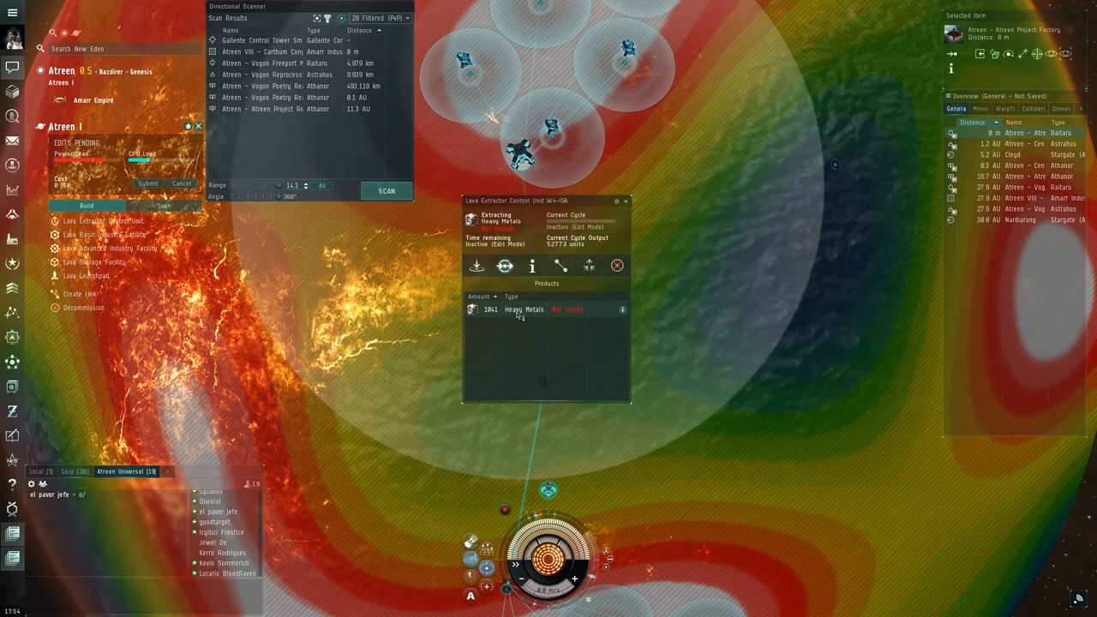
pyautogui.click(477, 266)
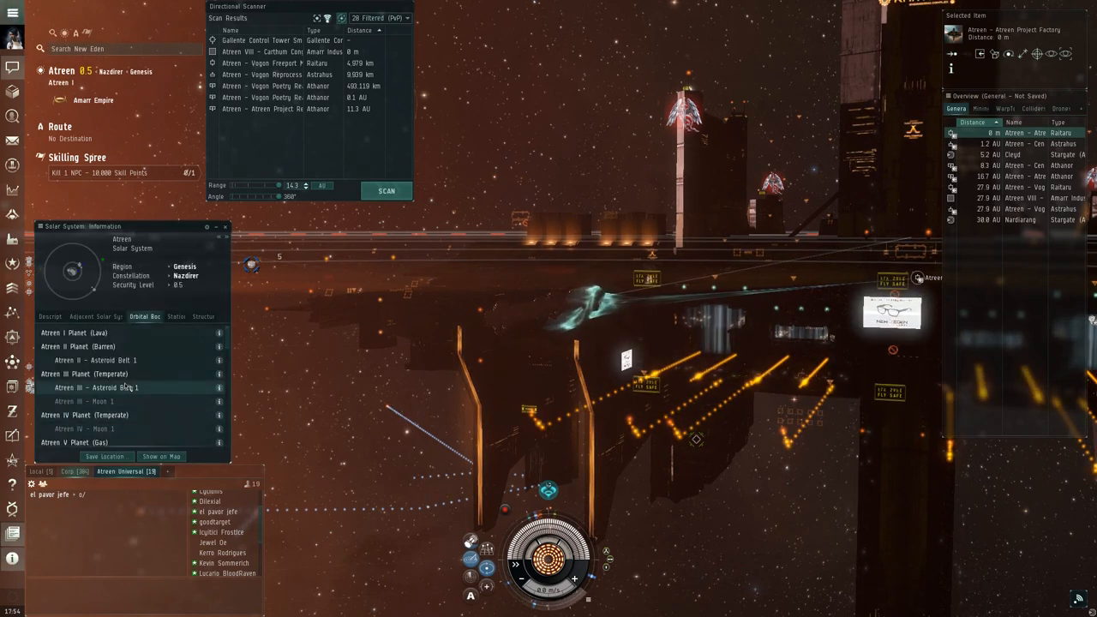
# View gas planet Atreen V and display the Base Metals resource heatmap from the Scan survey
pyautogui.scroll(-3)
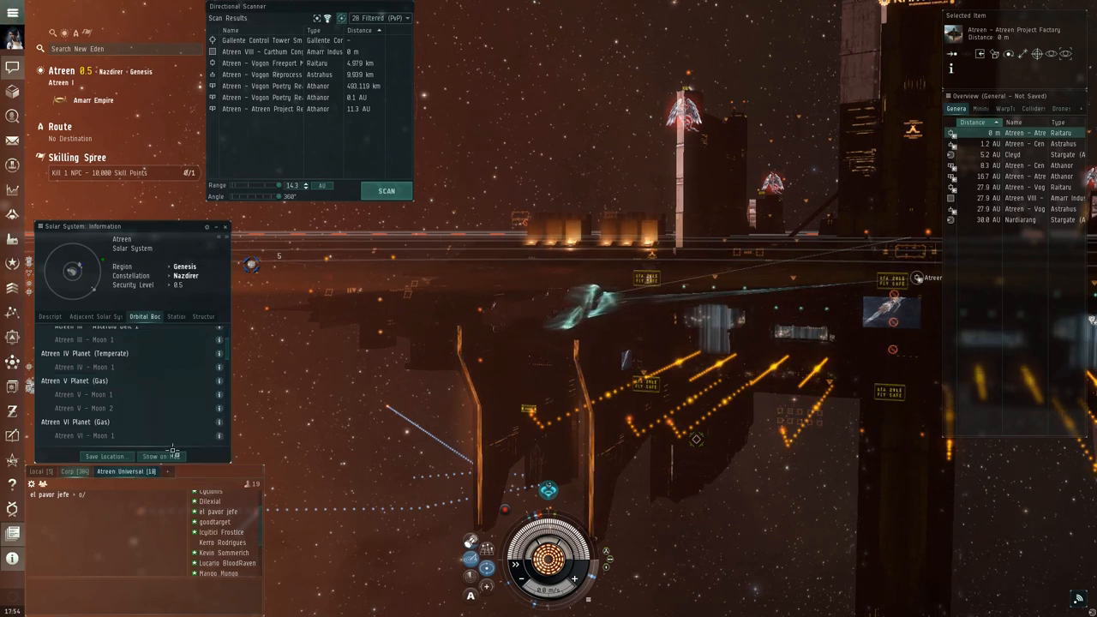
pyautogui.click(74, 380)
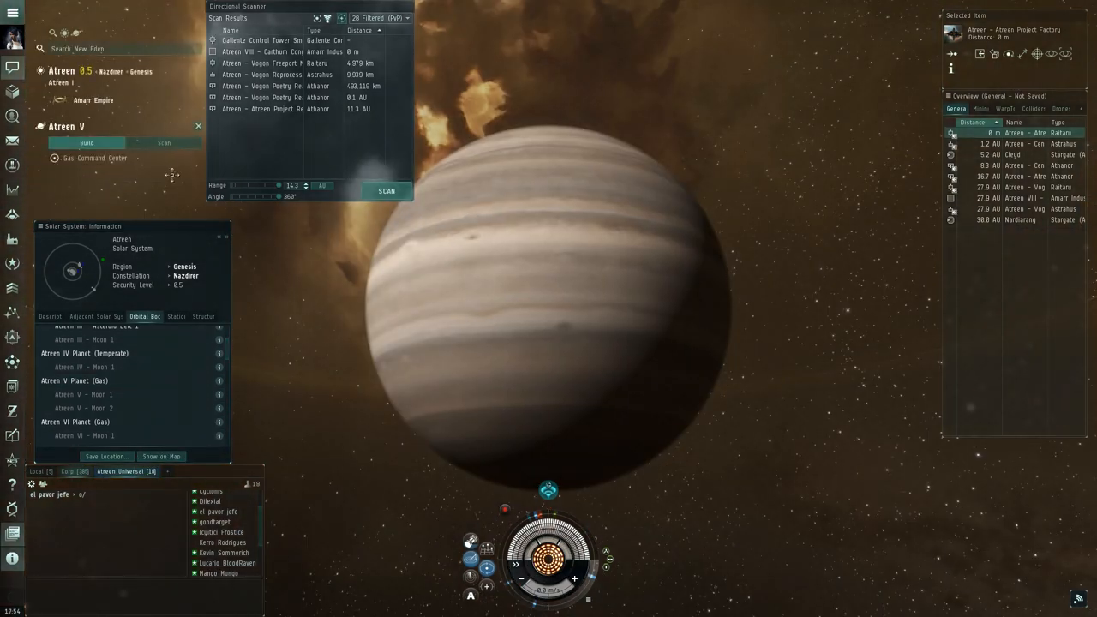
pyautogui.click(164, 142)
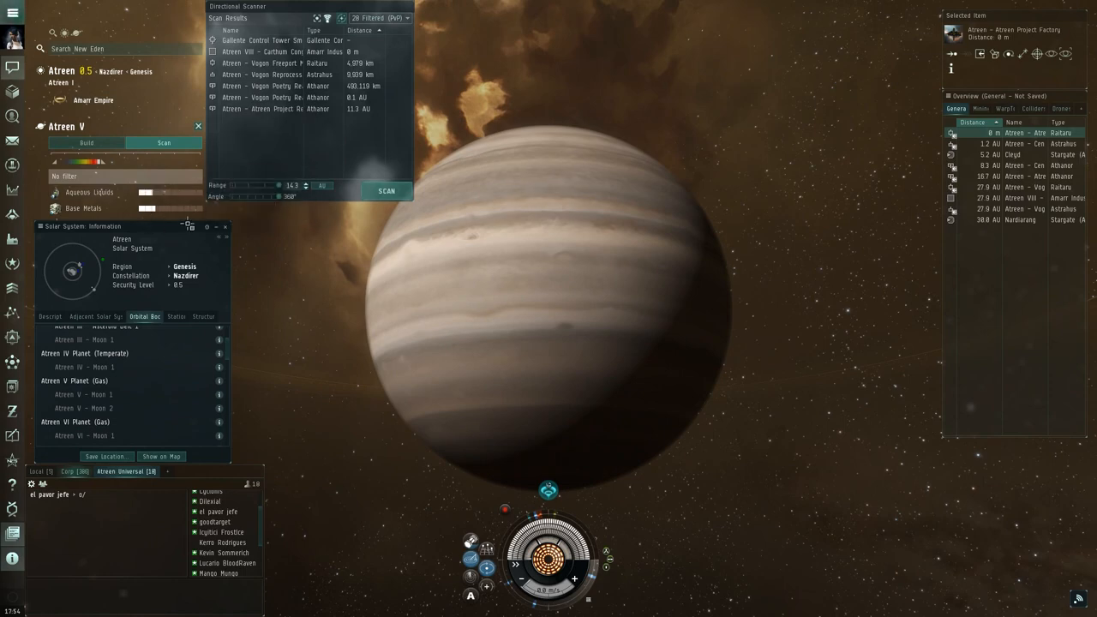
pyautogui.click(226, 226)
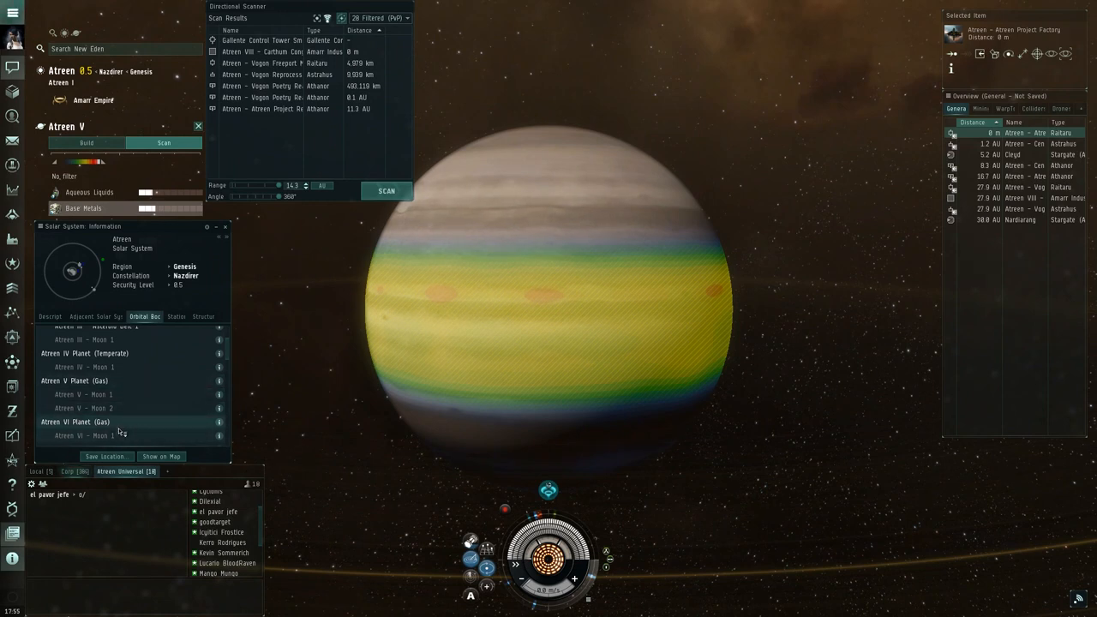
pyautogui.rightClick(76, 420)
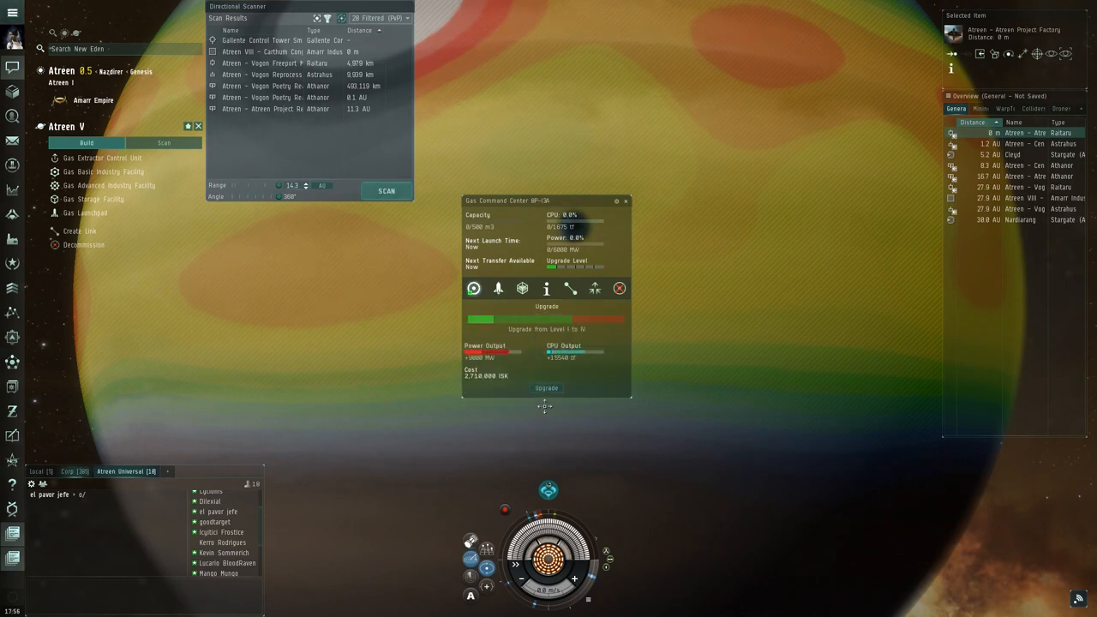
# Upgrade the Gas Command Center on Atreen V and submit the pending edit
pyautogui.click(545, 387)
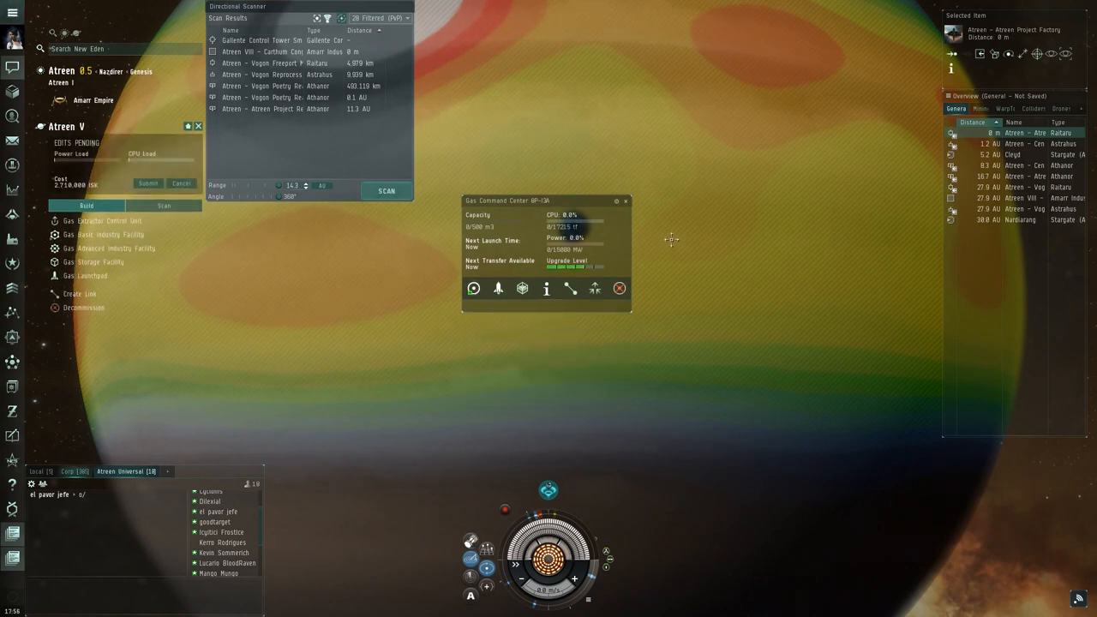
pyautogui.click(147, 182)
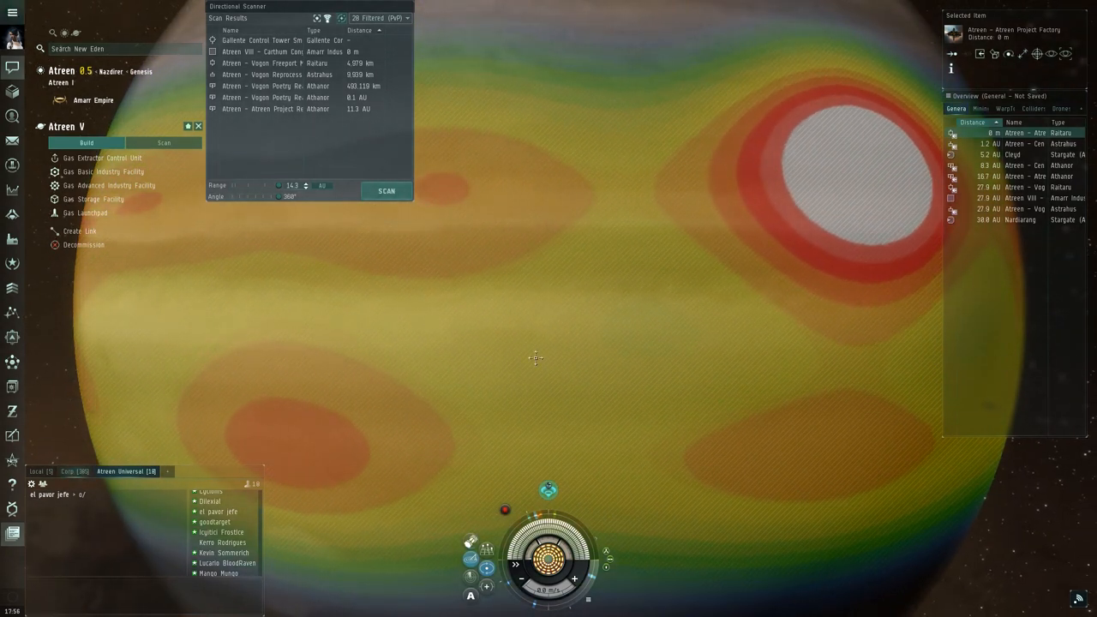
pyautogui.moveTo(107, 171)
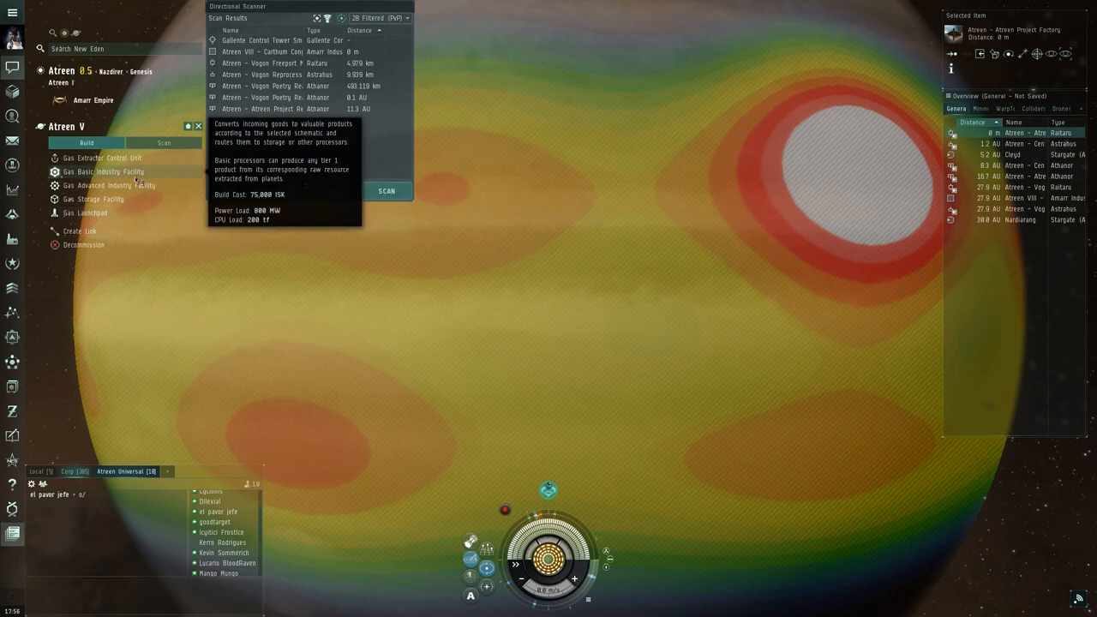
pyautogui.moveTo(84, 213)
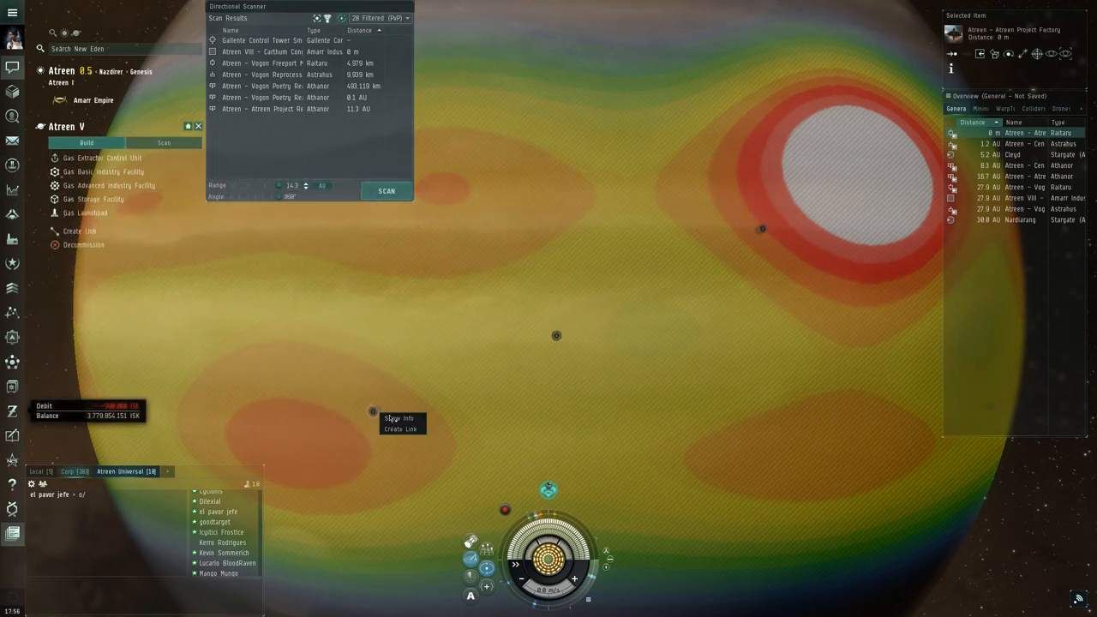
# Link the Atreen V structures together, reaching the structure beside the Base Metals hotspot
pyautogui.click(401, 428)
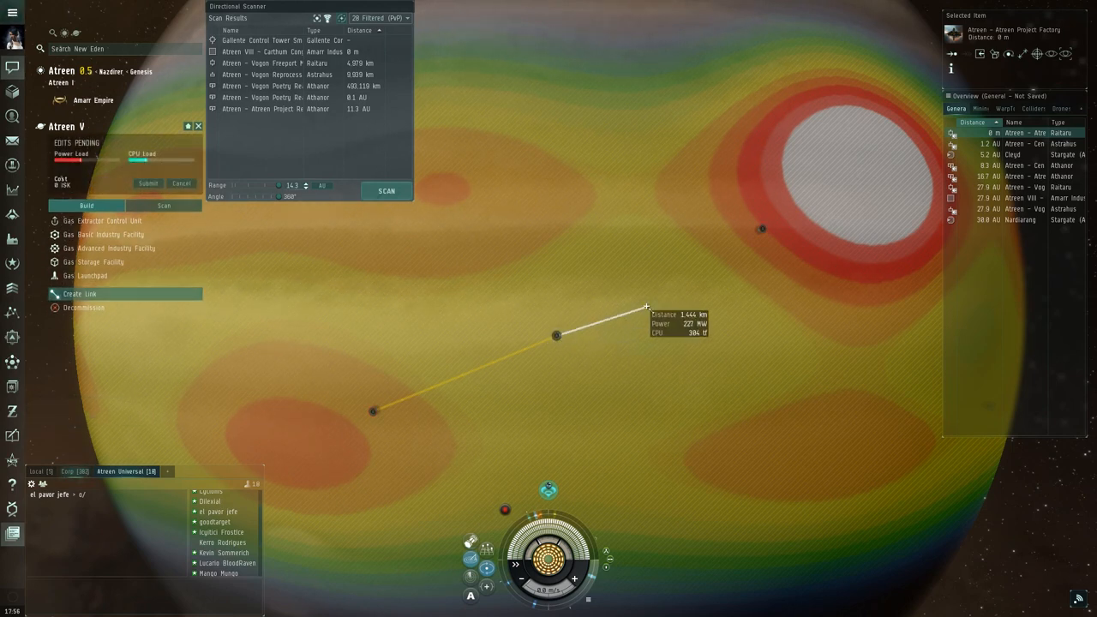
pyautogui.moveTo(646, 305); pyautogui.dragTo(718, 257)
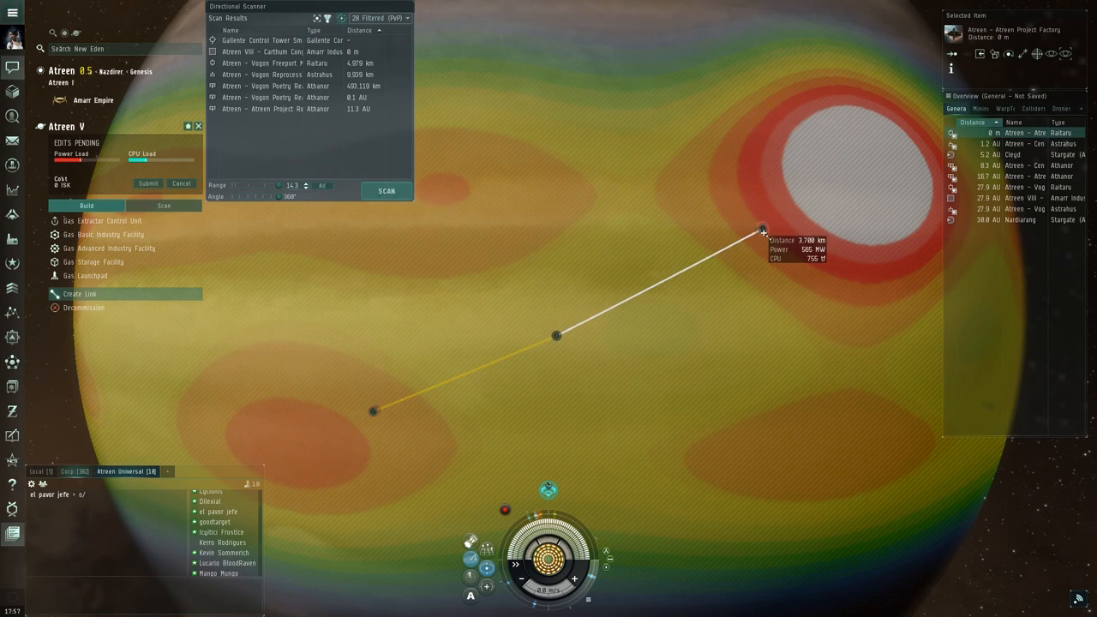
pyautogui.moveTo(790, 288)
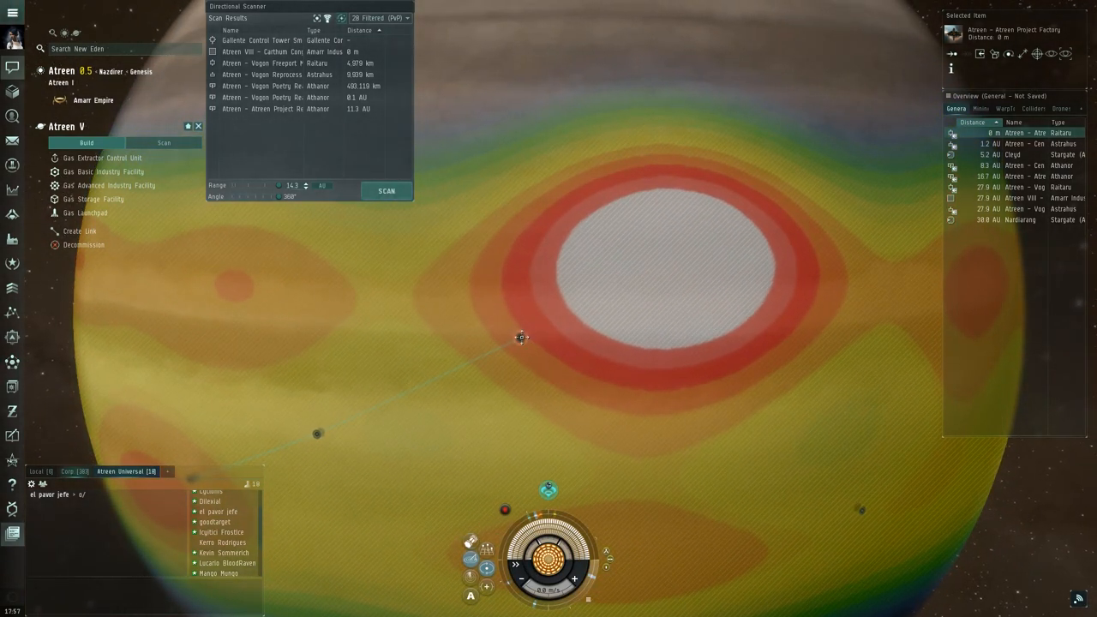
# Run Base Metals extraction over the hotspot and route its output to the launchpad
pyautogui.click(103, 158)
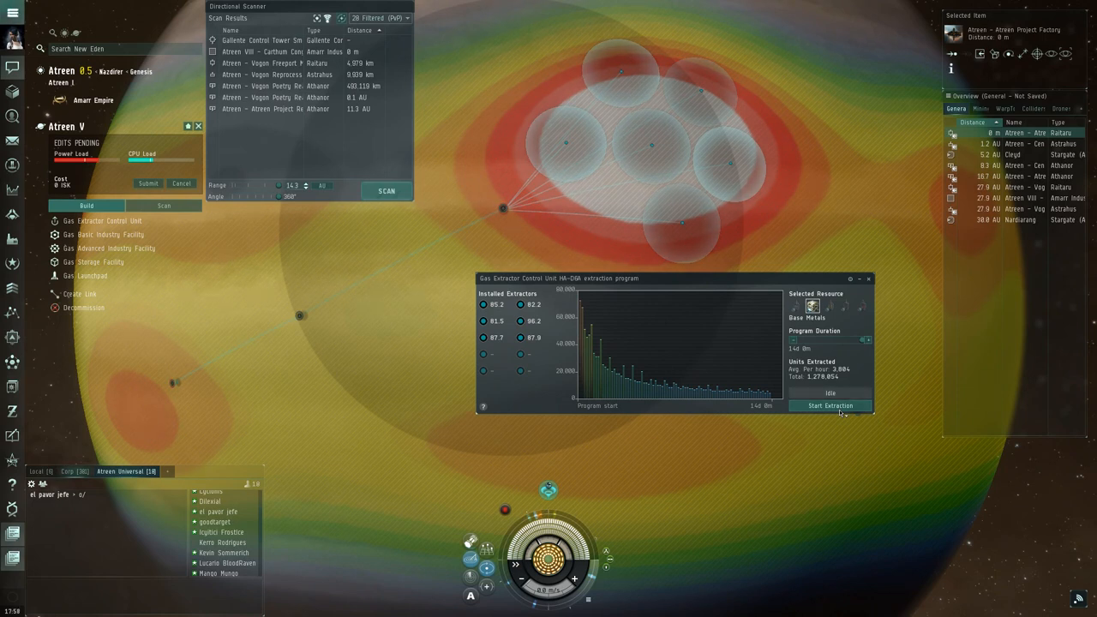
pyautogui.click(830, 405)
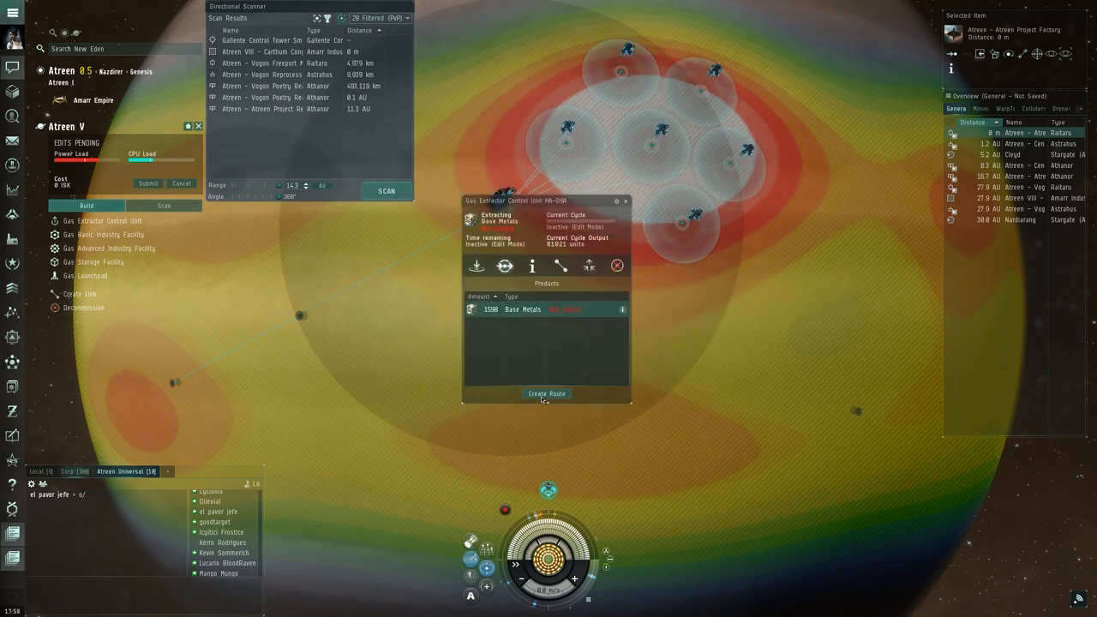
pyautogui.click(624, 202)
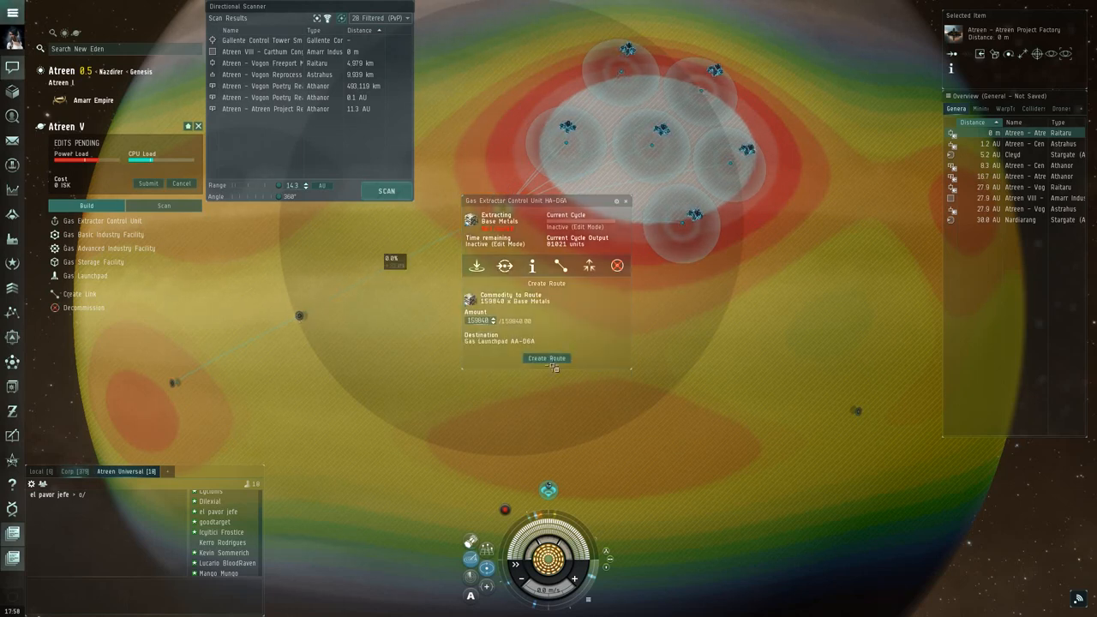
pyautogui.click(545, 358)
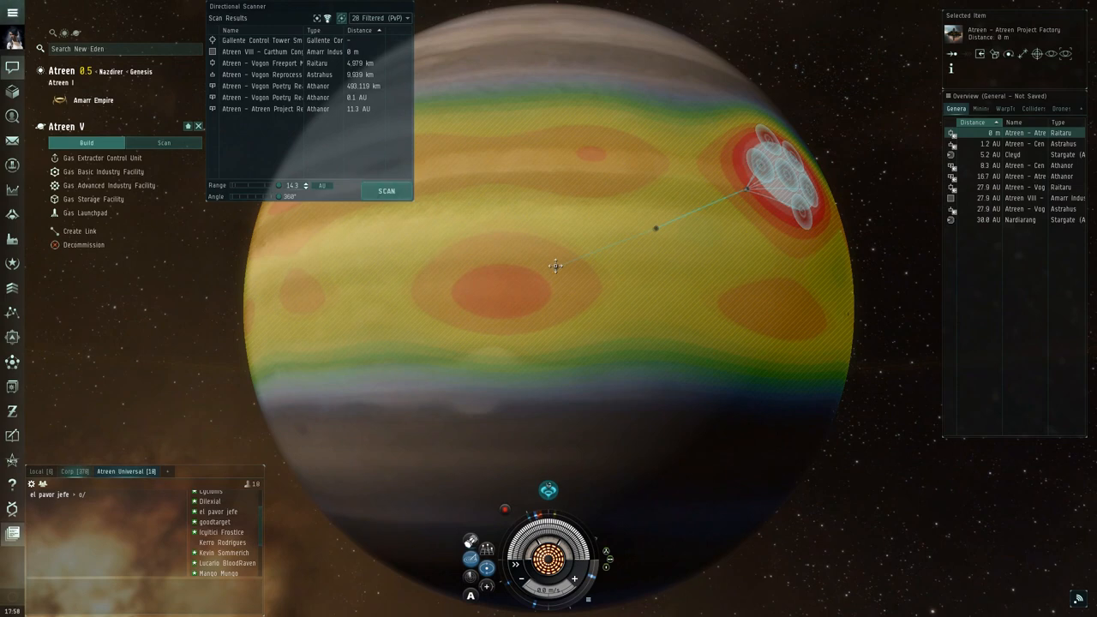
# Set the second extractor to Base Metals with heads over the patch and route its output
pyautogui.click(103, 157)
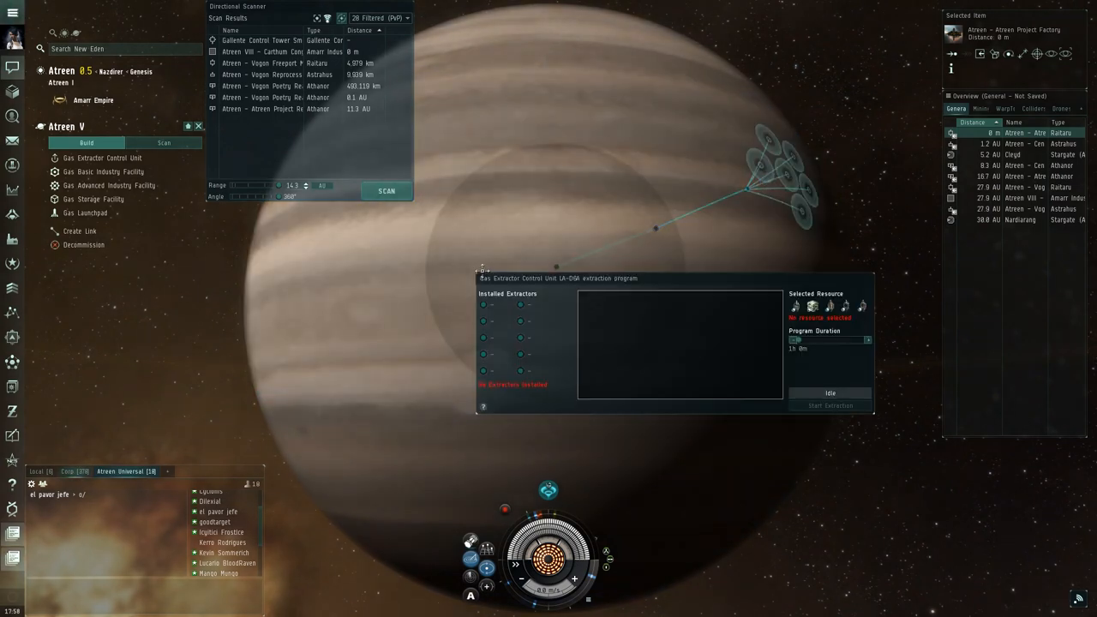
pyautogui.click(812, 305)
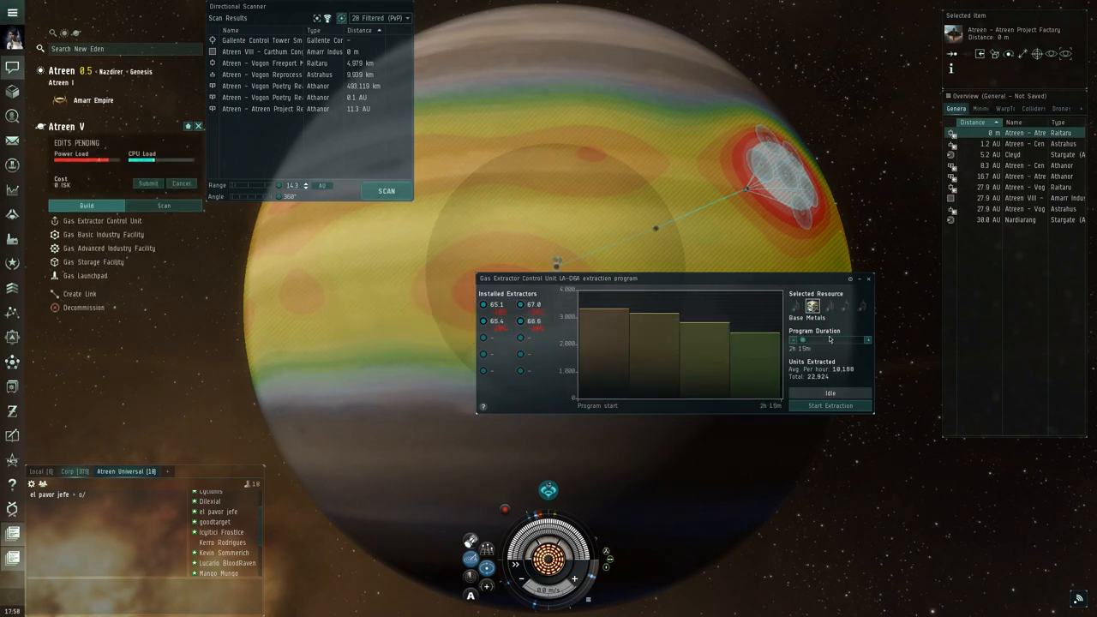
pyautogui.moveTo(802, 339); pyautogui.dragTo(865, 340)
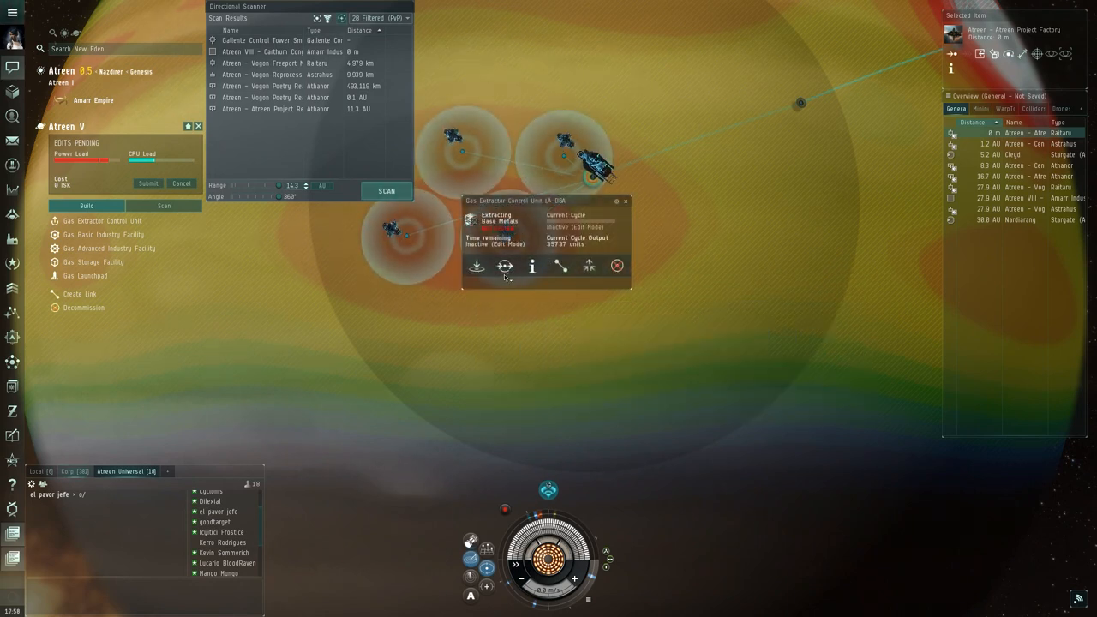
pyautogui.click(504, 267)
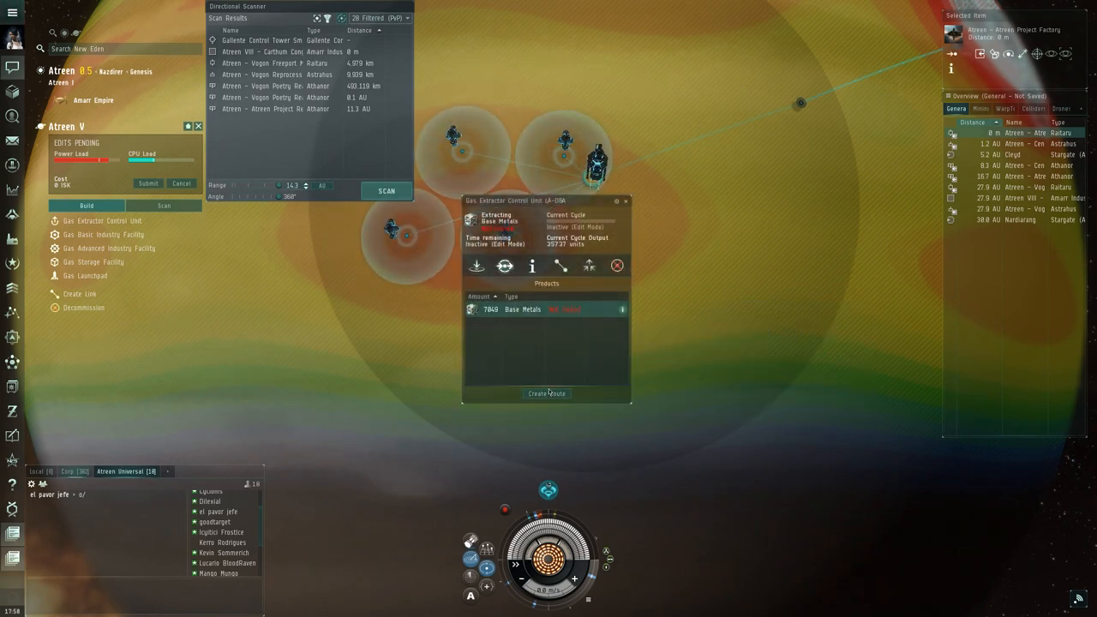
pyautogui.click(545, 392)
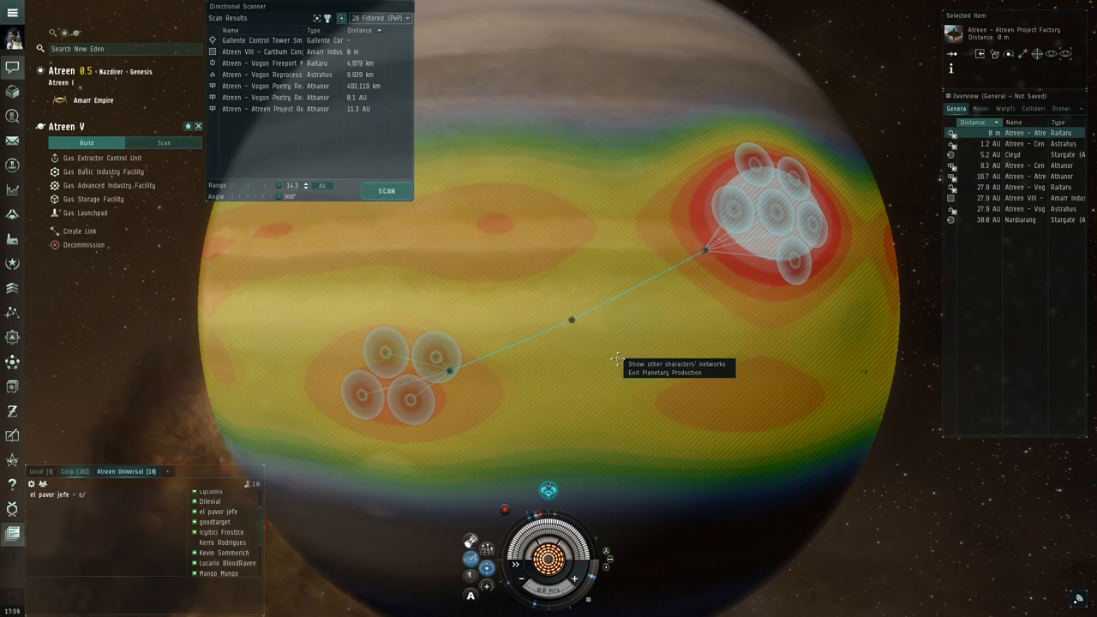
# Leave the gas planet and view temperate planet Atreen III instead
pyautogui.click(667, 374)
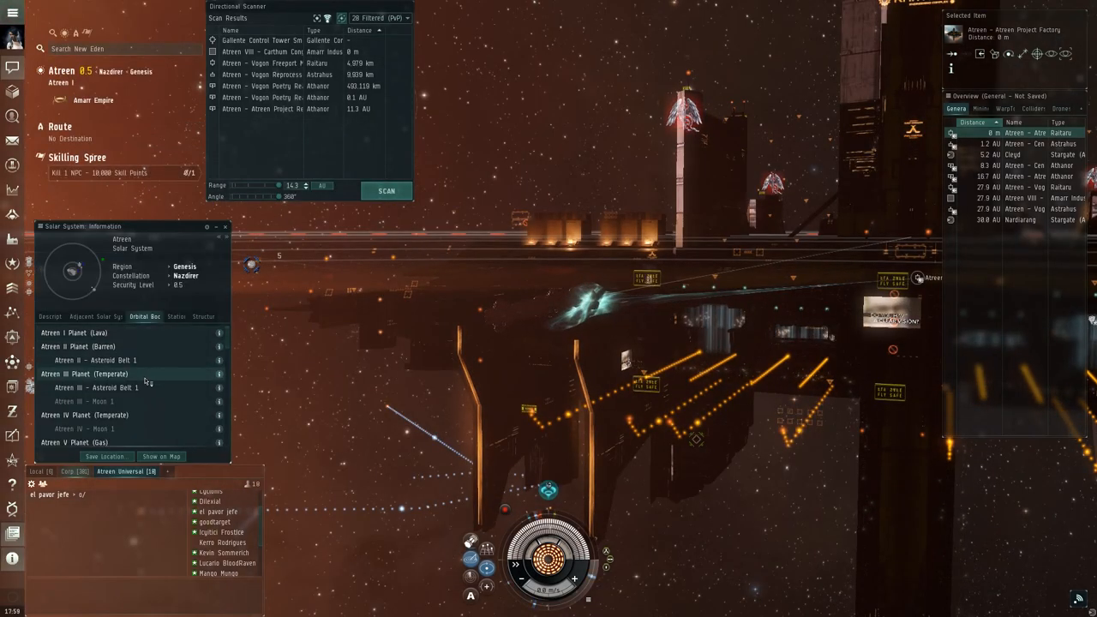
pyautogui.rightClick(94, 374)
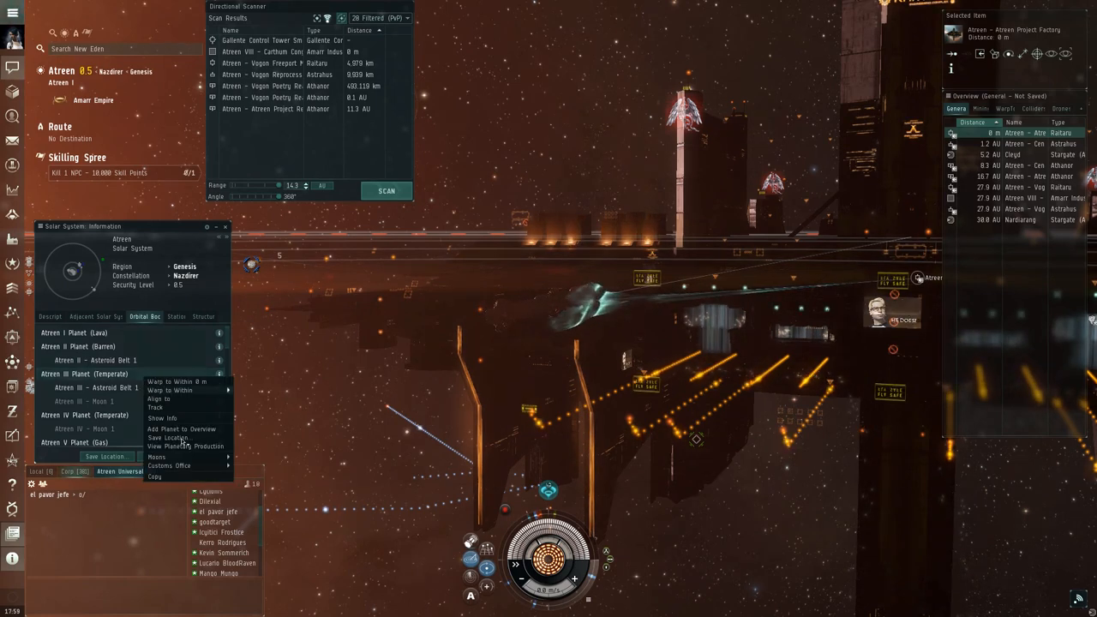
pyautogui.click(185, 446)
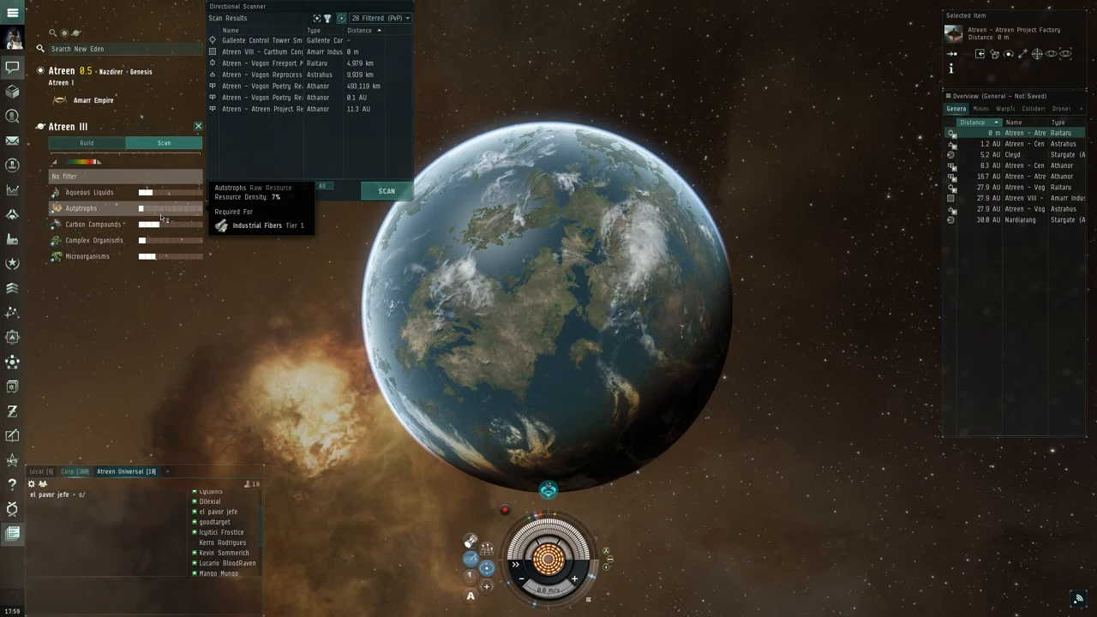
pyautogui.moveTo(161, 240)
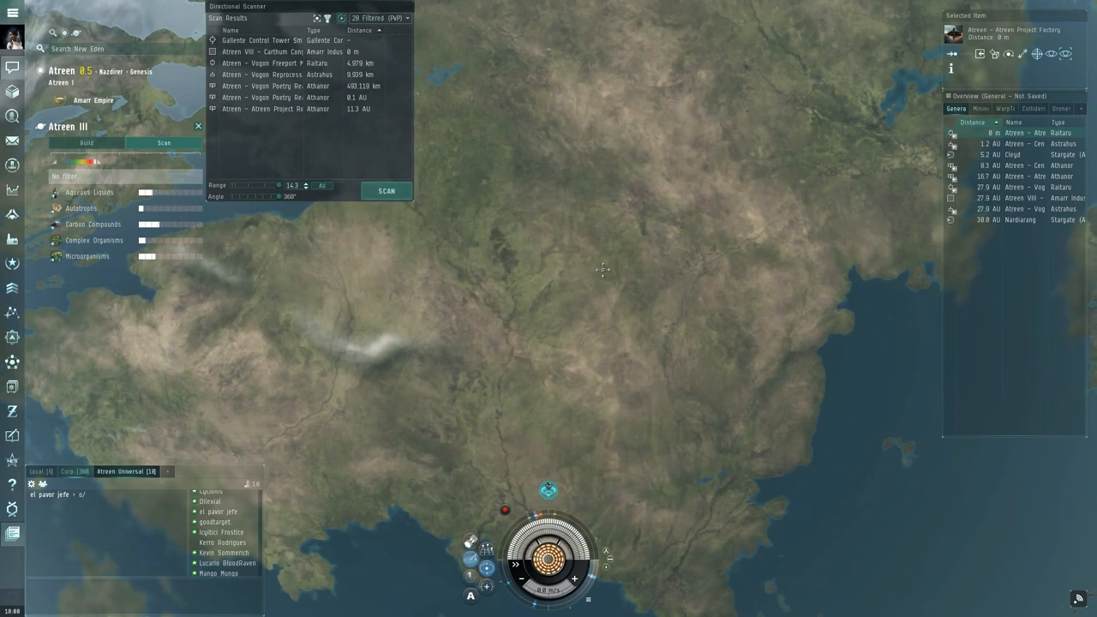
pyautogui.moveTo(305, 229)
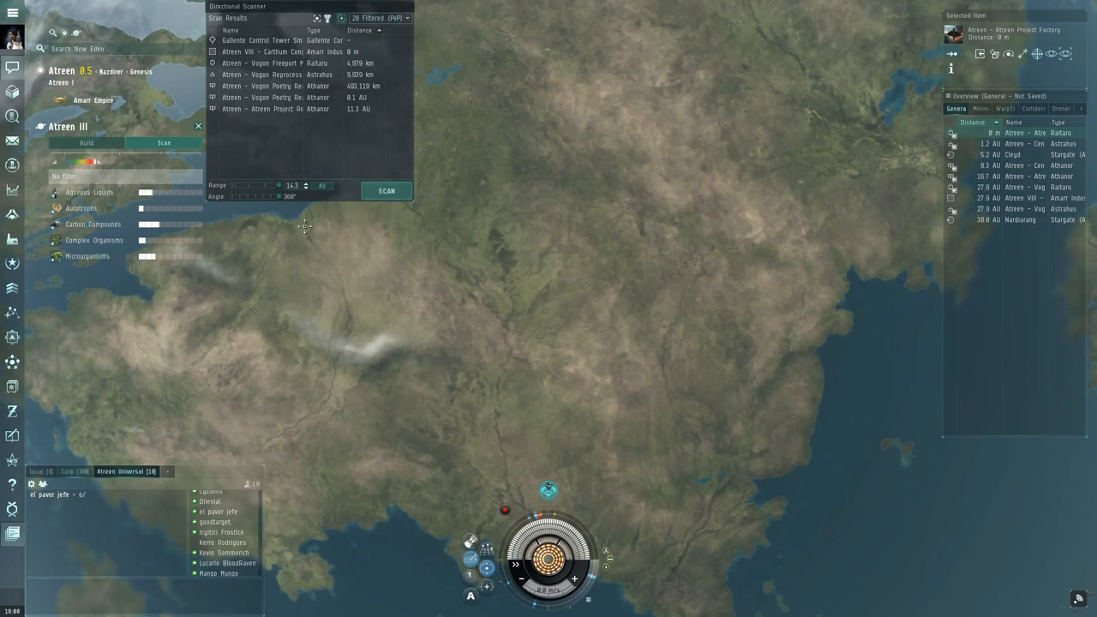
# Review the command center's status details and close them
pyautogui.click(86, 144)
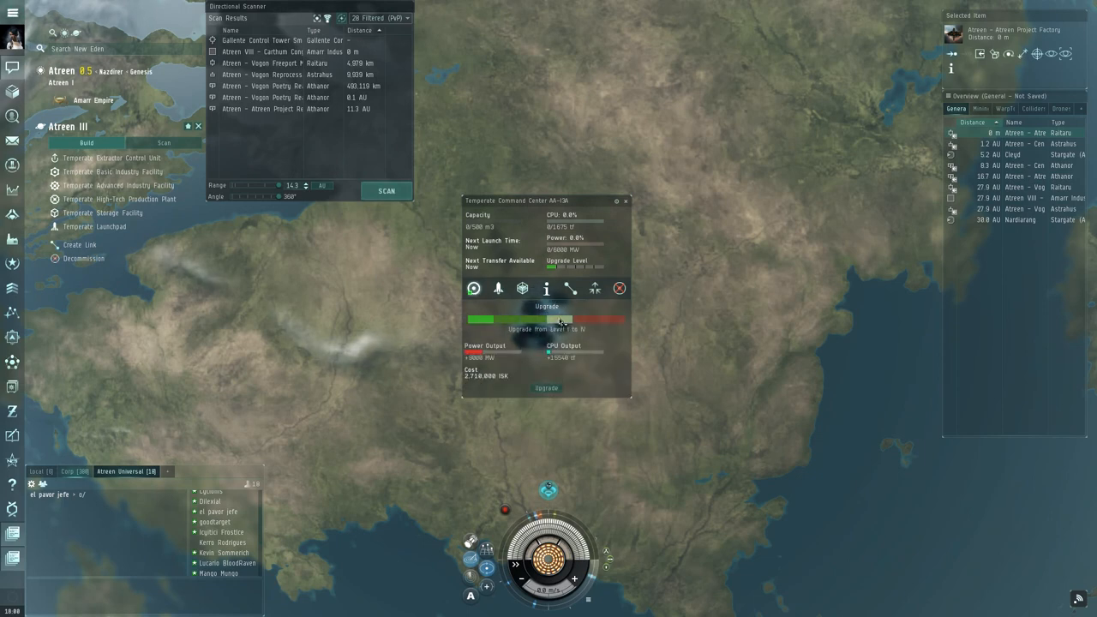
pyautogui.click(545, 388)
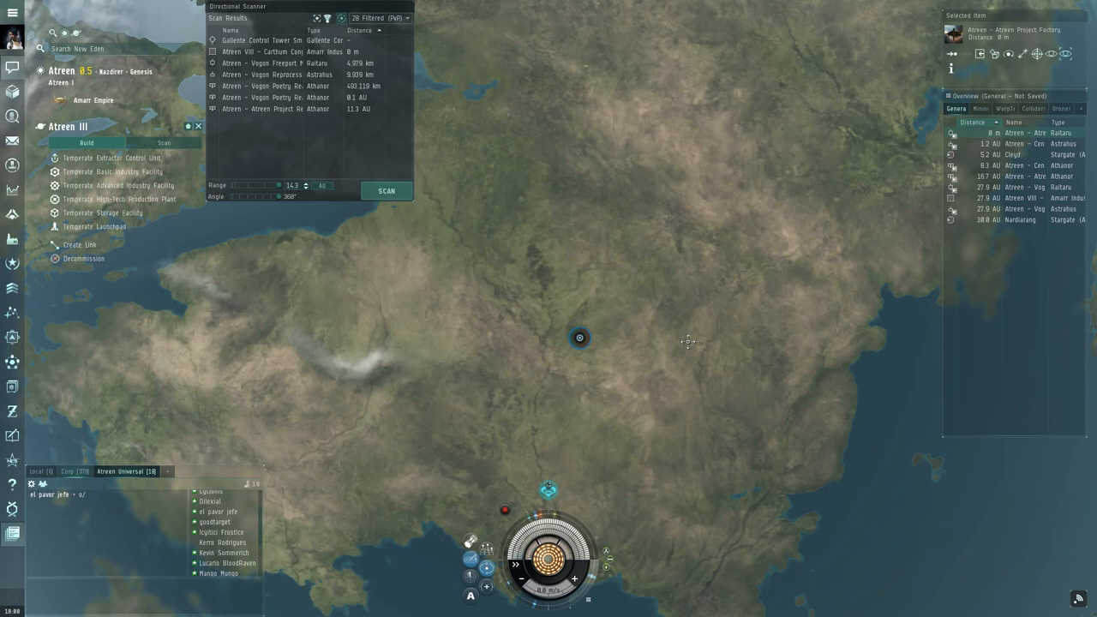
pyautogui.moveTo(94, 226)
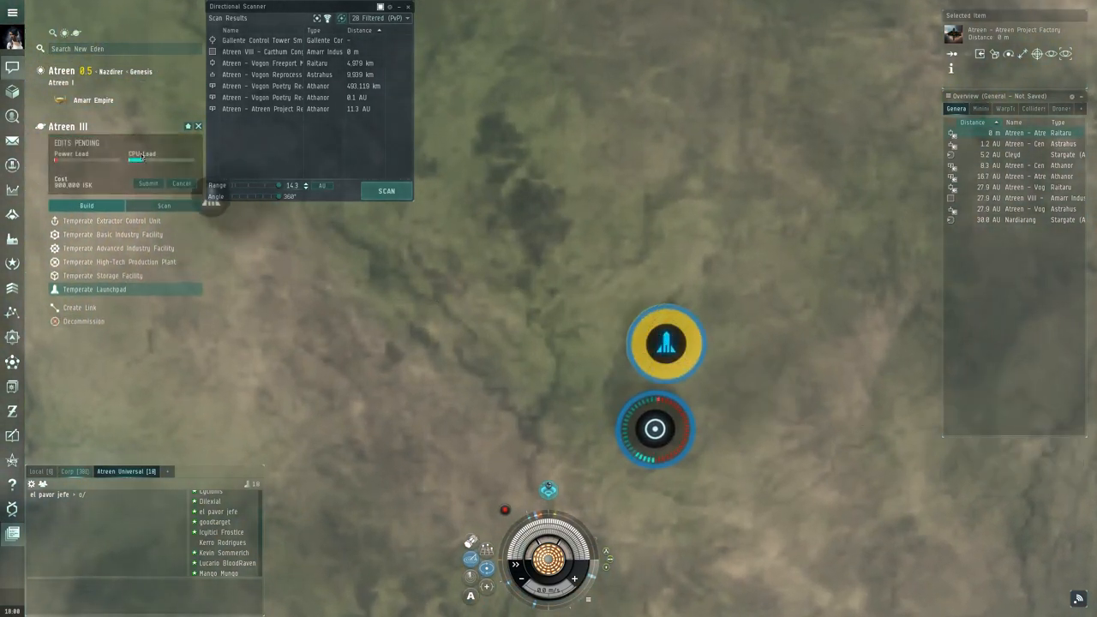
# Place a Temperate Launchpad just above the command center on Atreen III
pyautogui.click(147, 183)
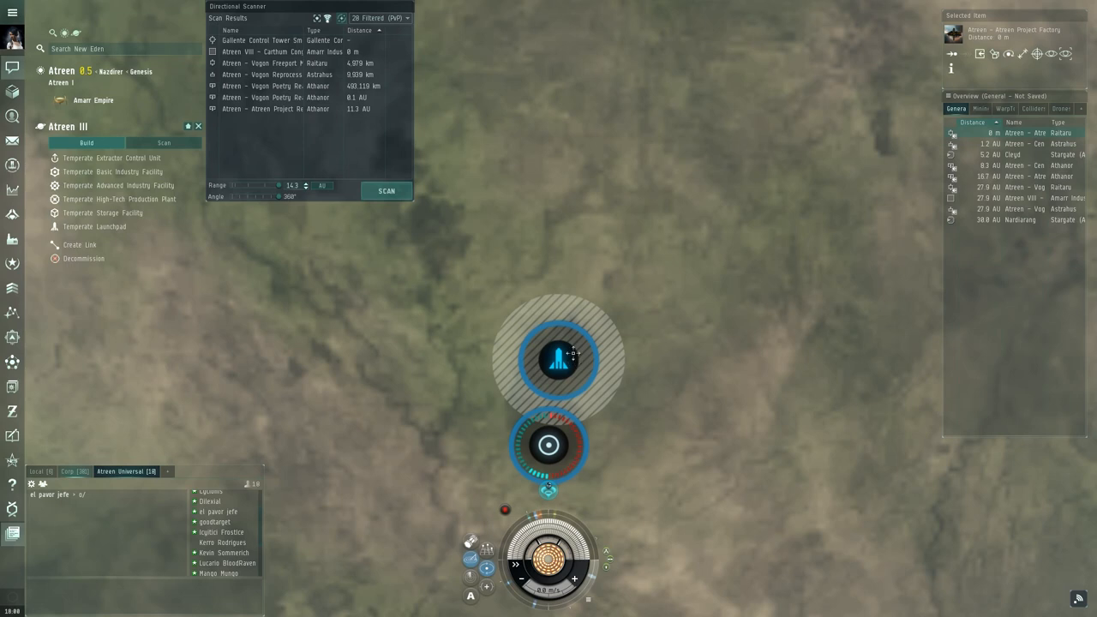
pyautogui.moveTo(118, 199)
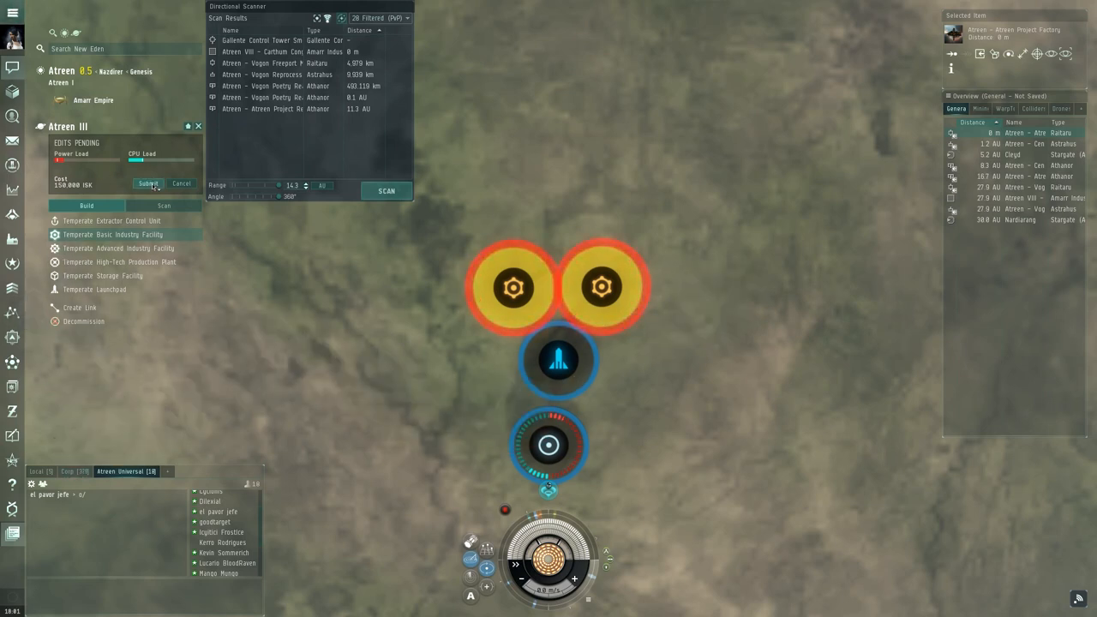
# Place two Temperate Basic Industry Facilities side by side above the launchpad
pyautogui.click(147, 183)
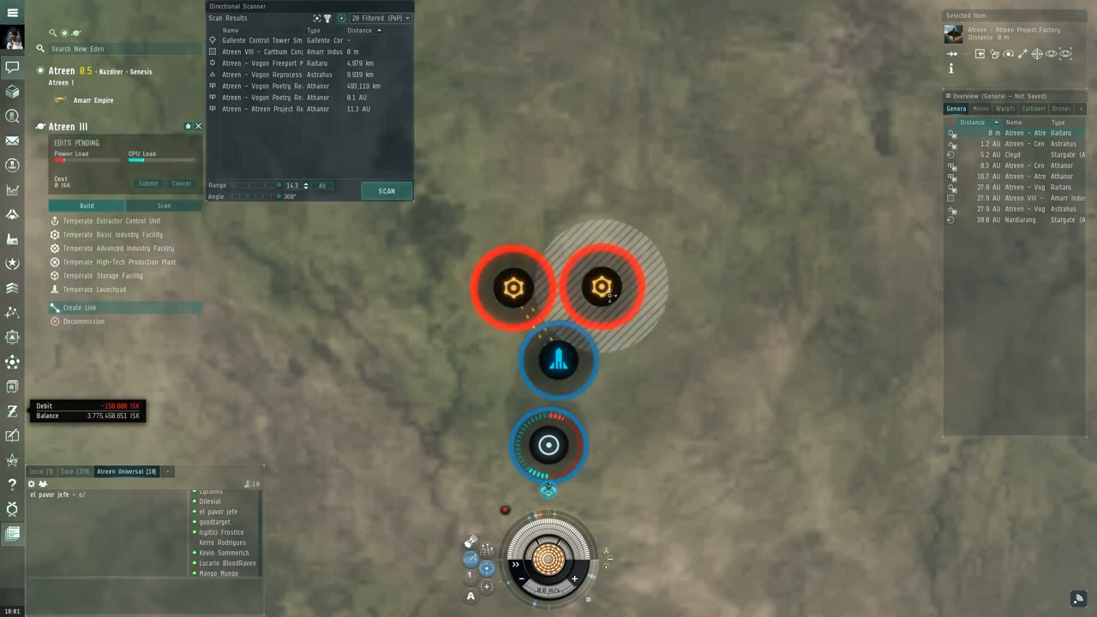
pyautogui.moveTo(574, 368)
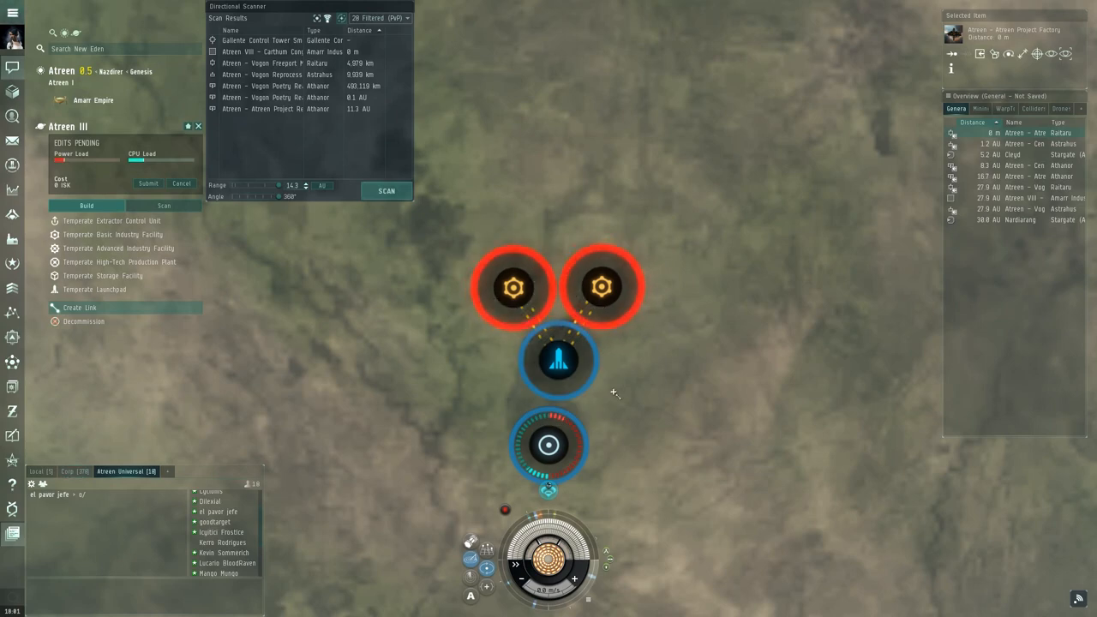
pyautogui.moveTo(285, 250)
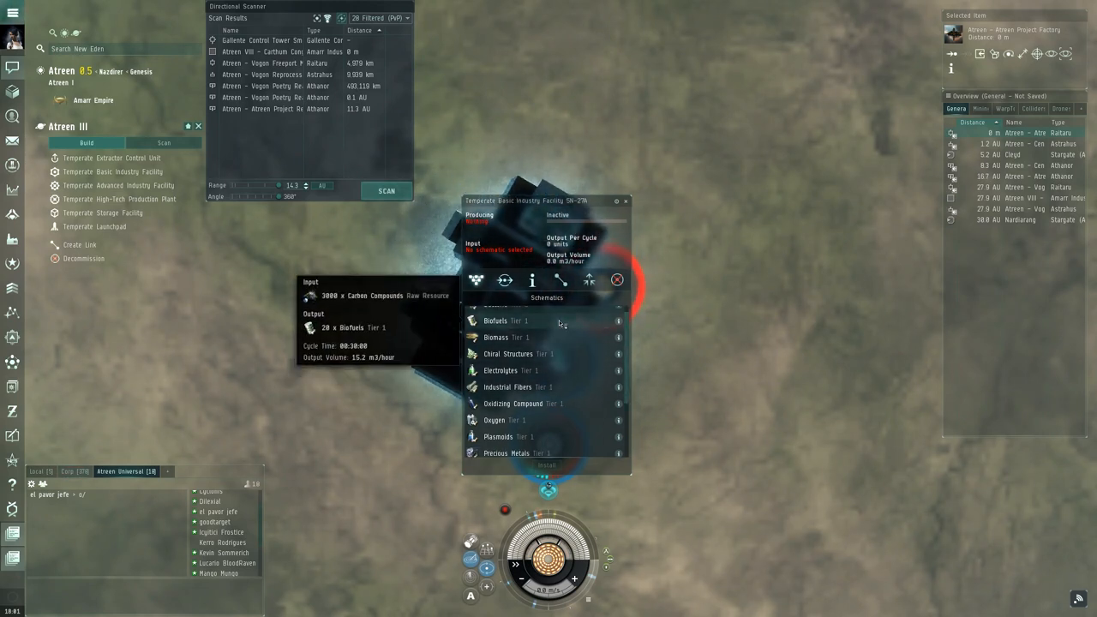
# Assign the Reactive Metals schematic to the left basic industry facility
pyautogui.scroll(-3)
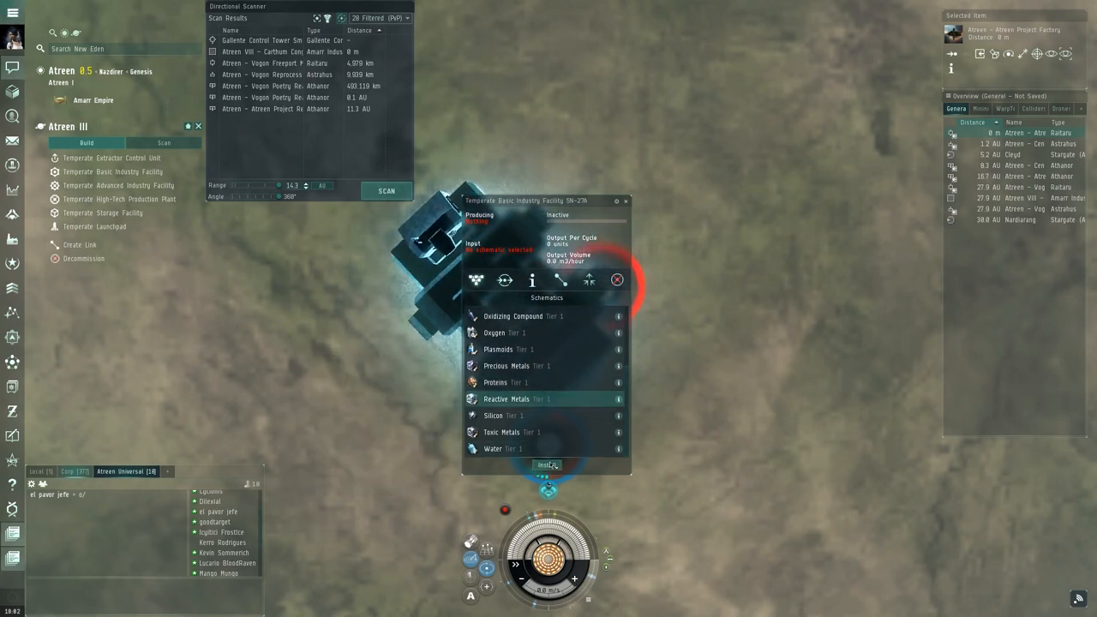
pyautogui.click(511, 402)
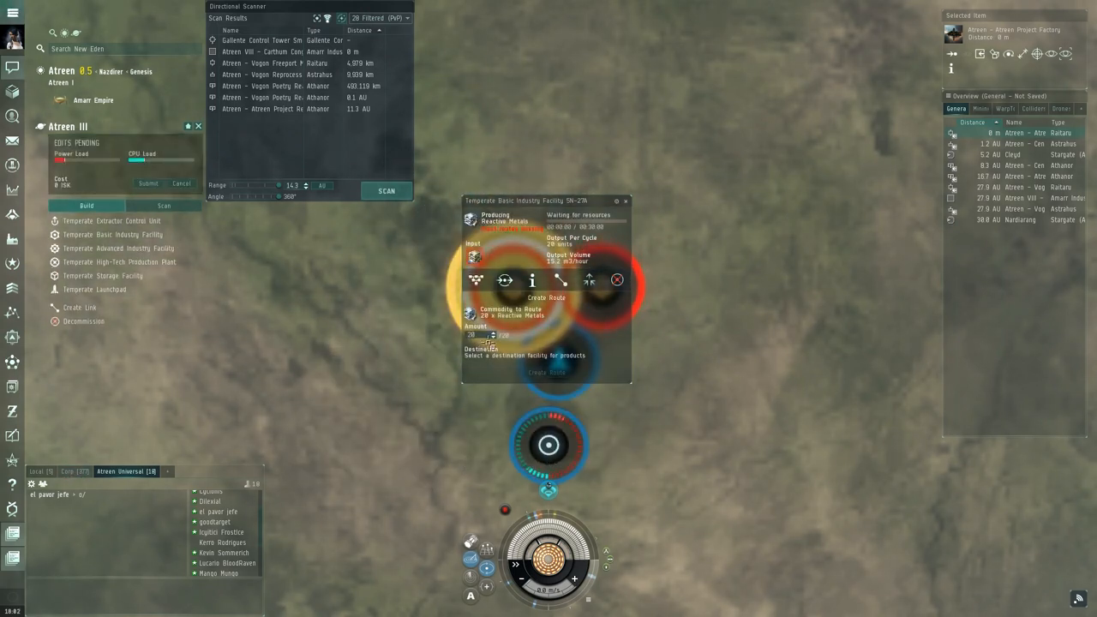
pyautogui.moveTo(557, 374)
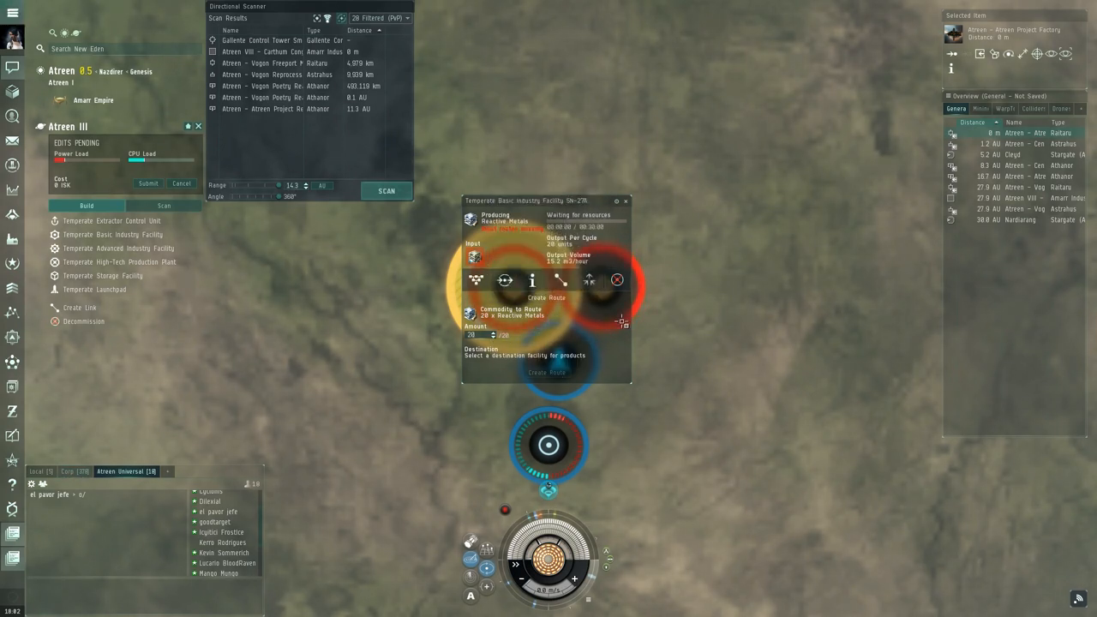
pyautogui.click(617, 200)
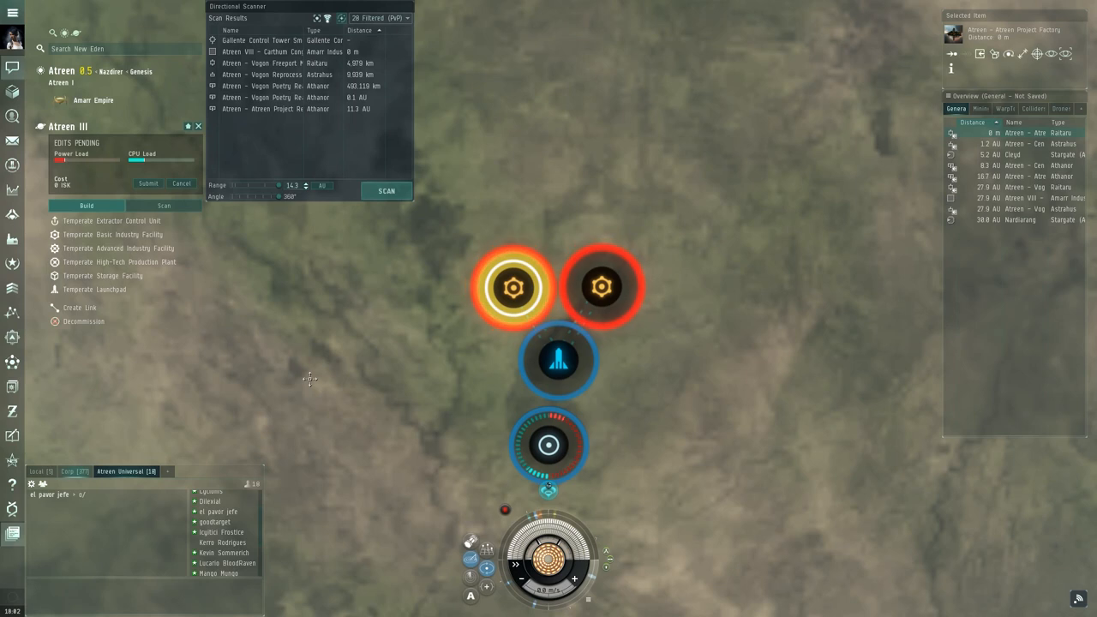
pyautogui.moveTo(79, 308)
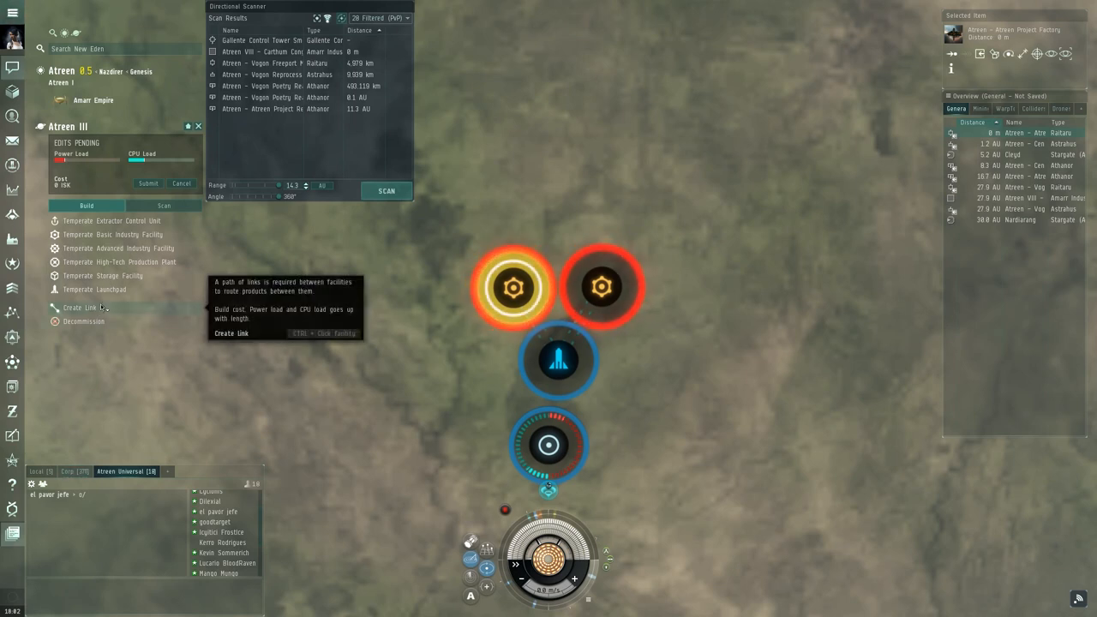
pyautogui.moveTo(120, 260)
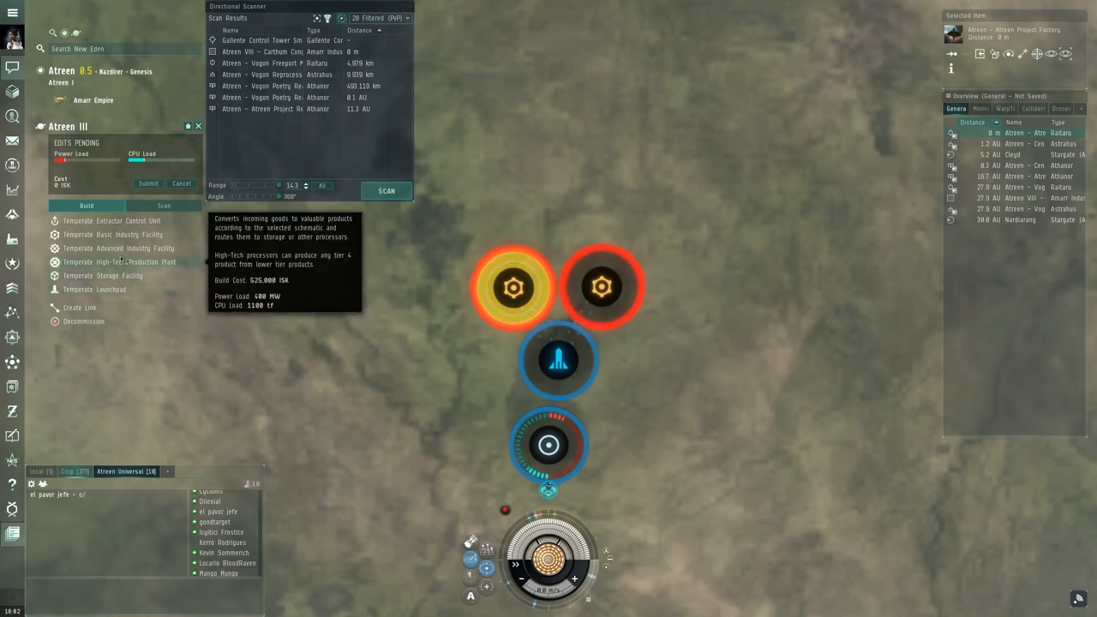
pyautogui.moveTo(123, 250)
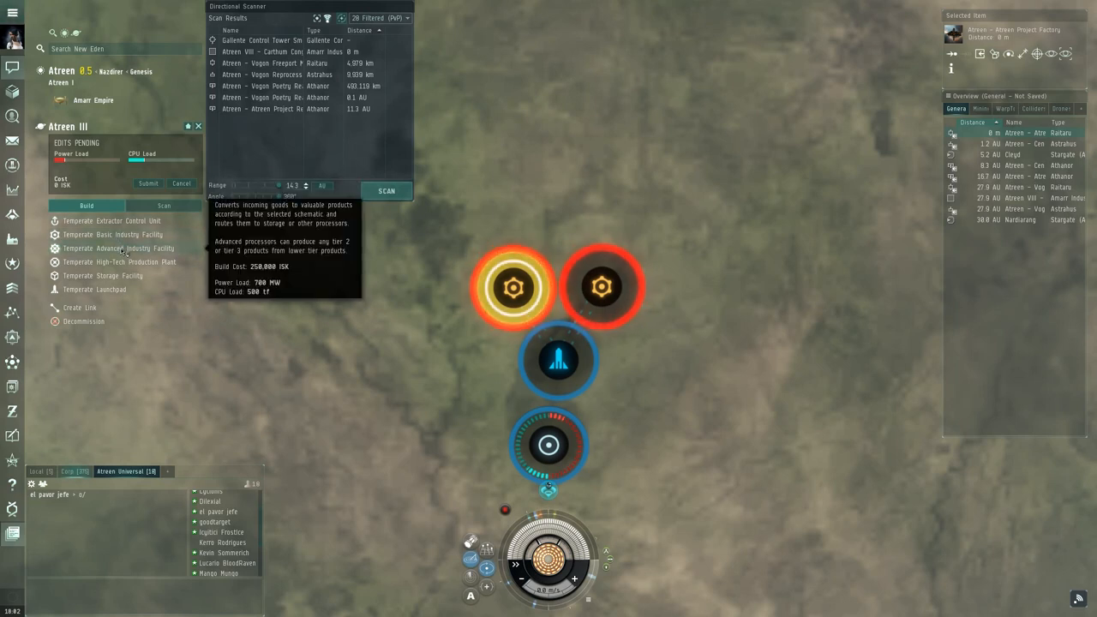
pyautogui.moveTo(113, 233)
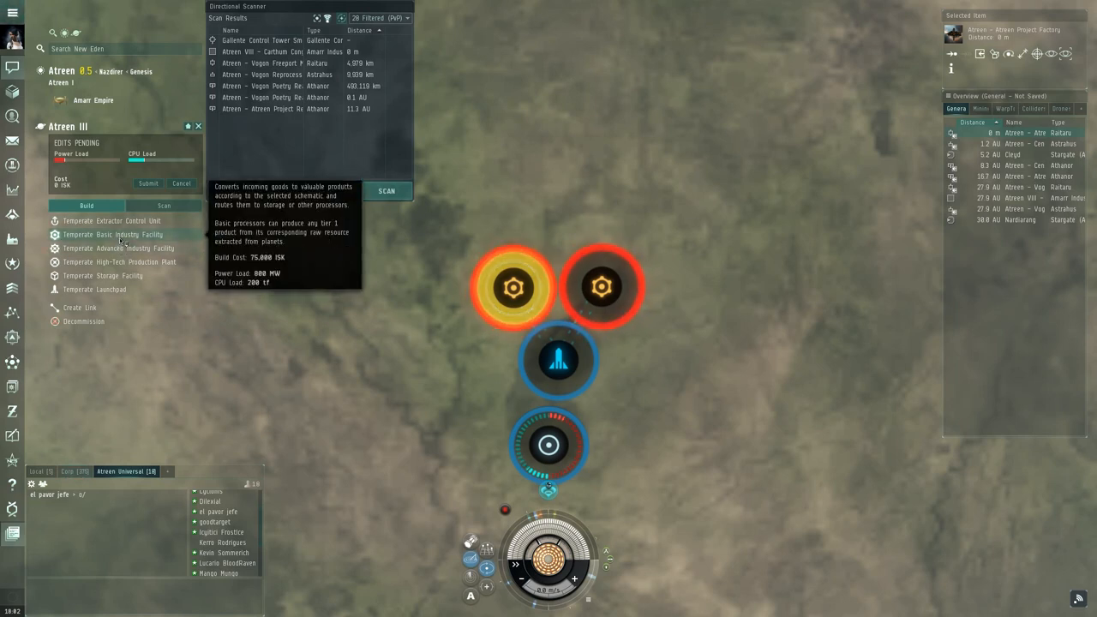
# Check the other basic facility's schematics, then place a Temperate Advanced Industry Facility above both
pyautogui.click(113, 233)
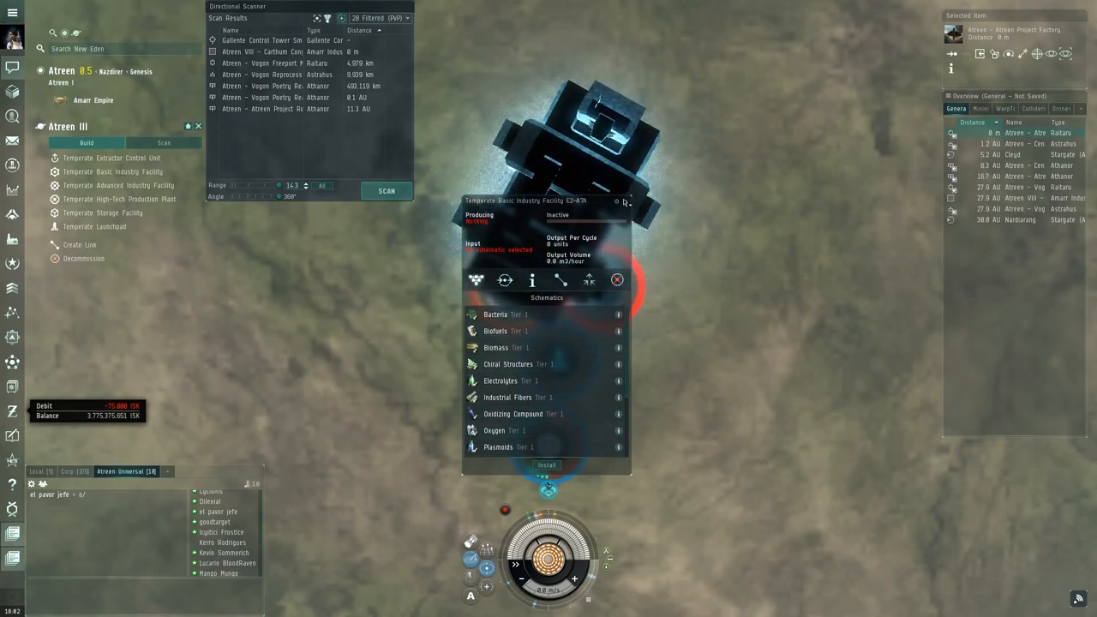
pyautogui.click(586, 281)
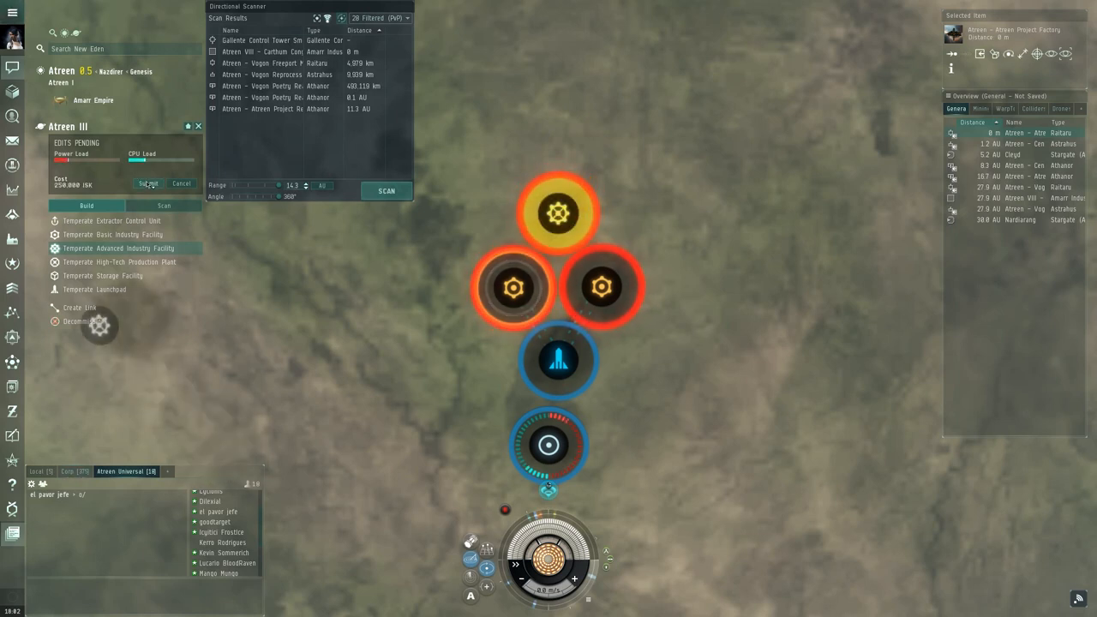
pyautogui.click(148, 184)
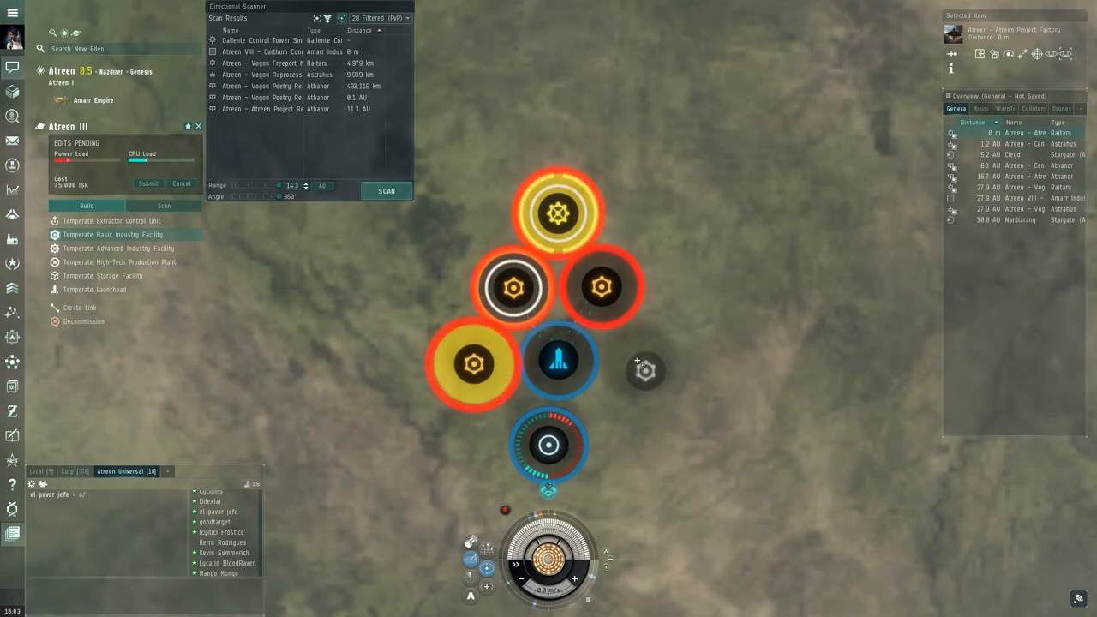
# Place a basic factory left of the launchpad, give it the Toxic Metals schematic and begin routing its output
pyautogui.click(644, 370)
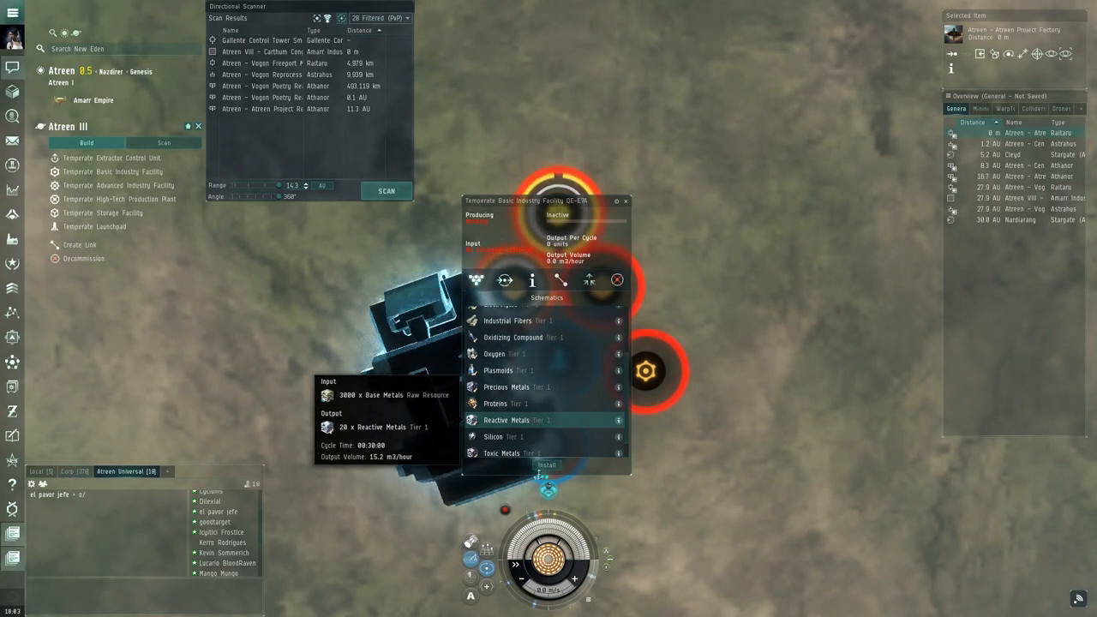
pyautogui.click(545, 464)
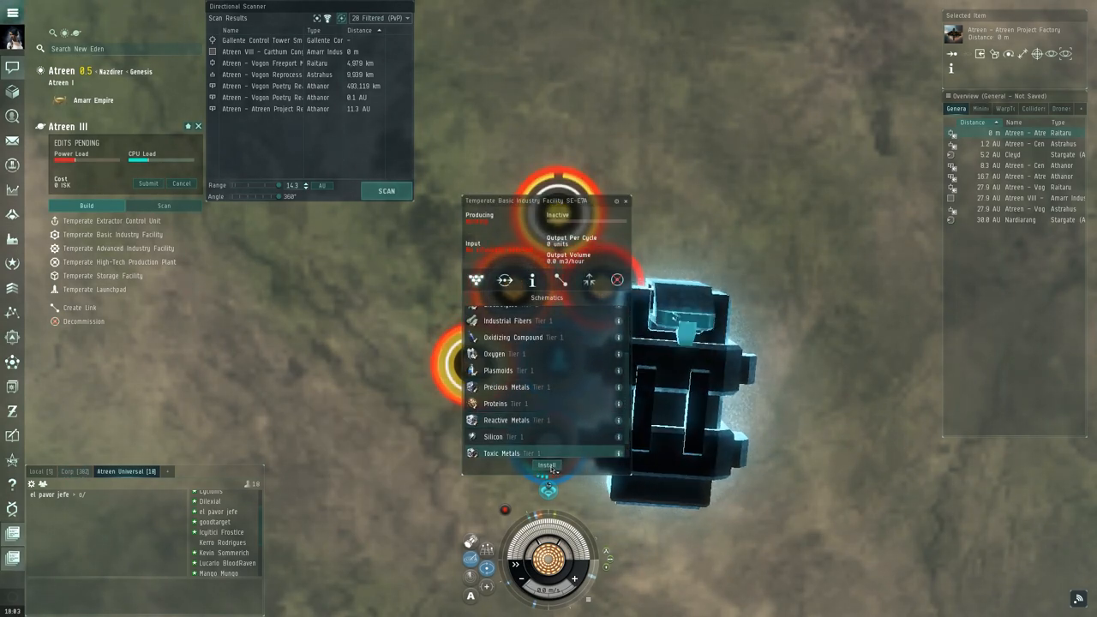
pyautogui.click(554, 466)
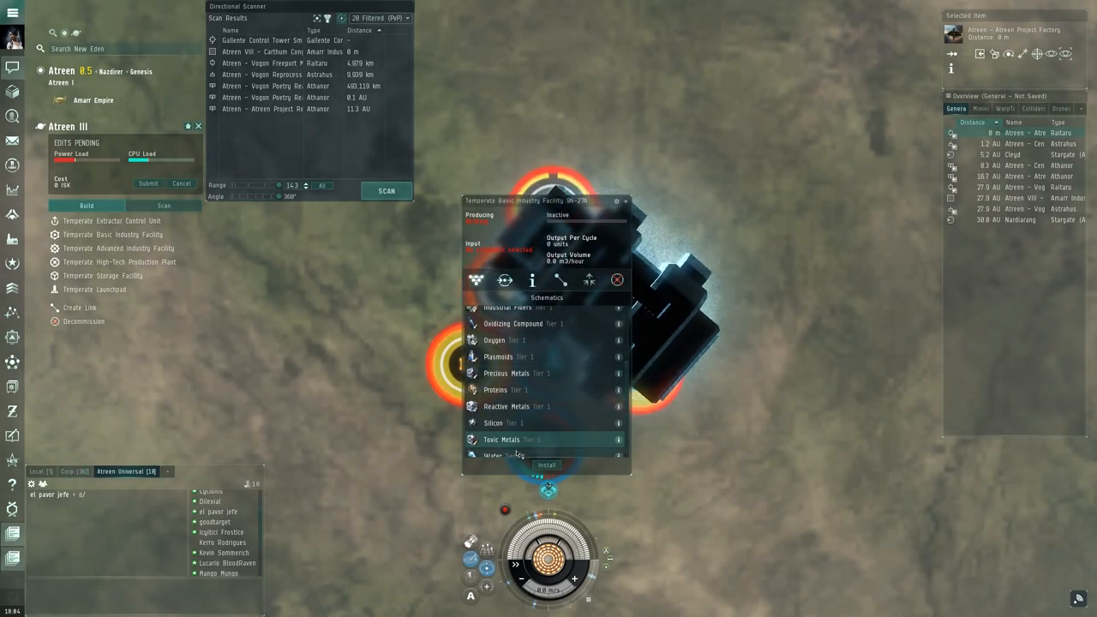
pyautogui.click(545, 467)
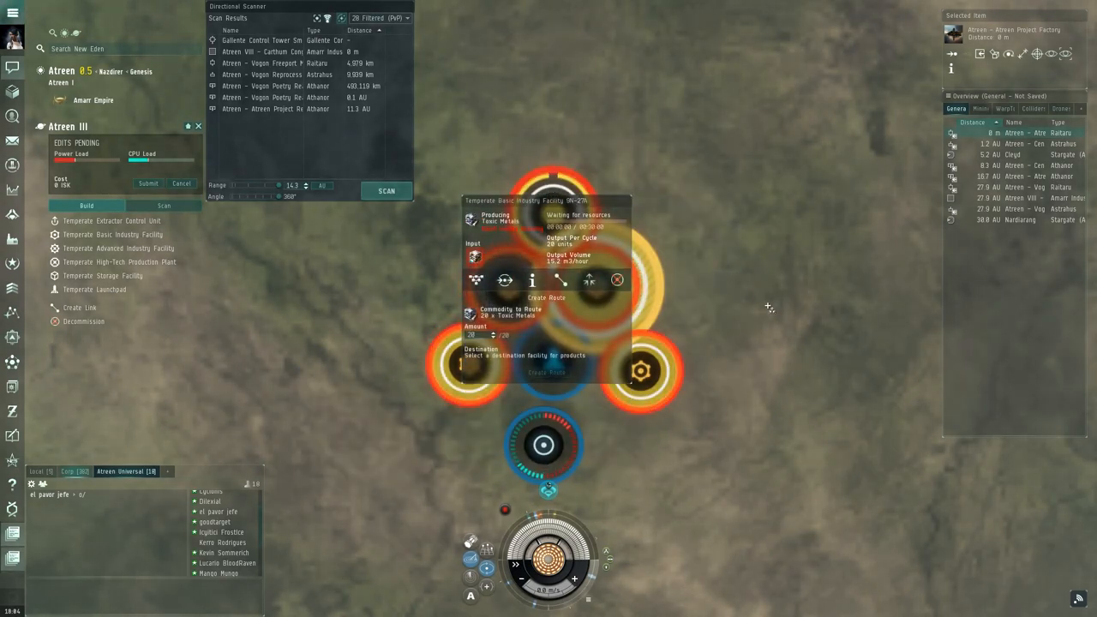
pyautogui.click(617, 281)
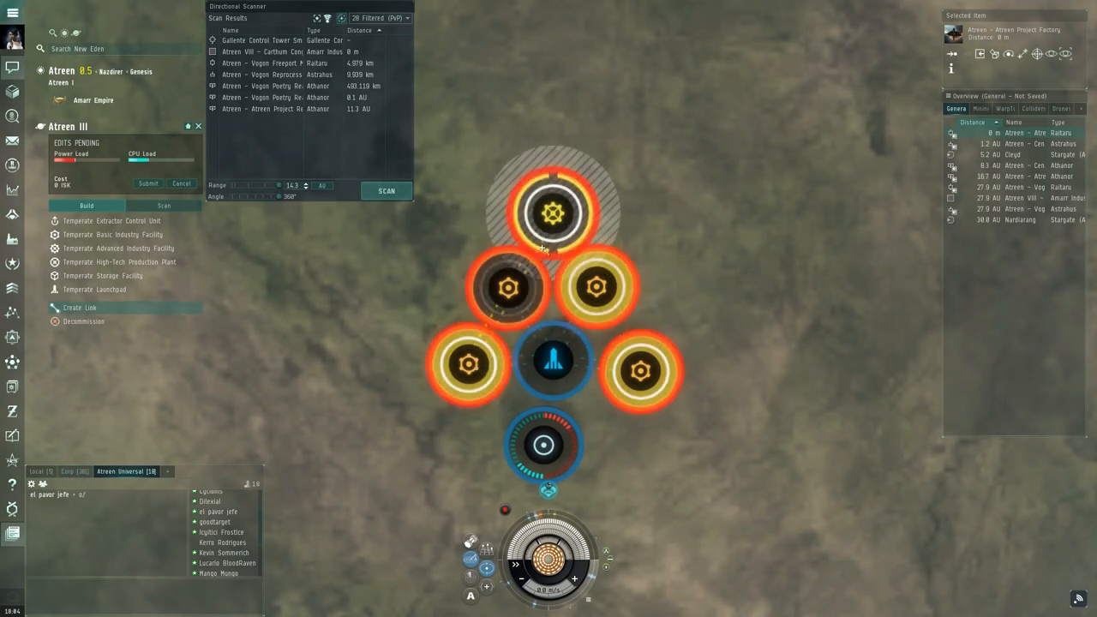
# Exit link mode and submit all pending Atreen III colony edits
pyautogui.rightClick(508, 288)
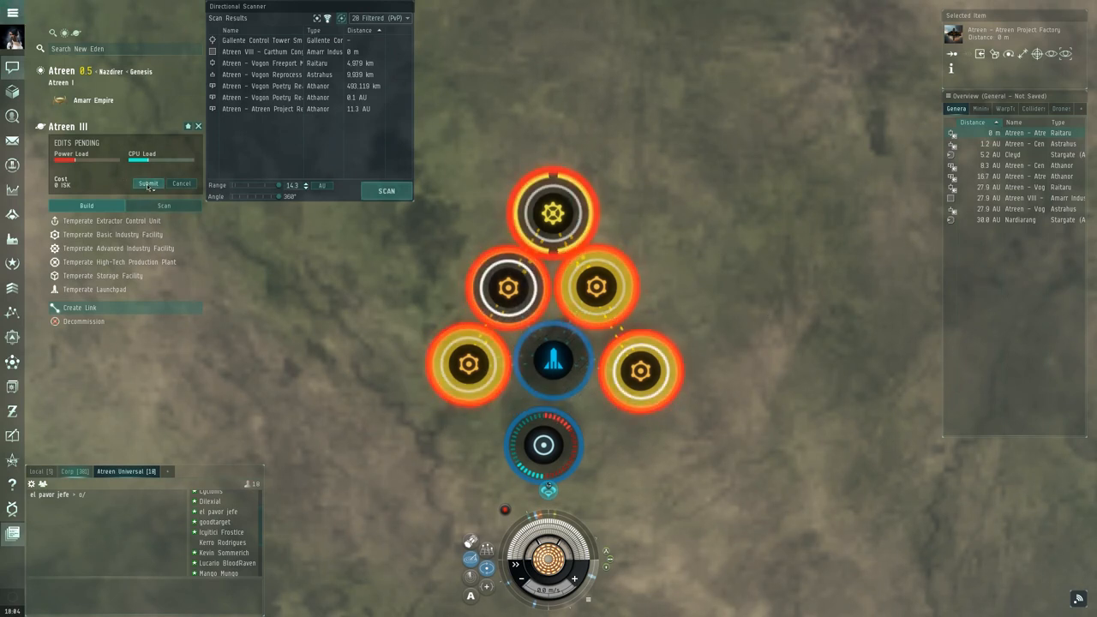
pyautogui.click(148, 183)
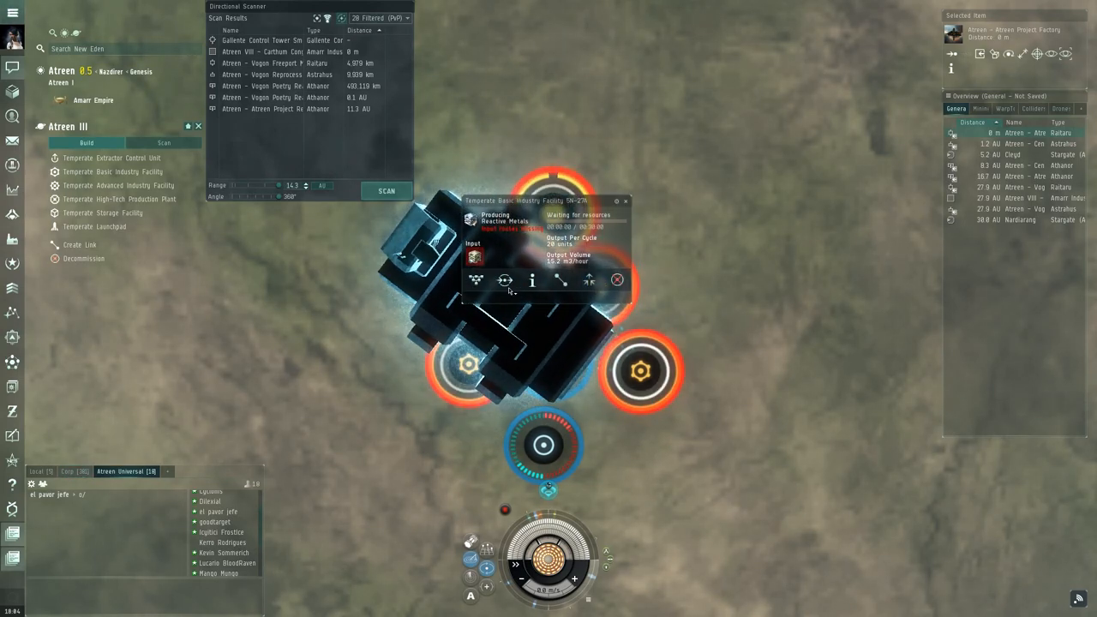
# Route the first basic factory's Reactive Metals into the advanced industry facility
pyautogui.click(584, 282)
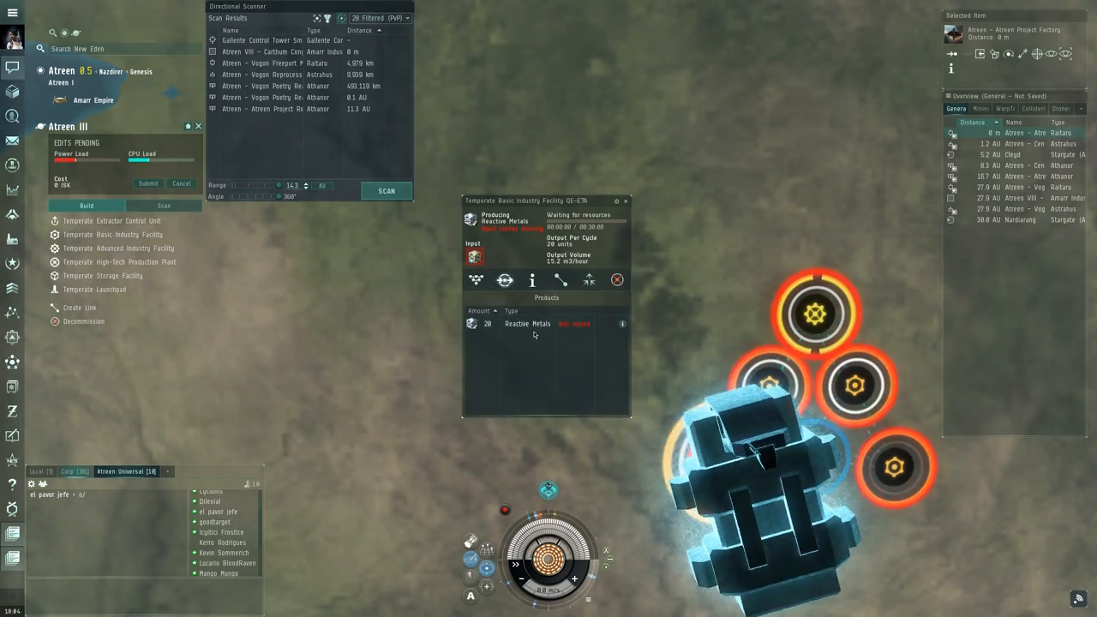
pyautogui.click(590, 282)
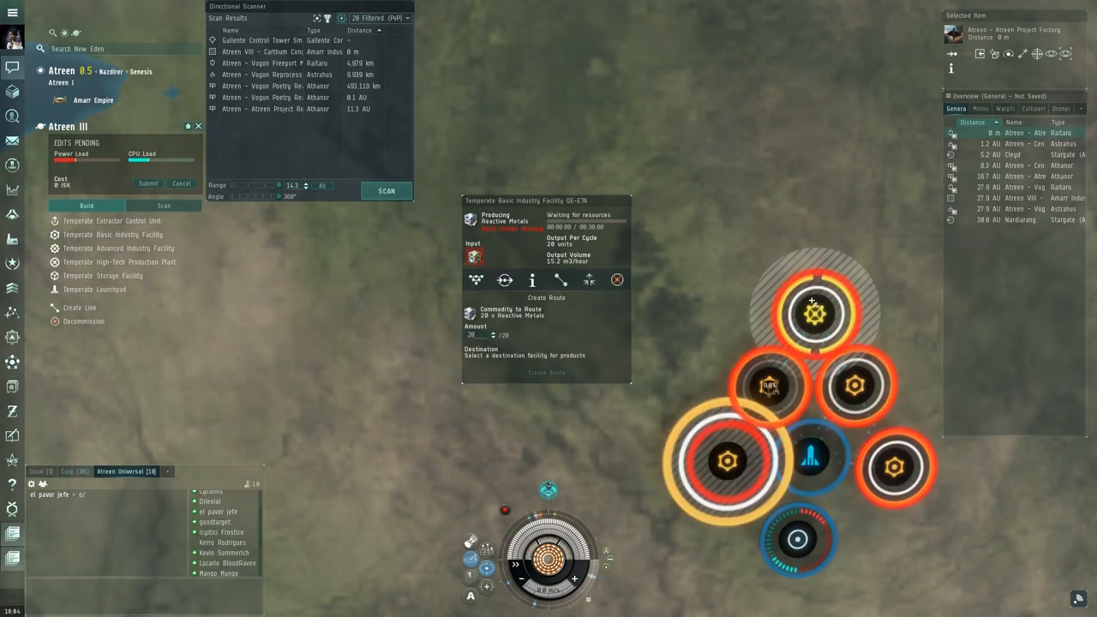
pyautogui.click(617, 279)
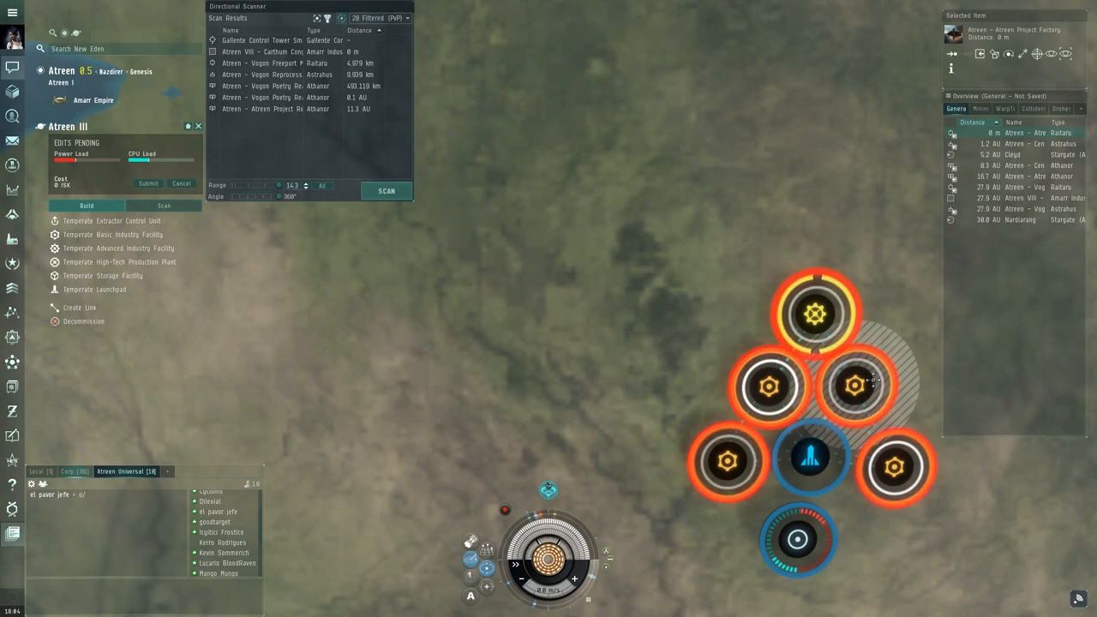
pyautogui.click(859, 384)
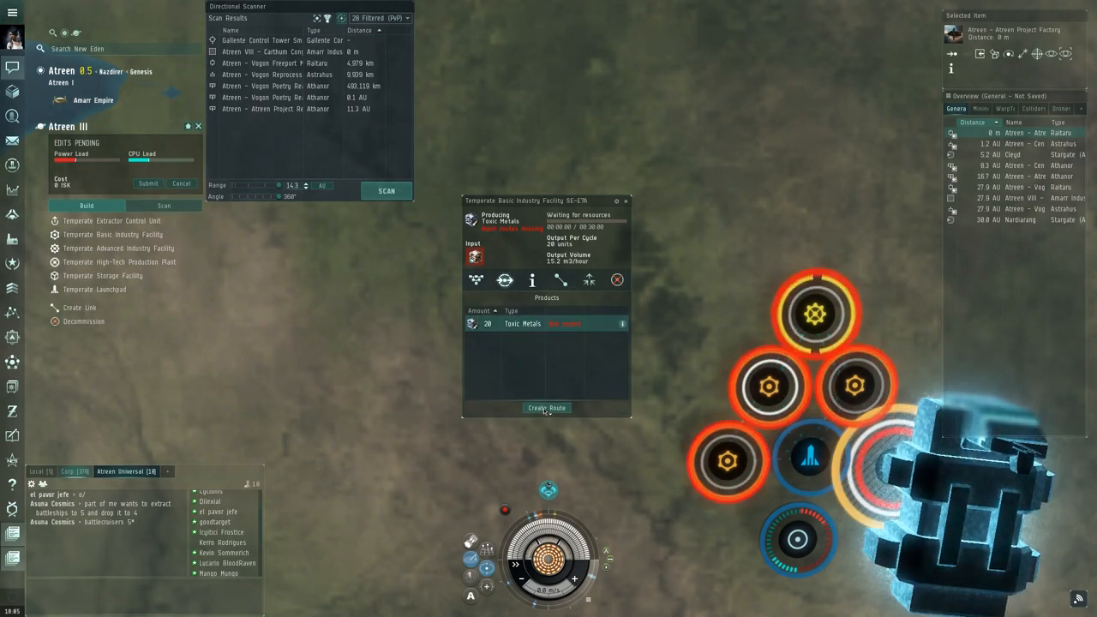
# Route the remaining factories' Toxic Metals and Reactive Metals into the advanced facility
pyautogui.click(545, 408)
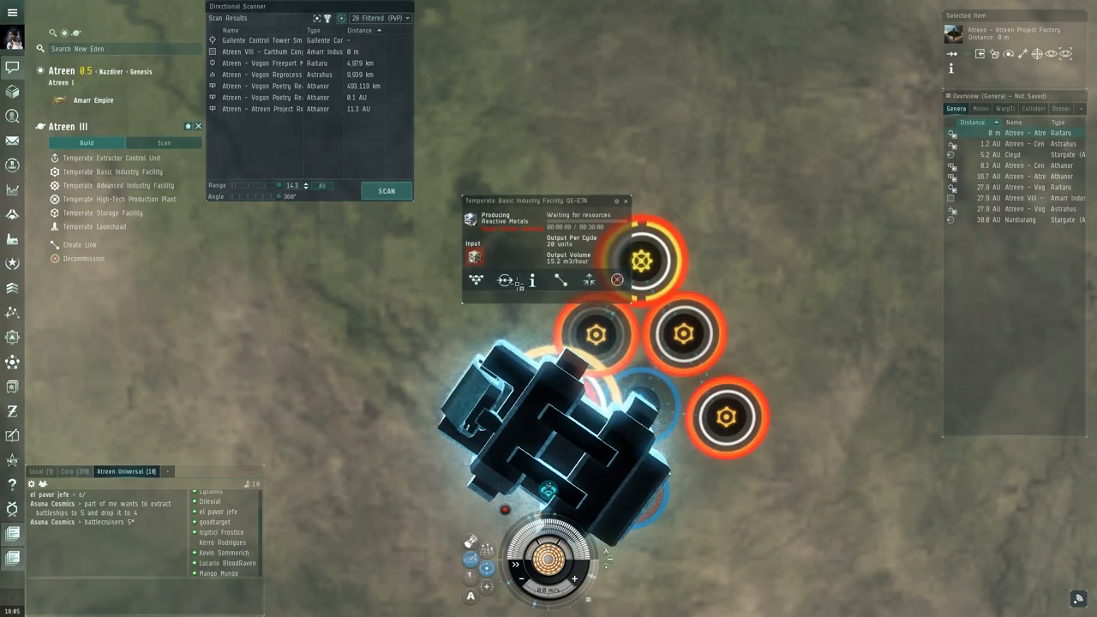
pyautogui.click(562, 282)
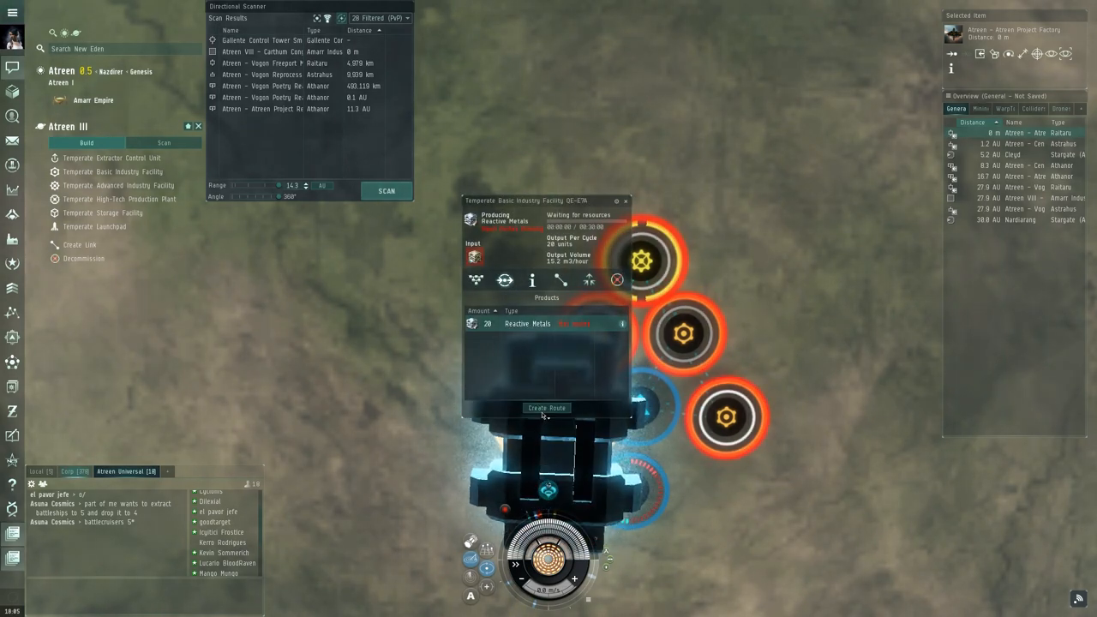
pyautogui.click(545, 408)
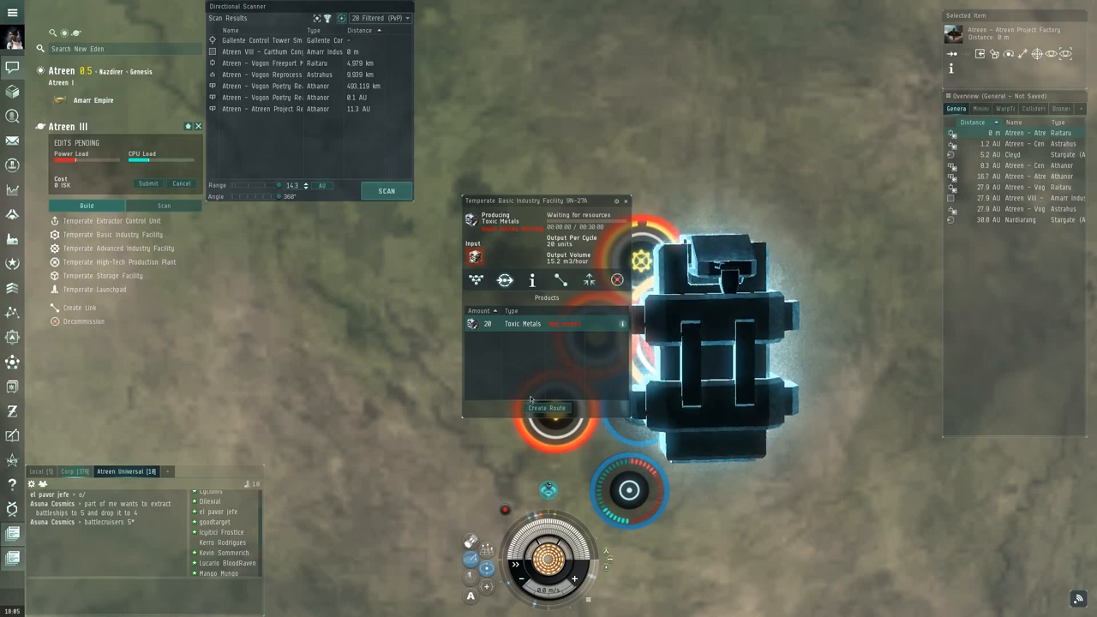
pyautogui.click(549, 408)
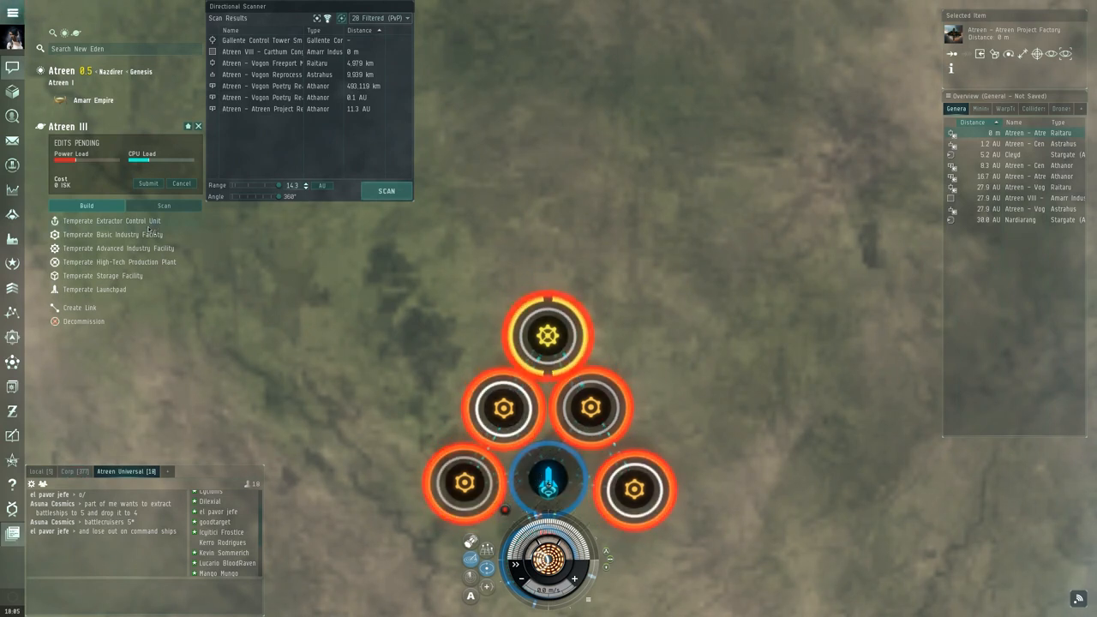
# Place a second Temperate Launchpad above the advanced factory
pyautogui.click(94, 288)
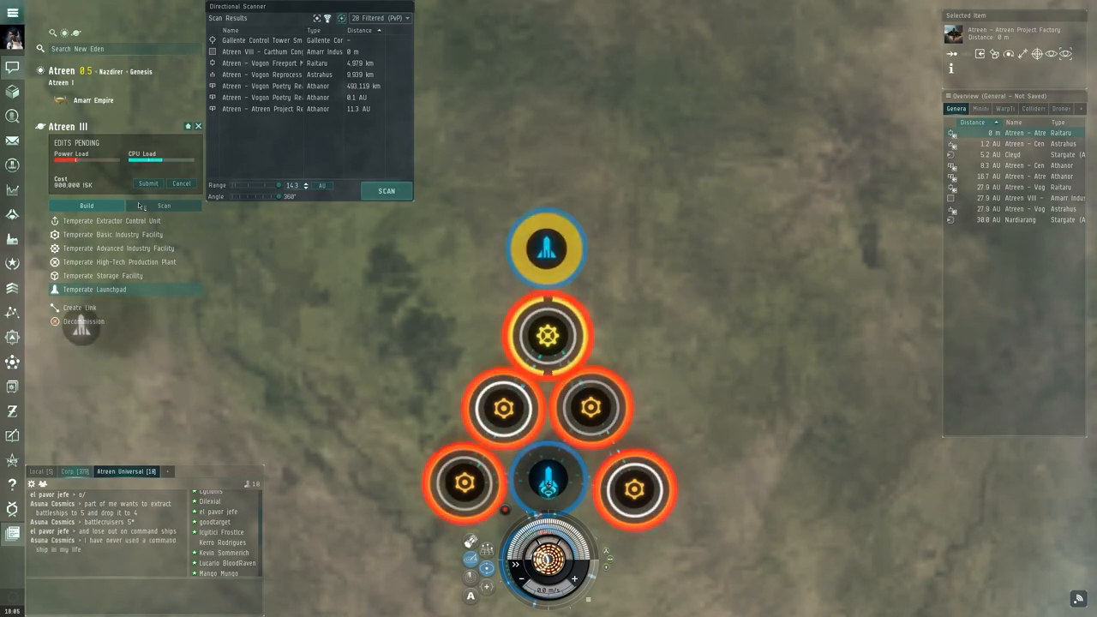
pyautogui.click(148, 183)
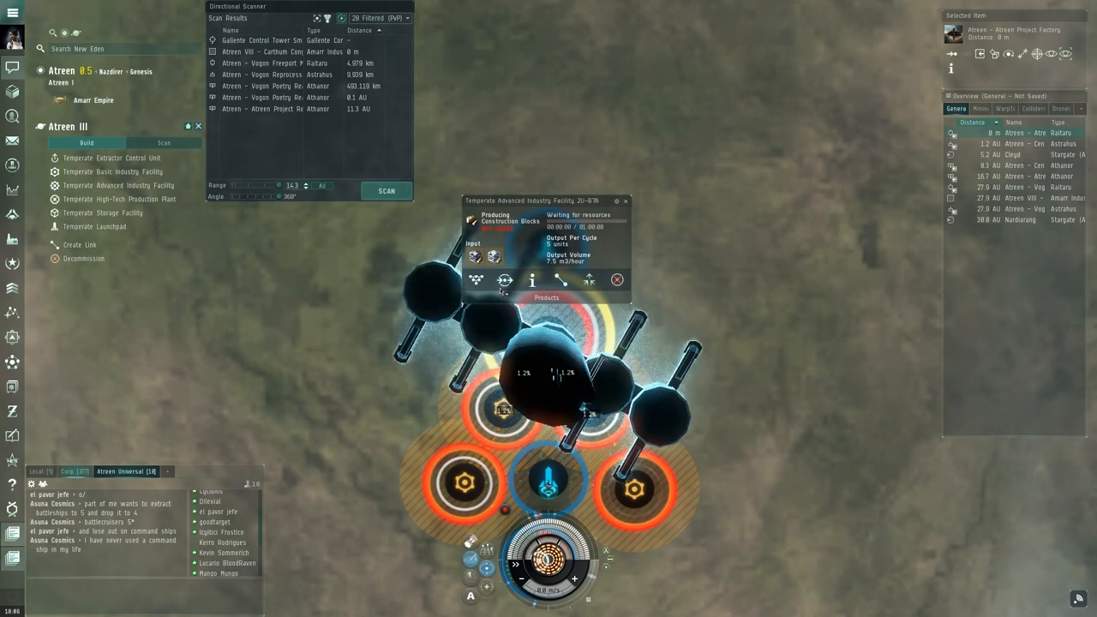
# Route the advanced factory's Construction Blocks to the new top launchpad
pyautogui.click(545, 298)
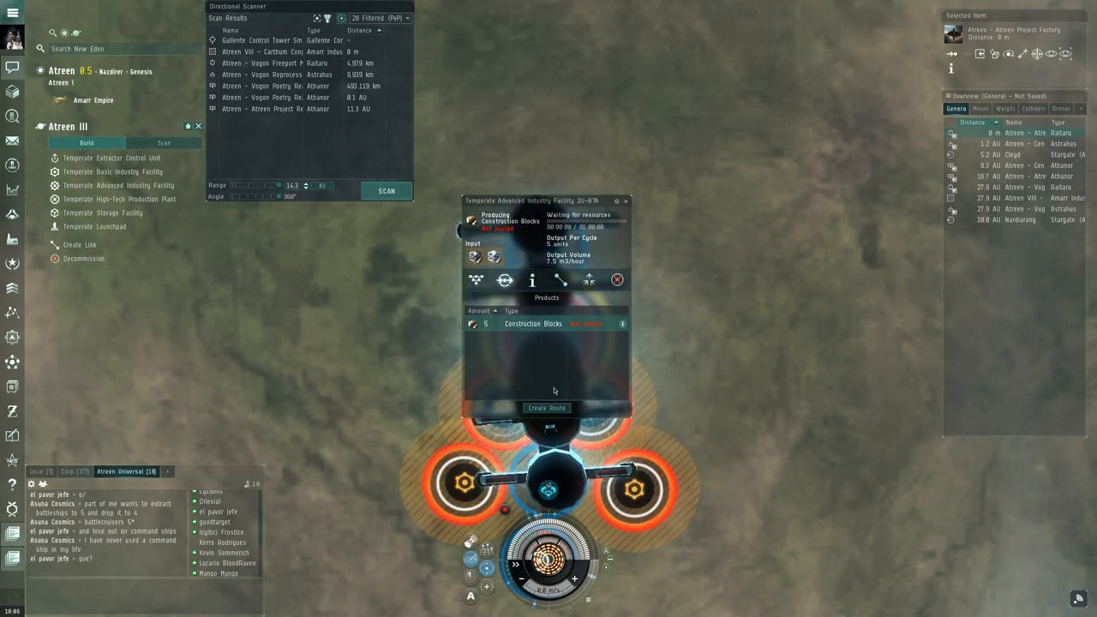
pyautogui.click(546, 408)
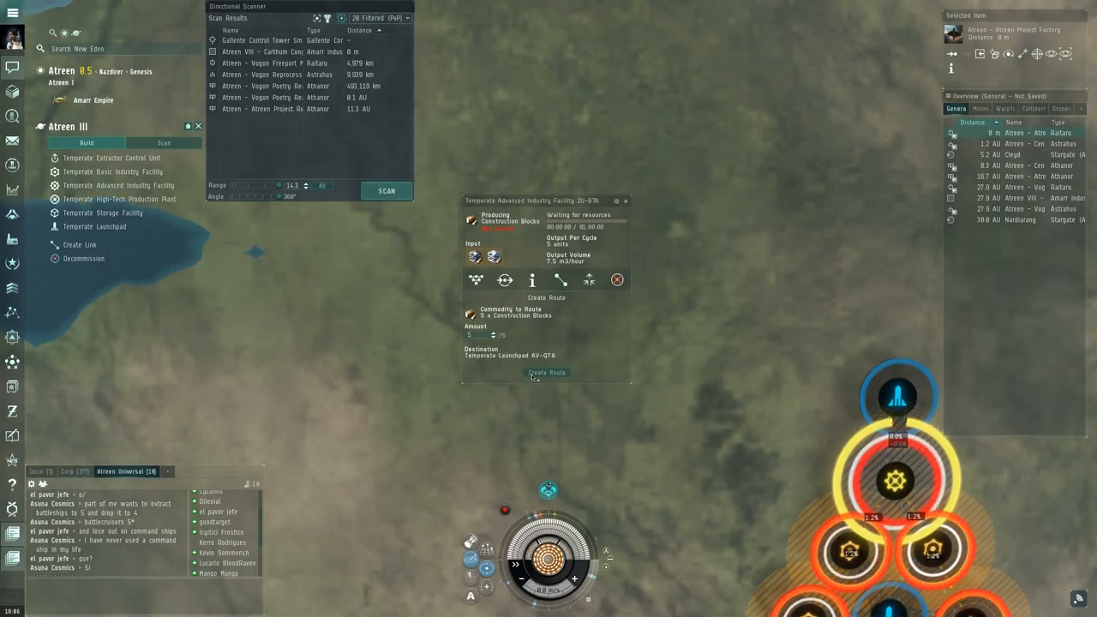
pyautogui.click(547, 374)
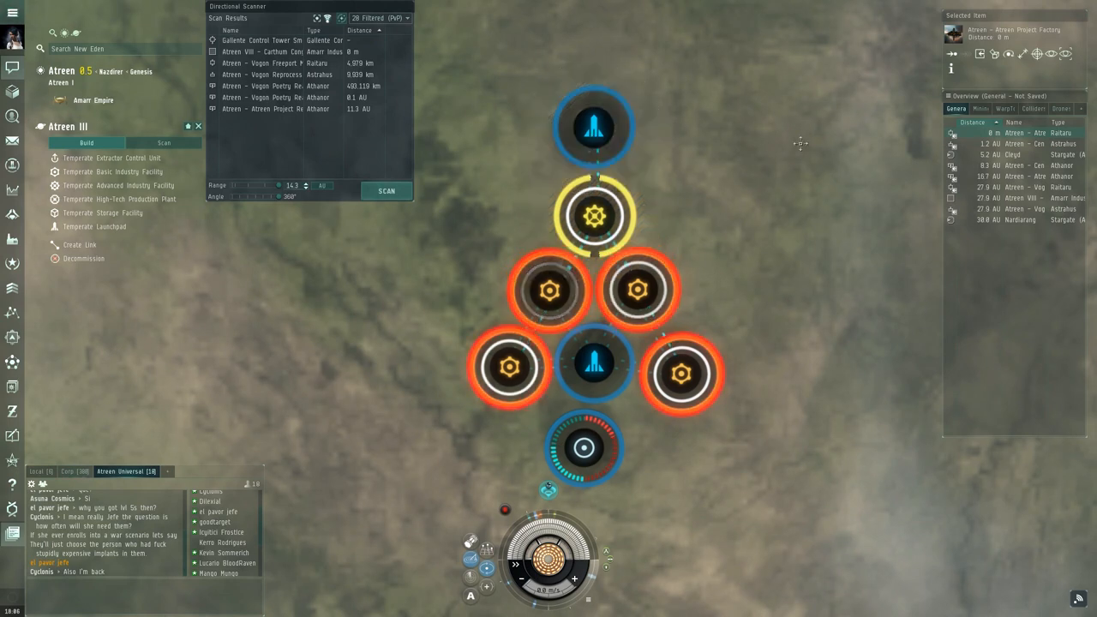
pyautogui.moveTo(727, 219)
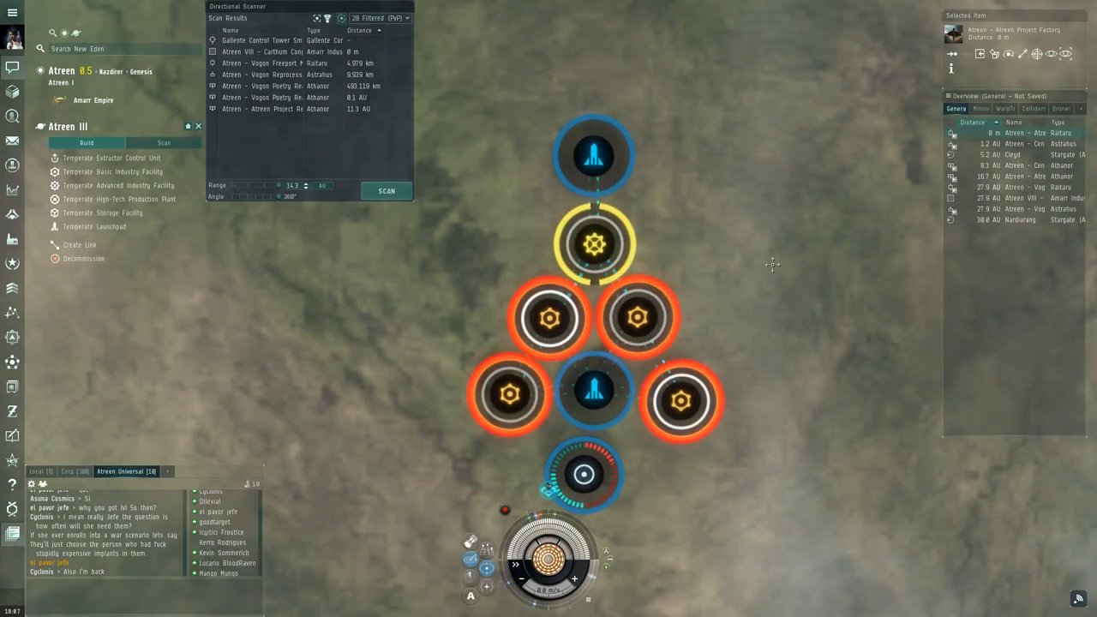
pyautogui.moveTo(644, 204)
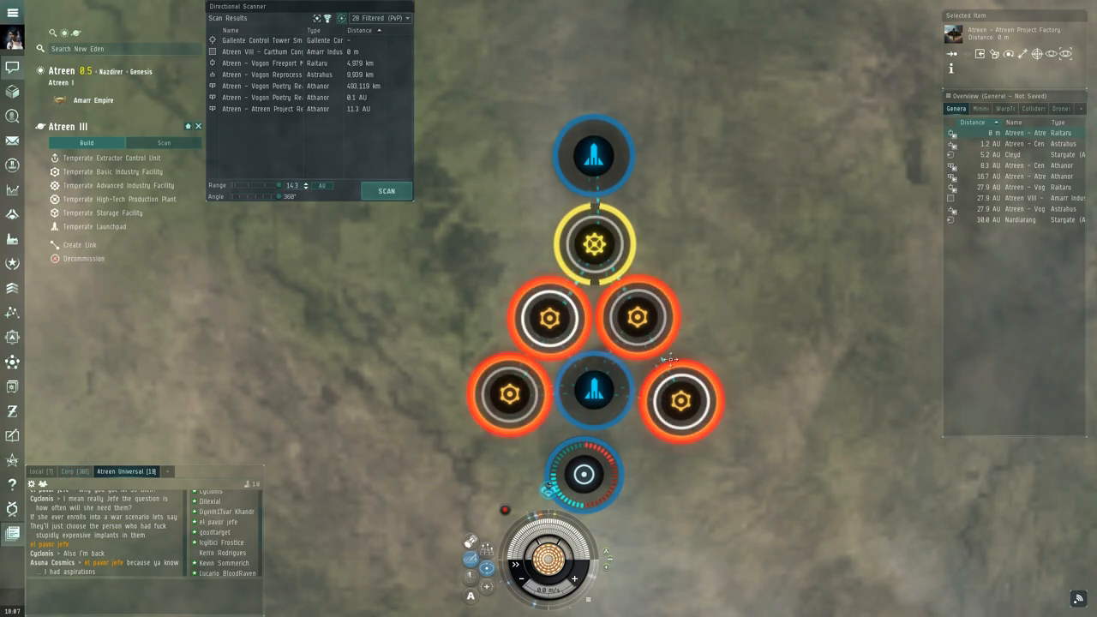
pyautogui.moveTo(757, 329)
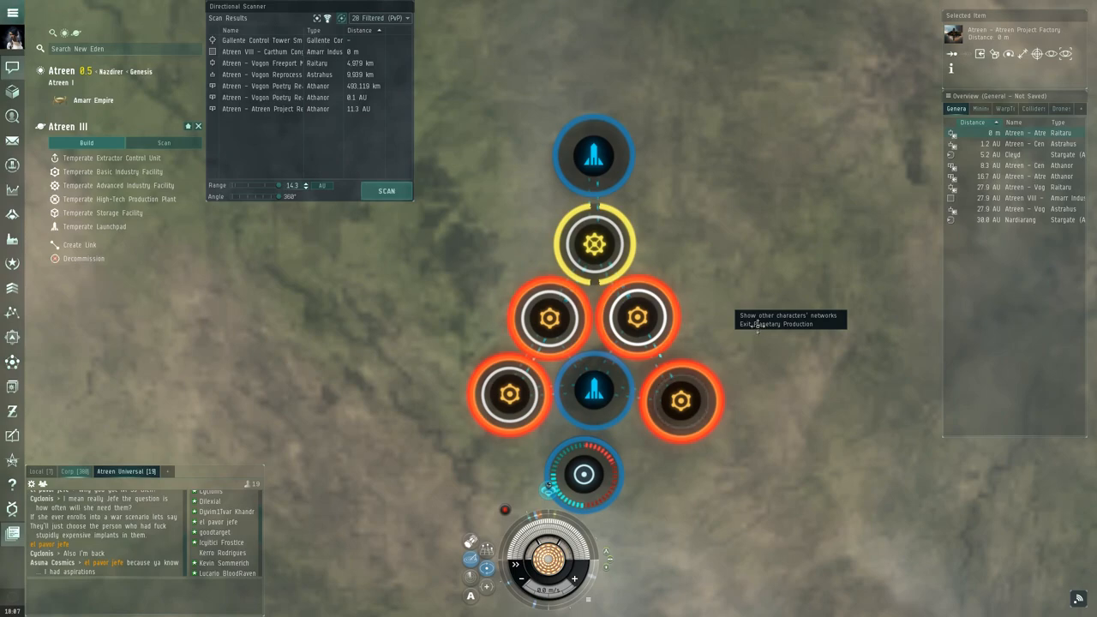